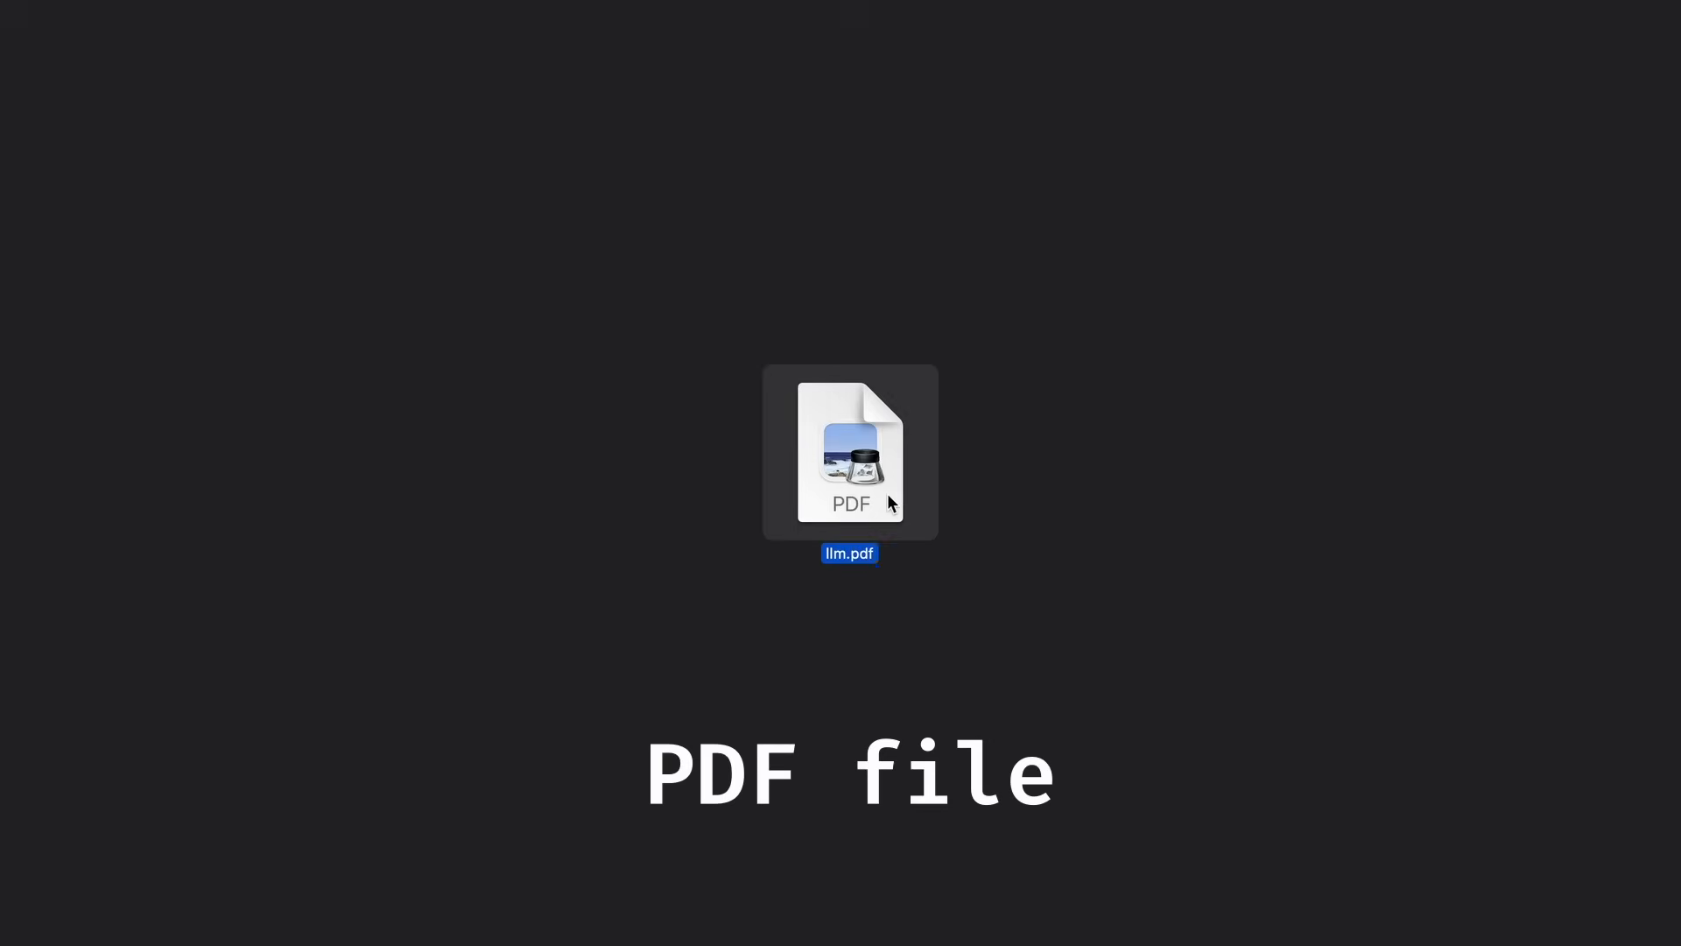
Open llm.pdf and ask the model 'hello!' to get a greeting reply
{"action": "double_click", "coordinate": [849, 453]}
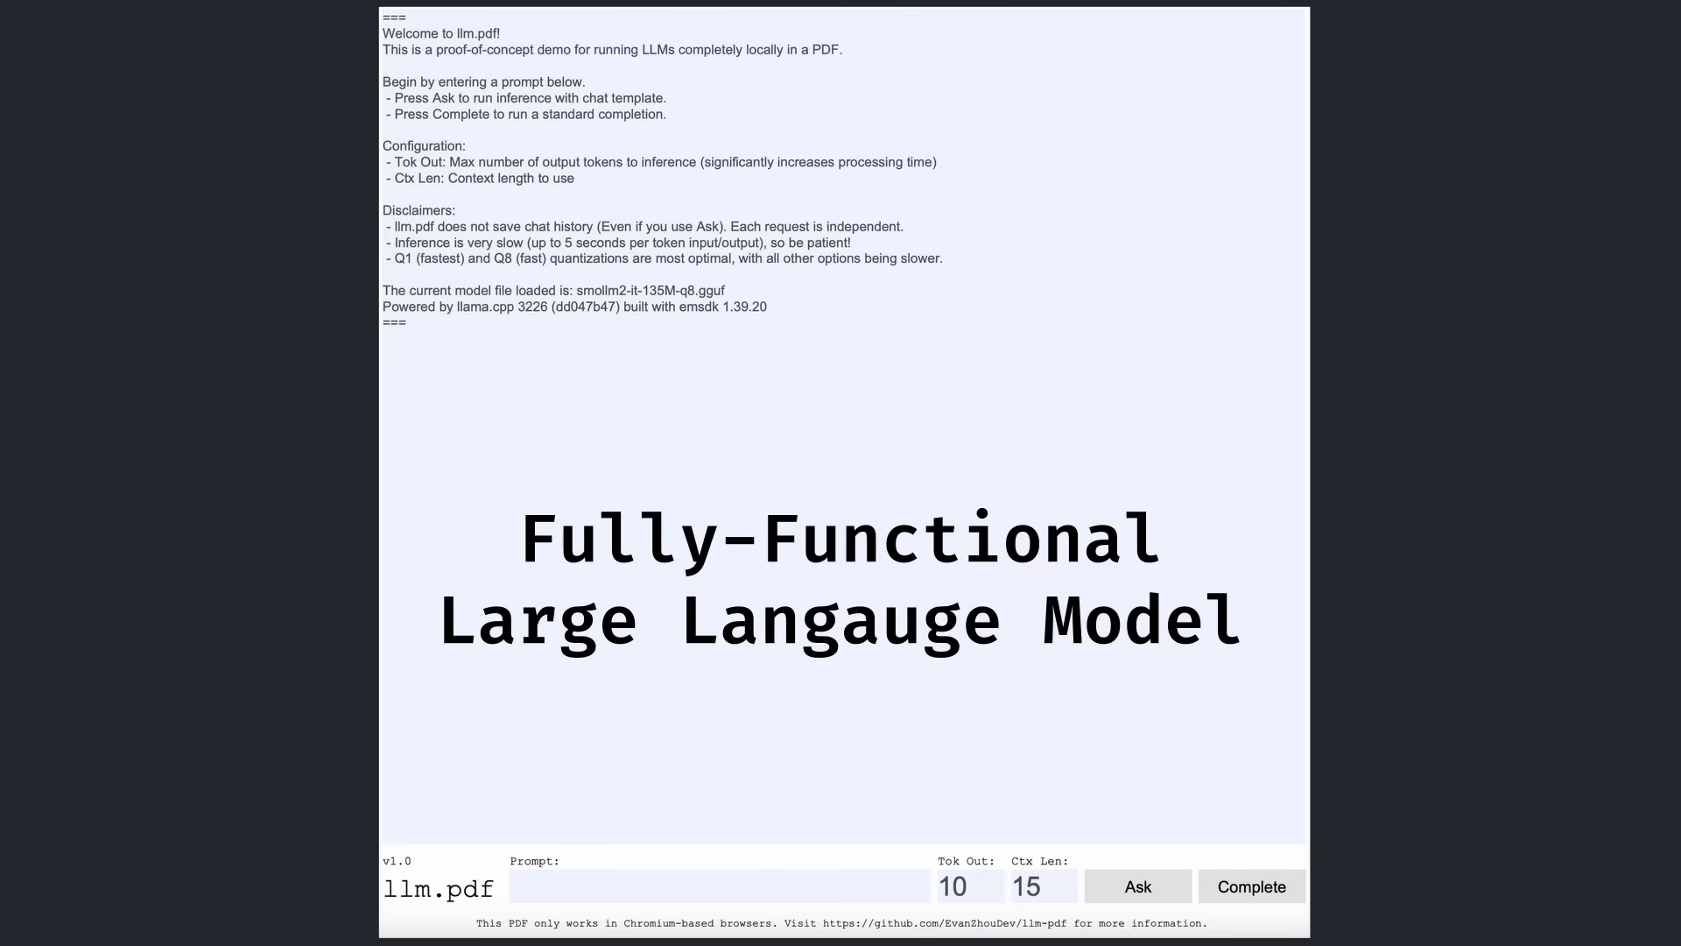
{"action": "left_click", "coordinate": [718, 886]}
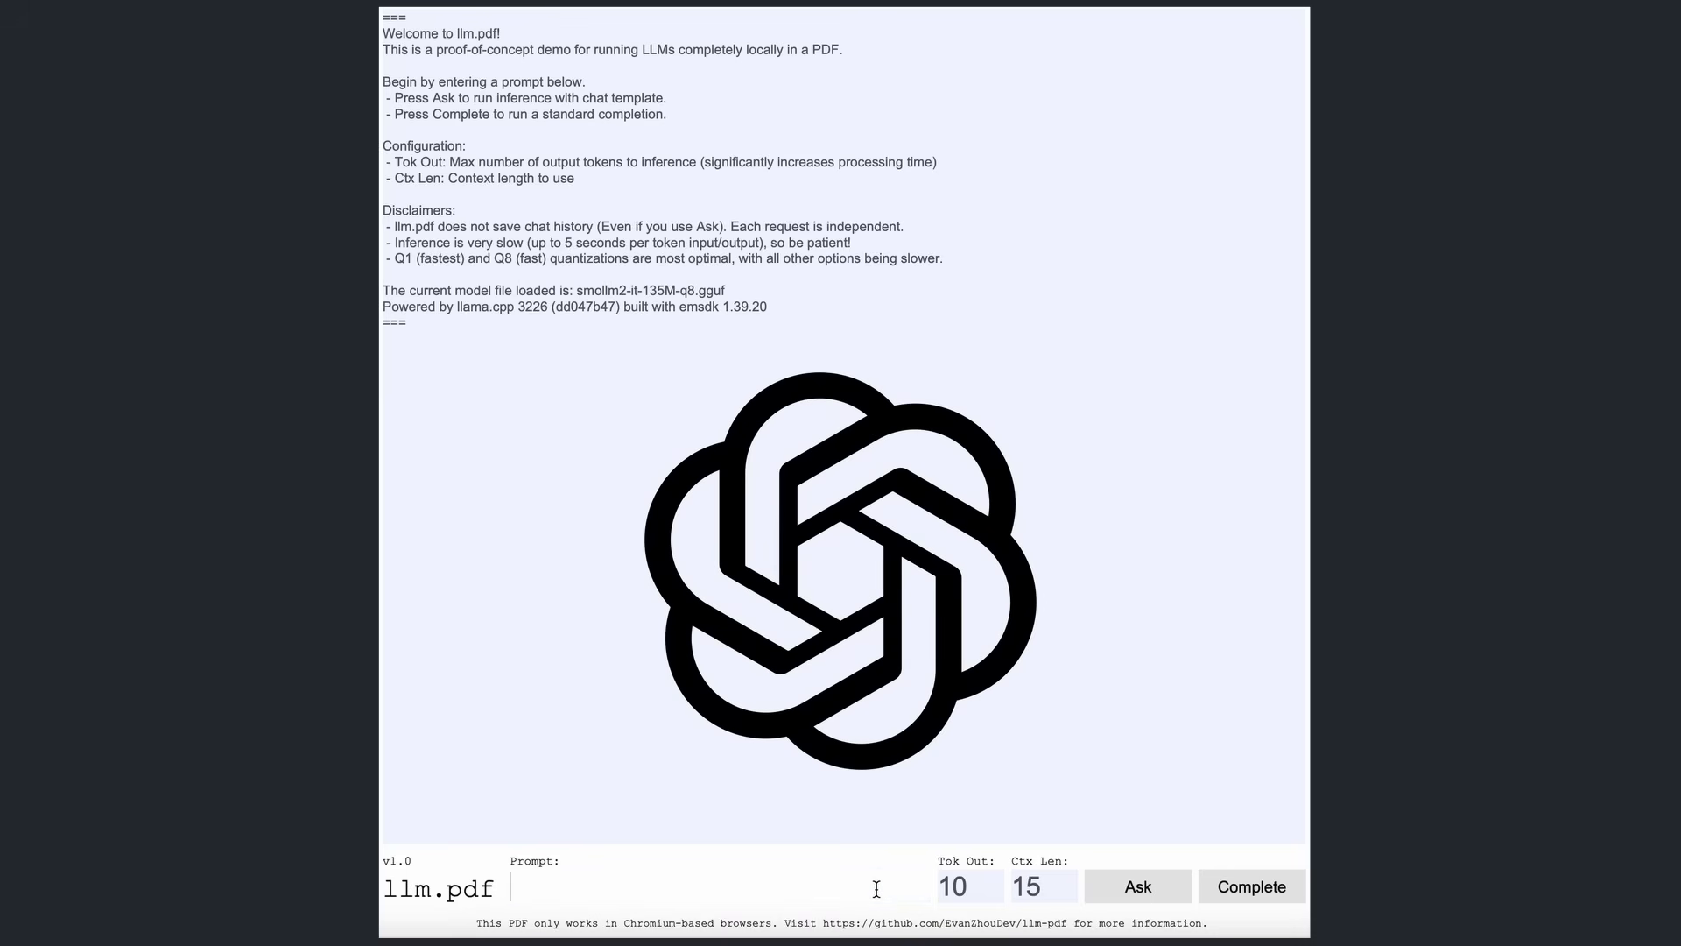
{"action": "left_click", "coordinate": [1137, 887]}
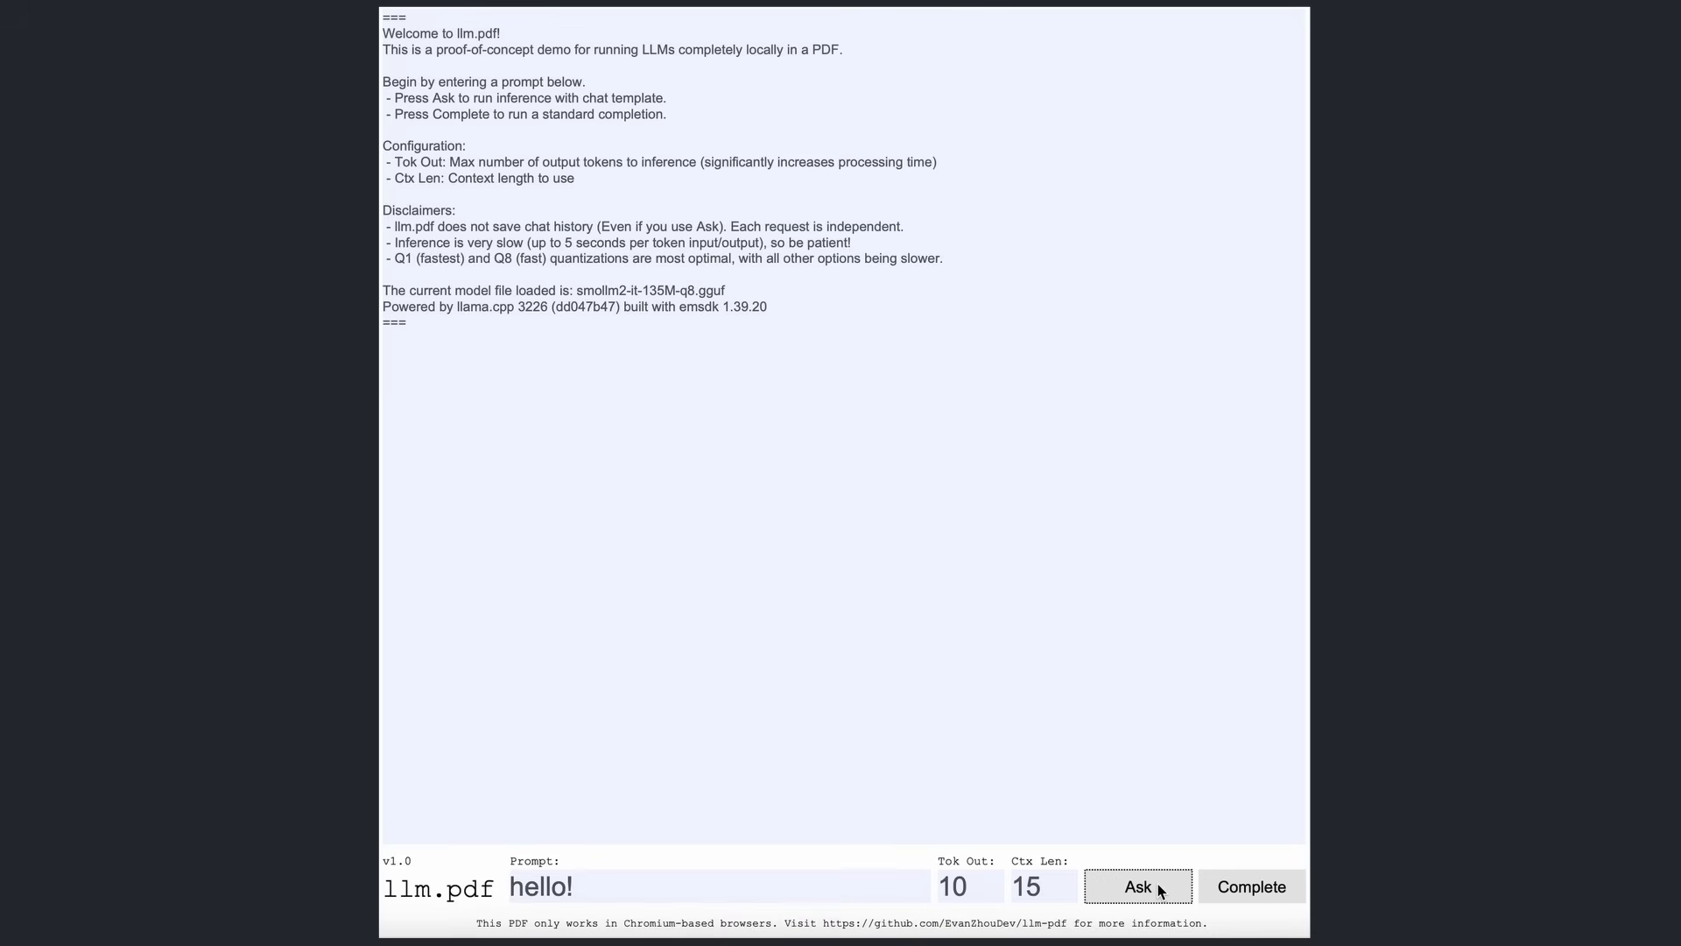
{"action": "left_click", "coordinate": [1137, 887]}
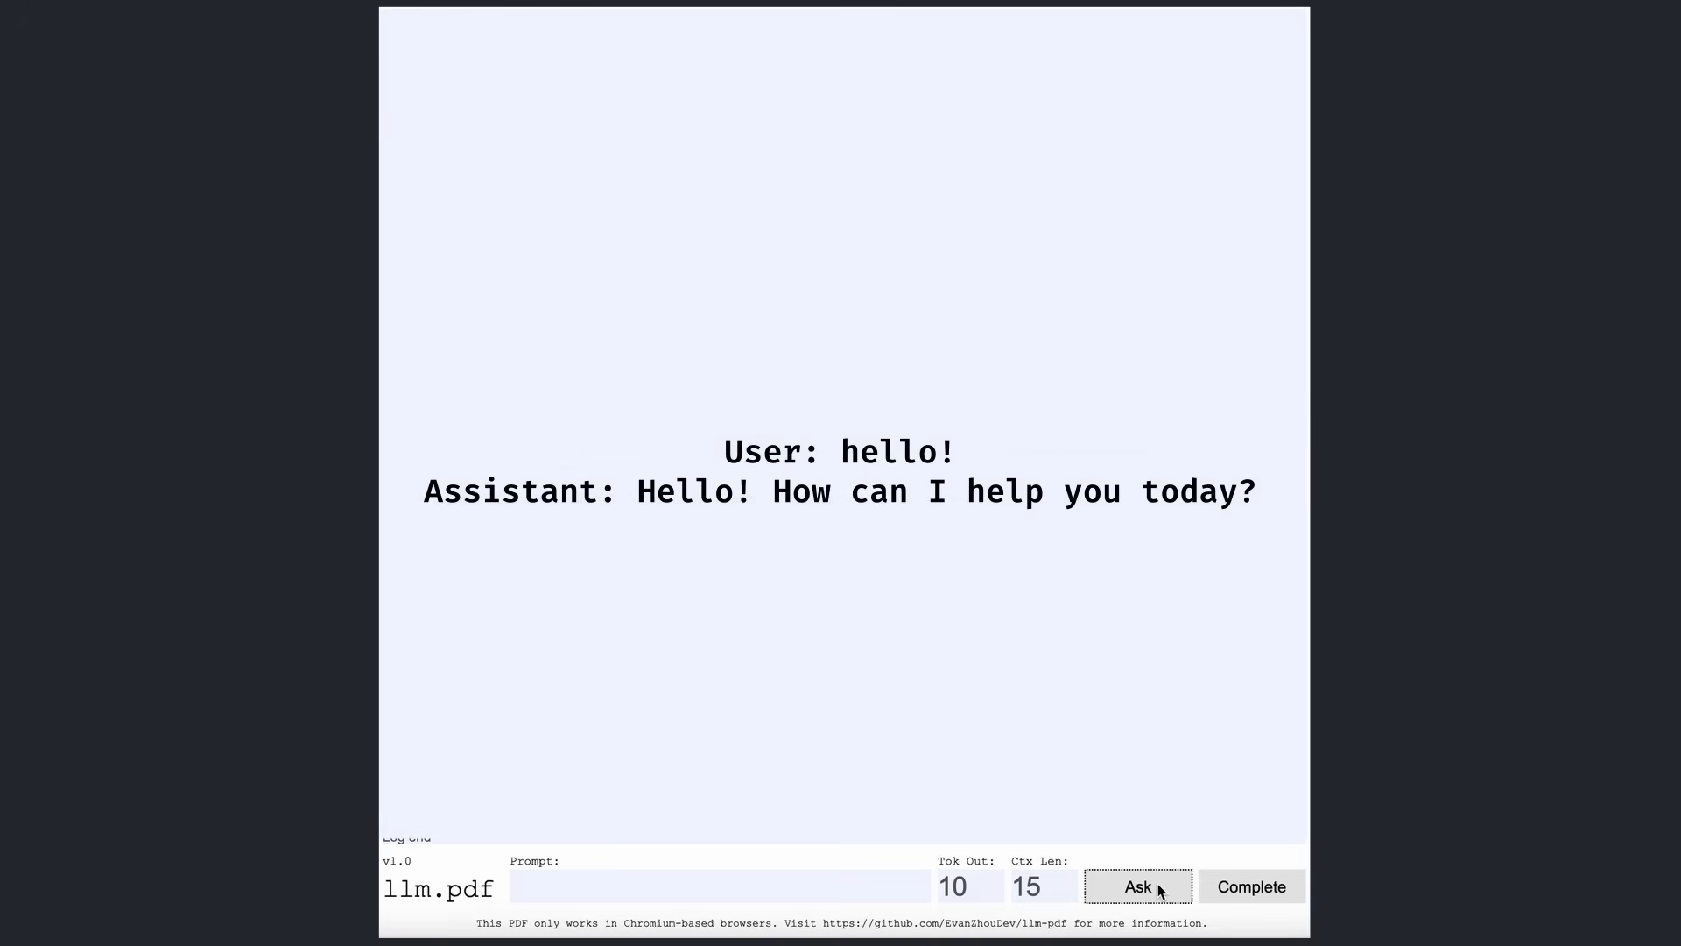
{"action": "type", "text": "hell"}
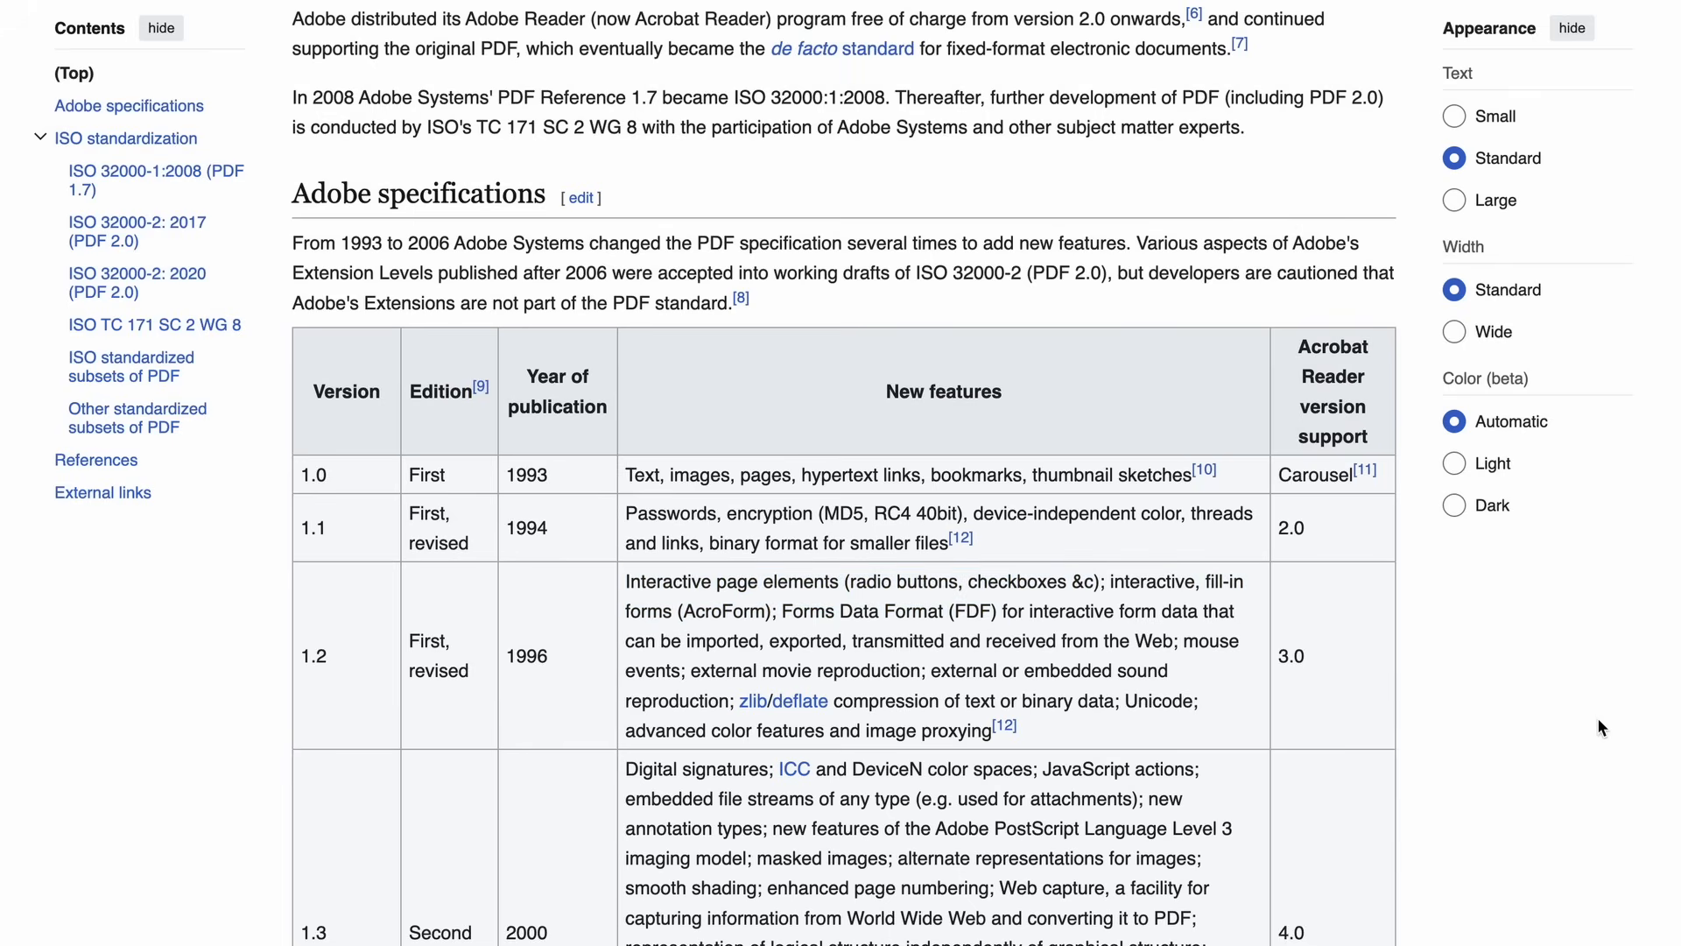
Scroll the PDF version table and reach Chromium's 2 September 2008 initial release date
{"action": "scroll", "scroll_direction": "down", "scroll_amount": 3}
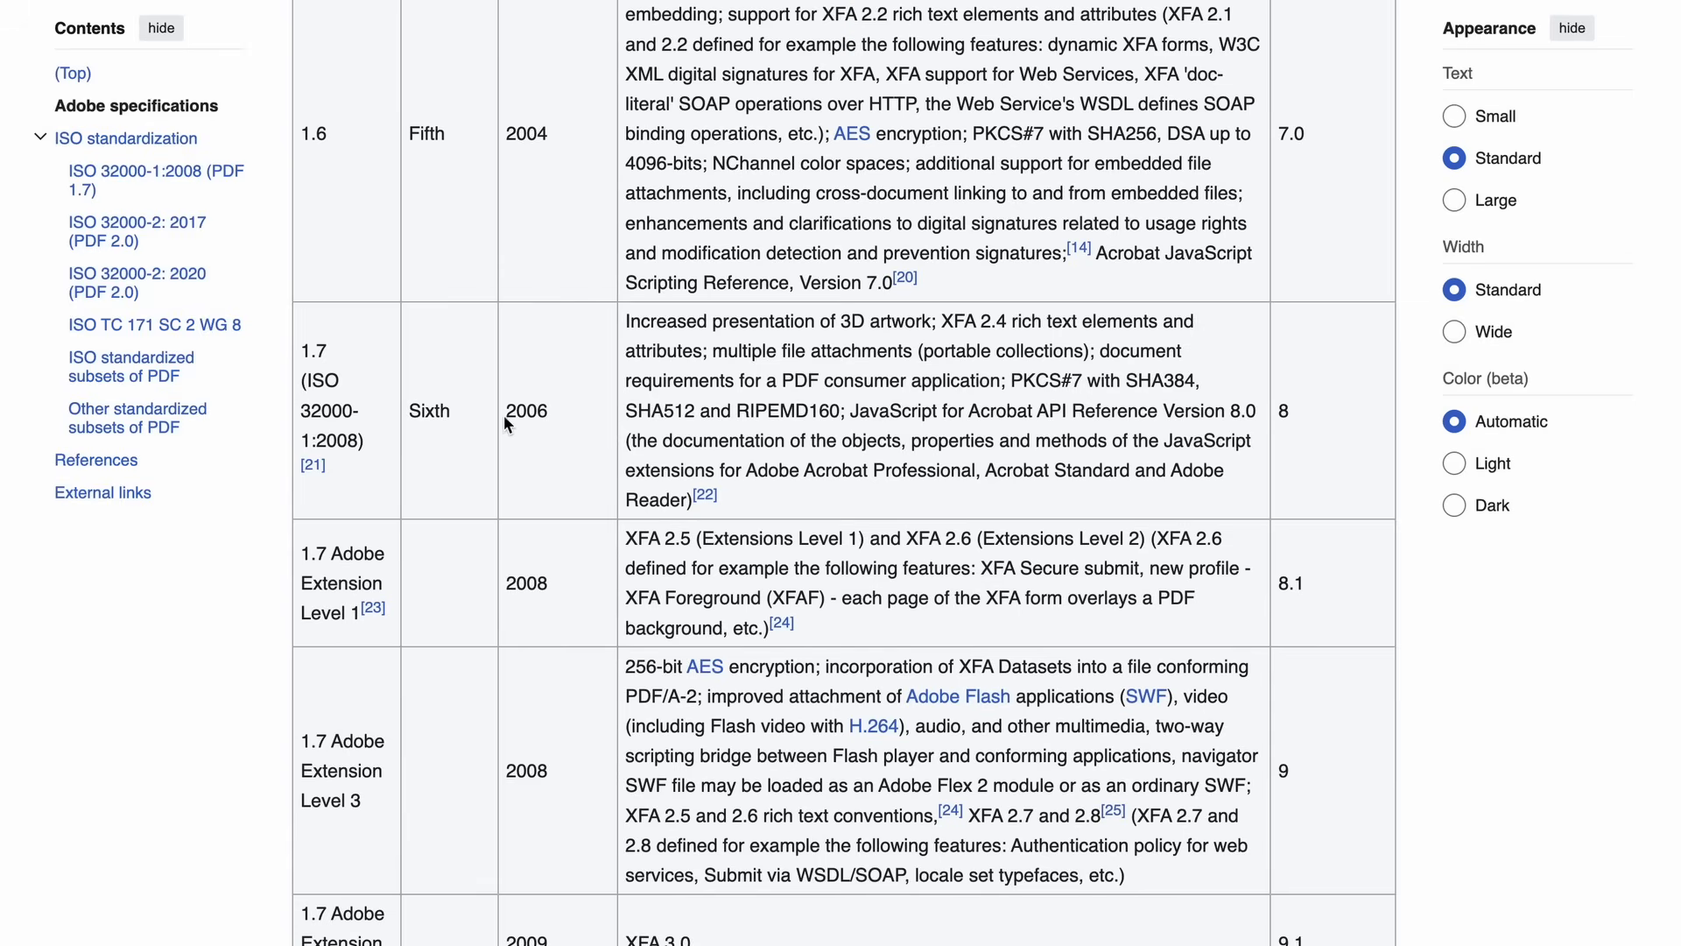
{"action": "double_click", "coordinate": [855, 411]}
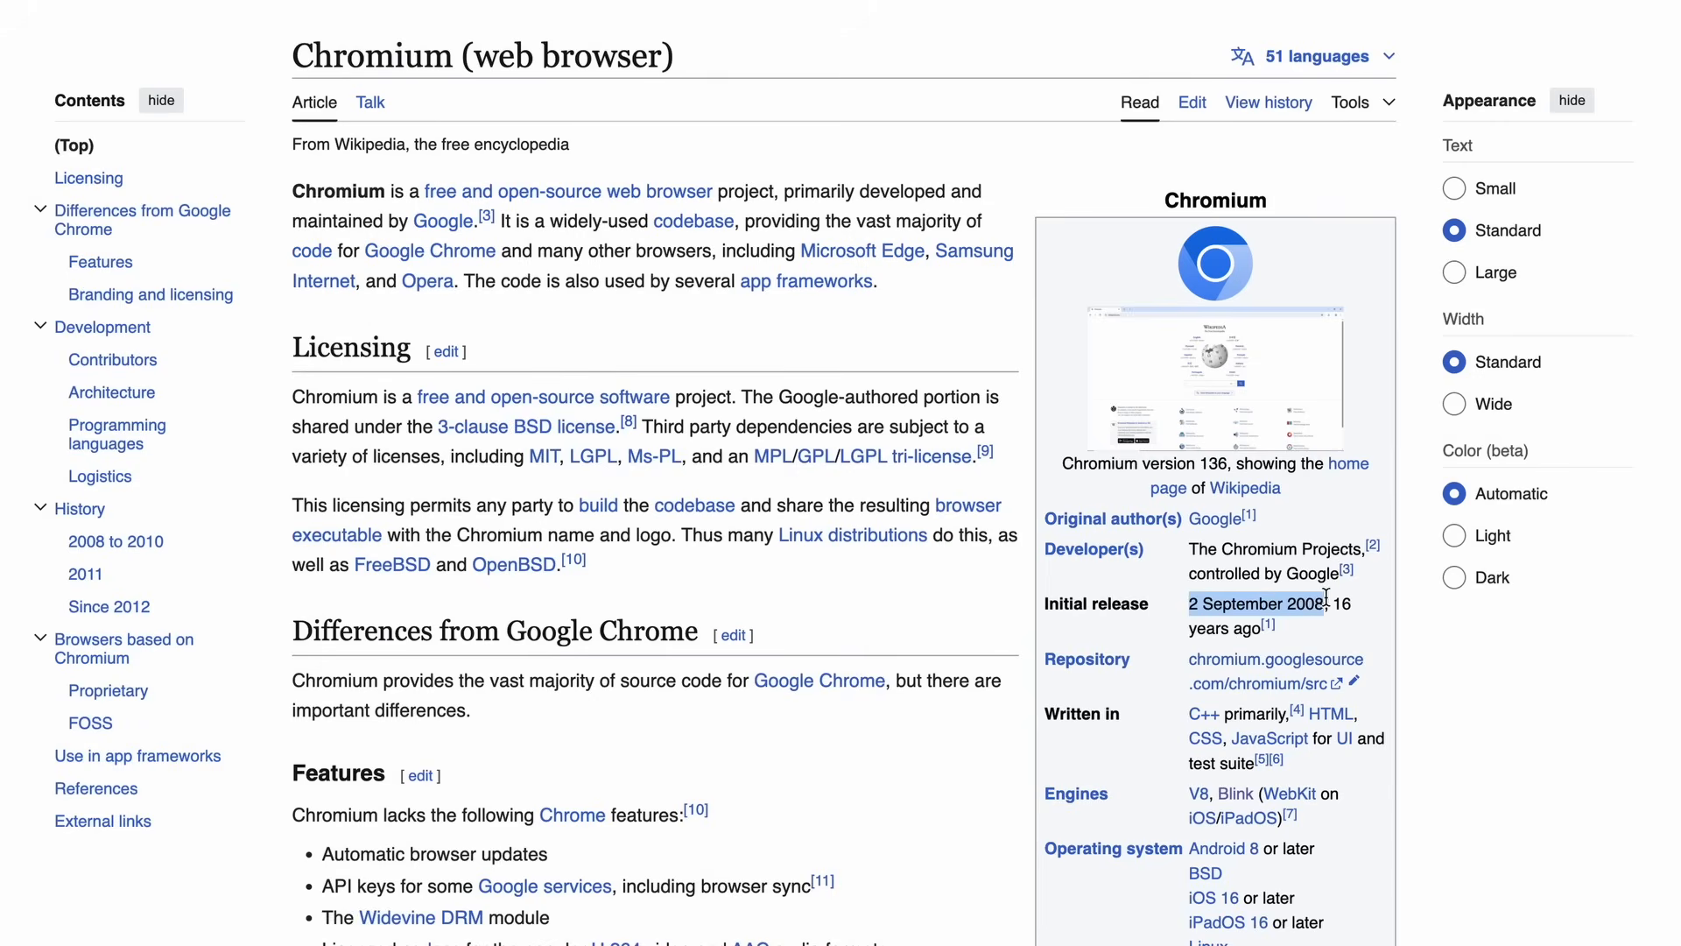
Browse the PDFium repository page on Google Git for the alert test PDF
{"action": "left_click", "coordinate": [1275, 659]}
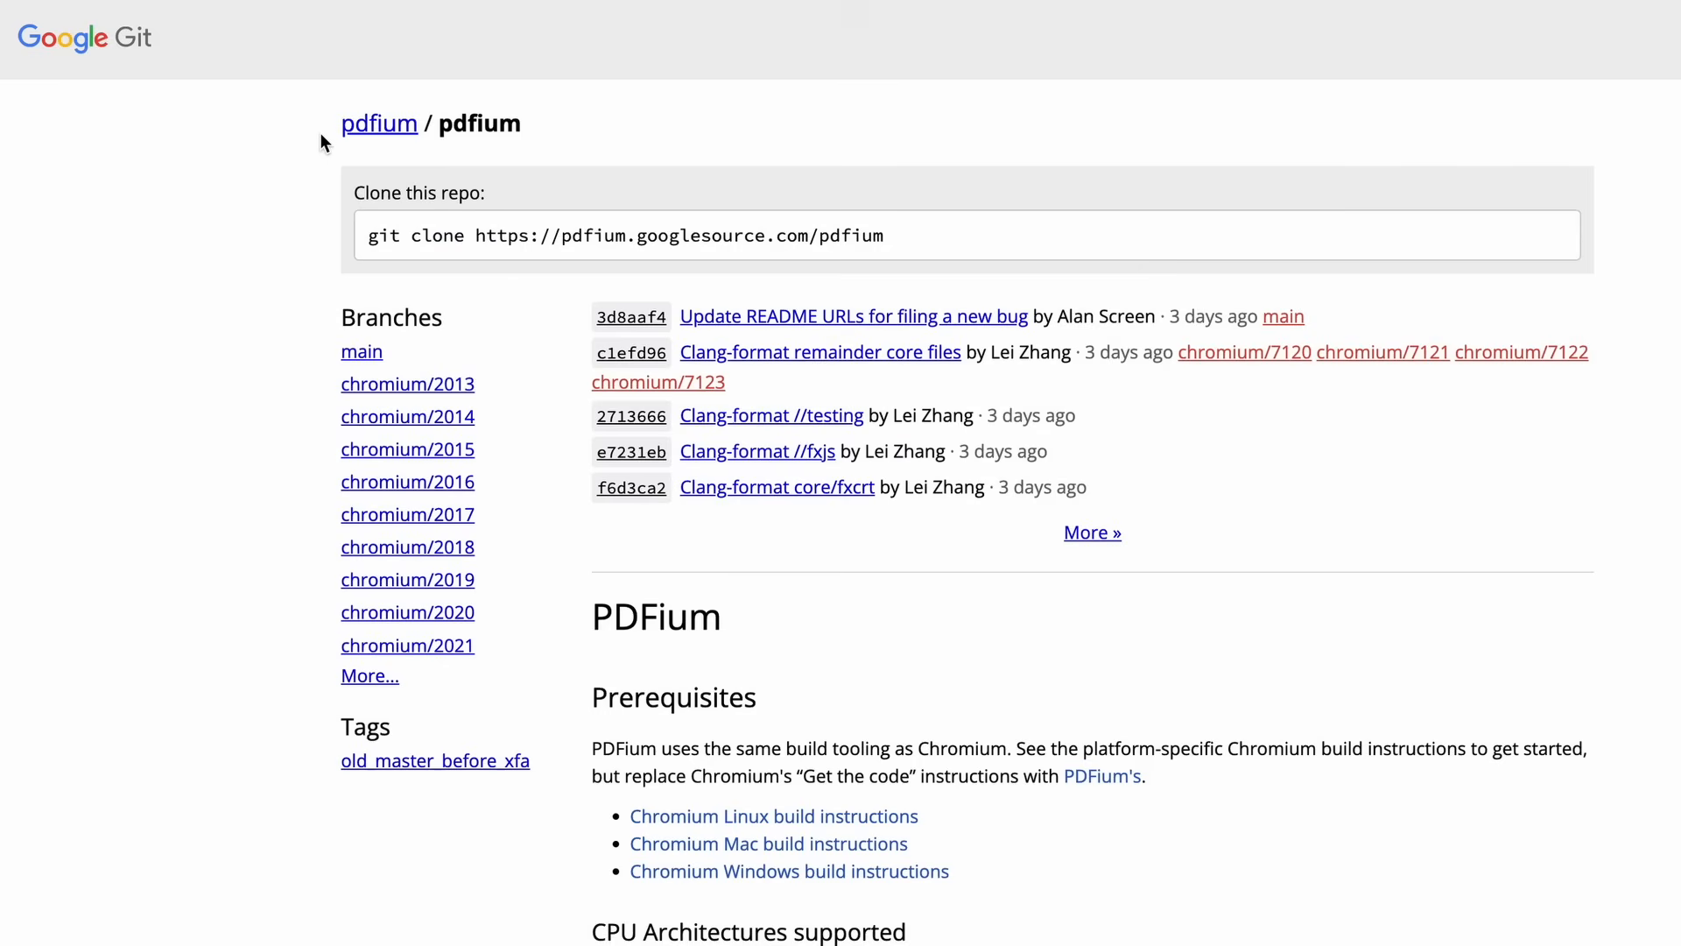
{"action": "mouse_move", "coordinate": [1164, 633]}
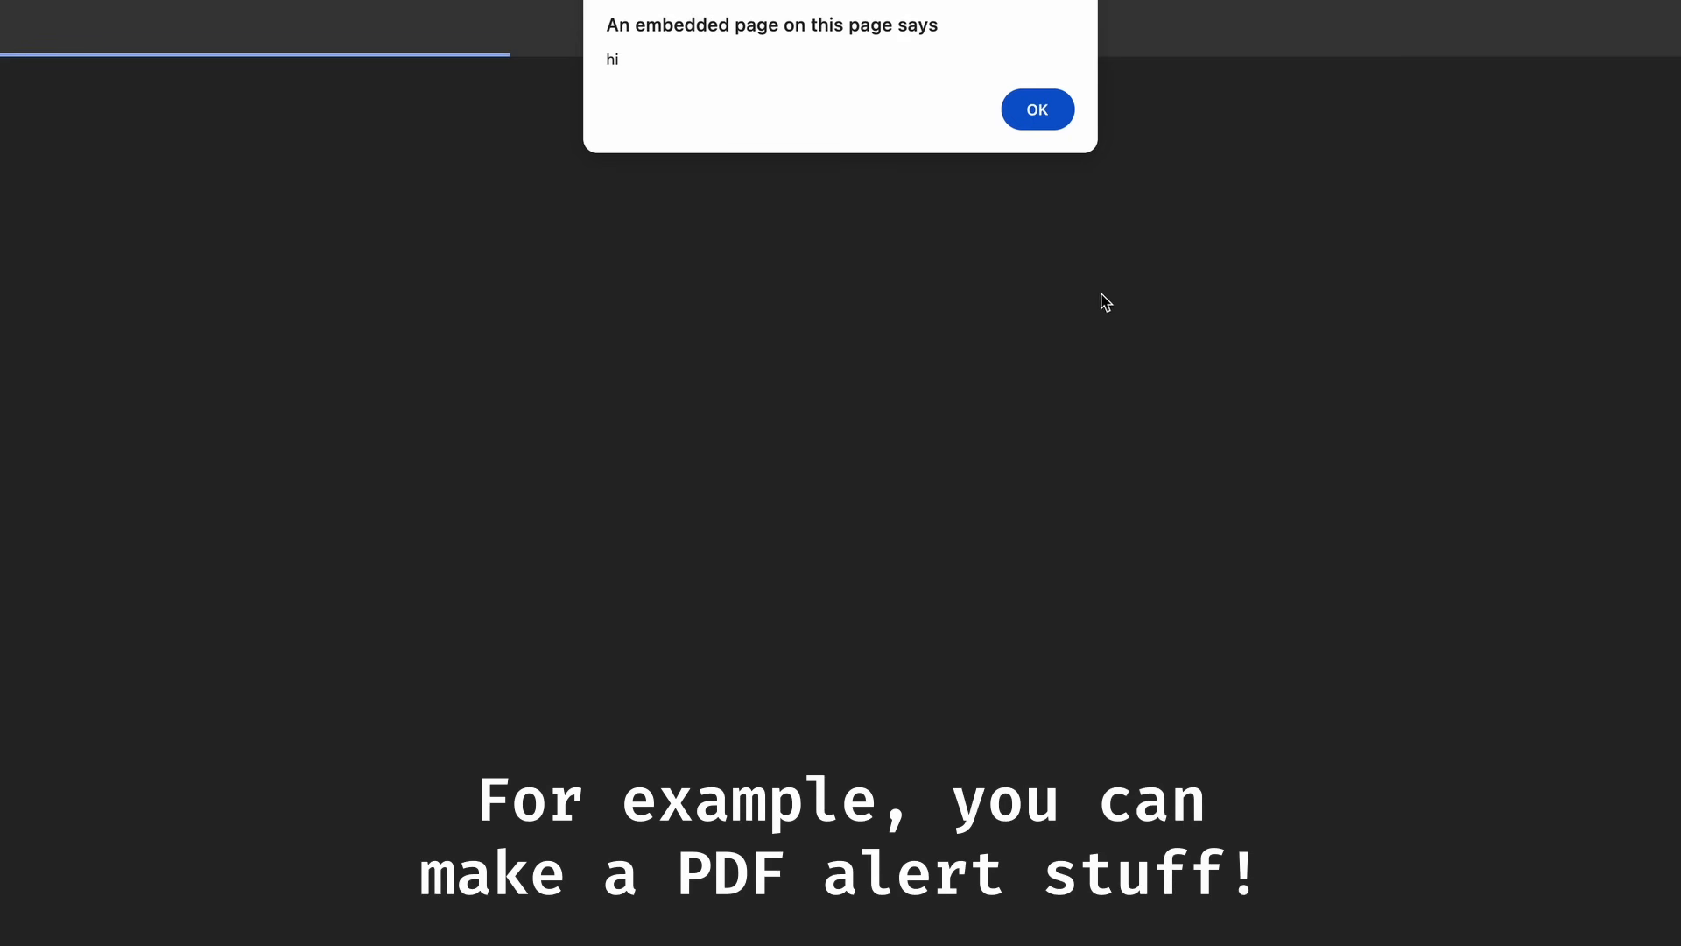
Open the ading2210/doompdf repository and scroll down to its DoomPDF README
{"action": "left_click", "coordinate": [1035, 110]}
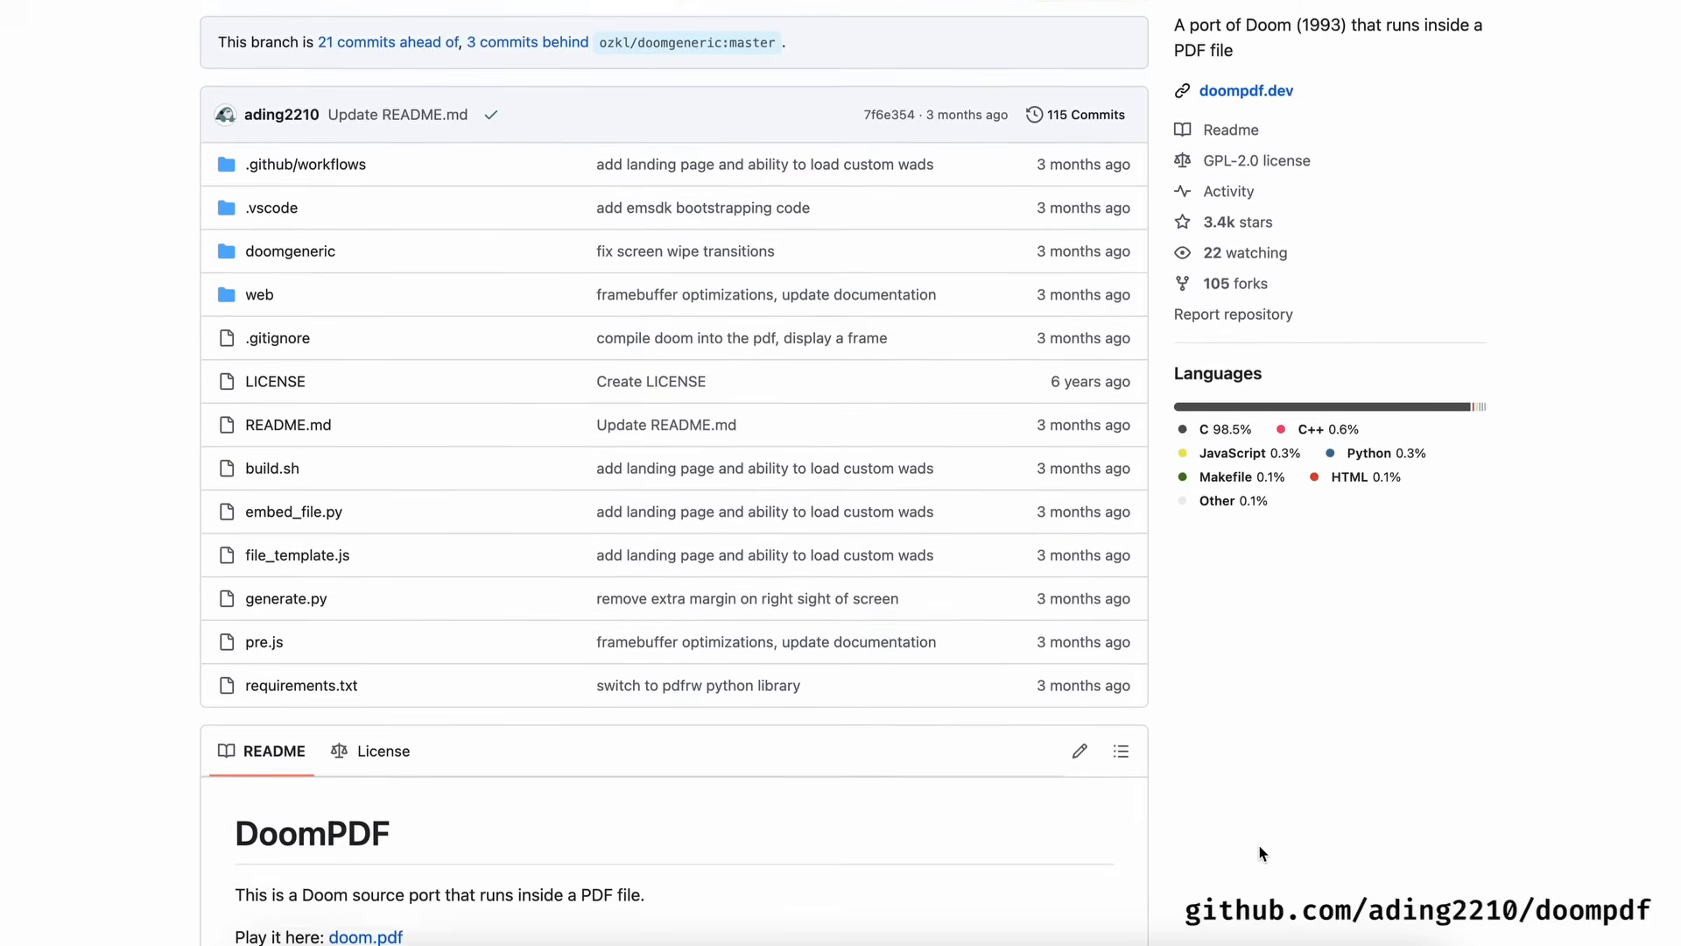
{"action": "scroll", "scroll_direction": "down", "scroll_amount": 3}
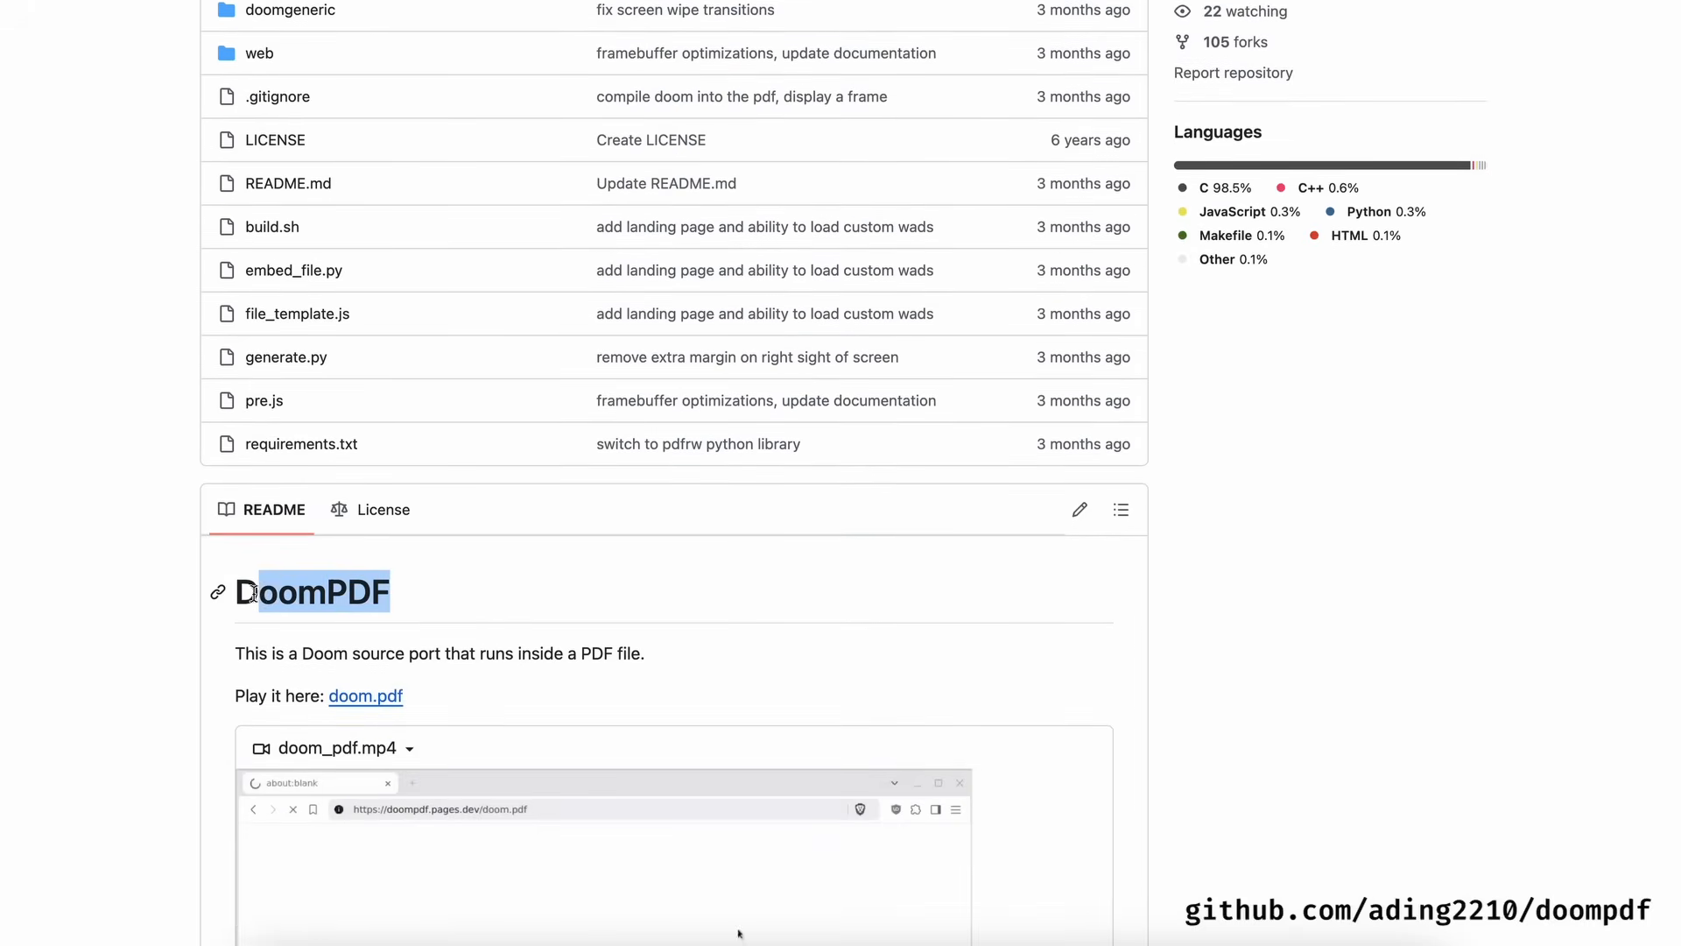
{"action": "scroll", "scroll_direction": "down", "scroll_amount": 3}
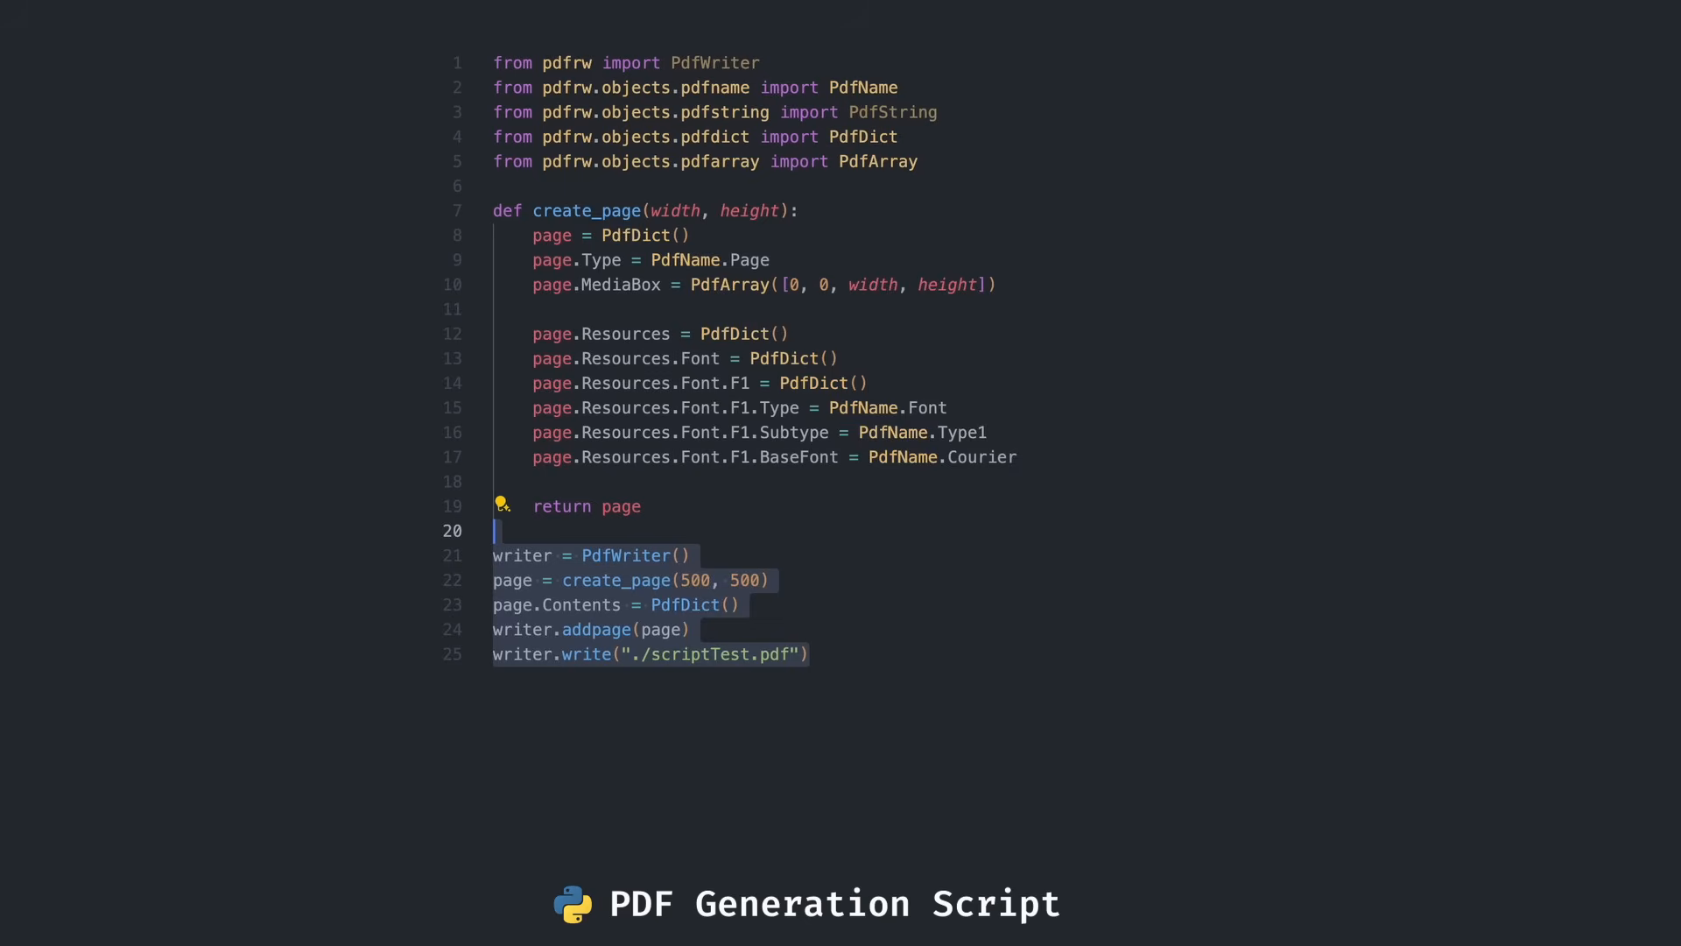
Run the pdfrw script to generate scriptTest.pdf and see its 'hi' alert
{"action": "key", "text": "Enter"}
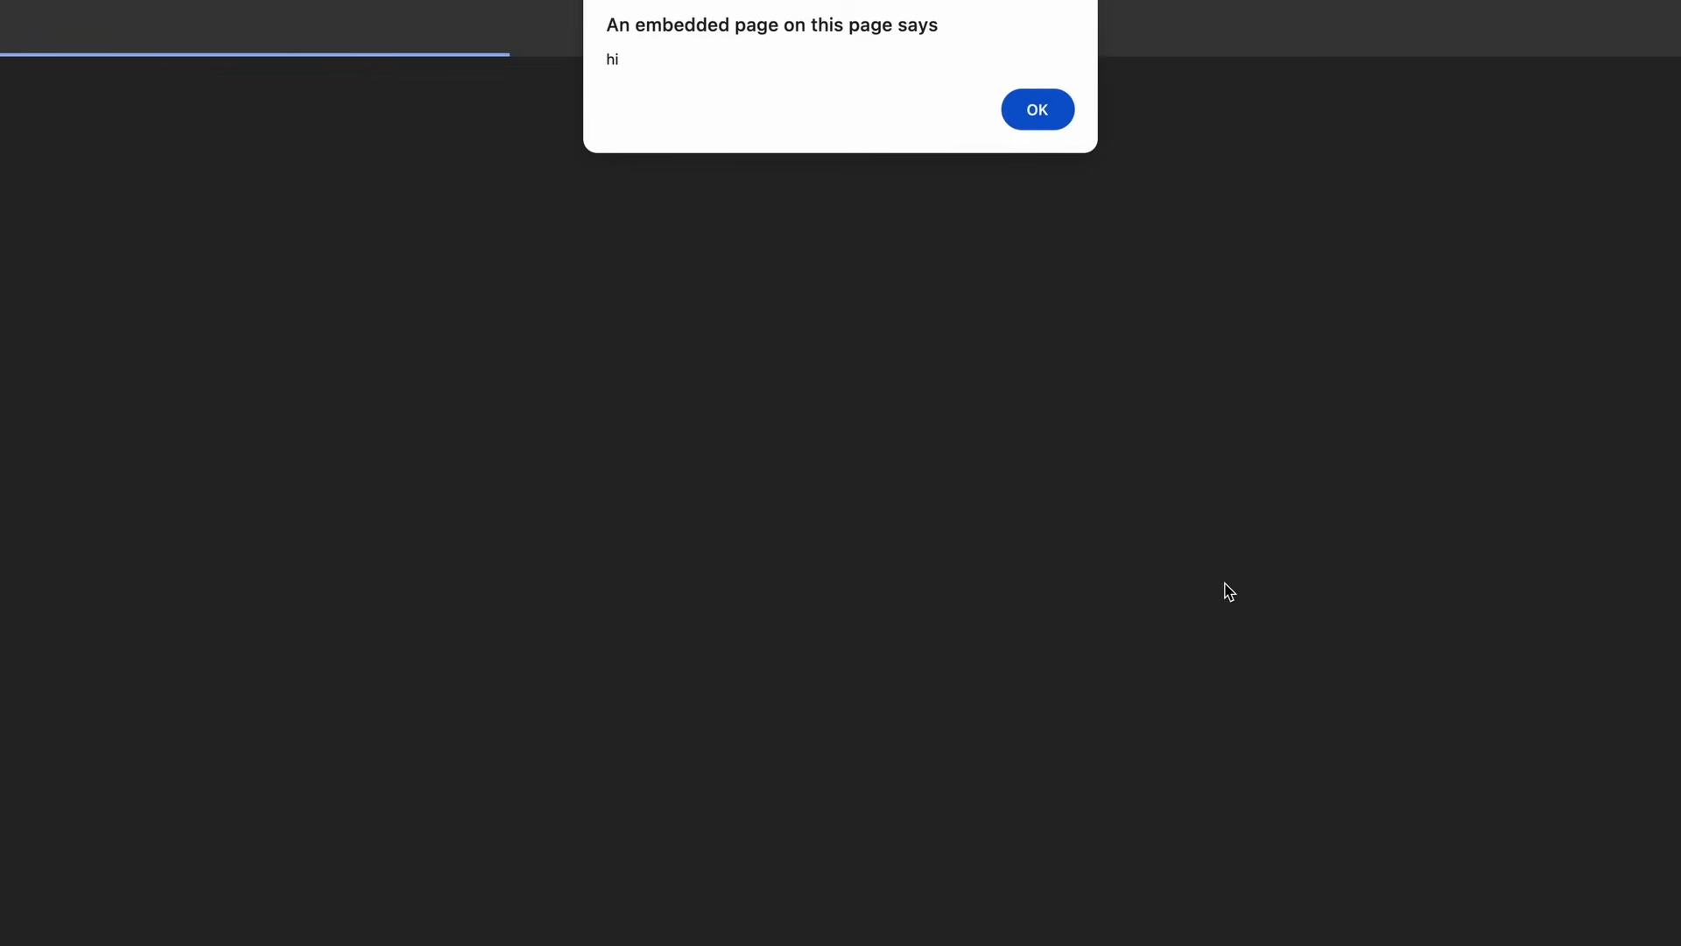
Add a page.AA.O open action reading code.js, regenerate, and dismiss the hi alert
{"action": "left_click", "coordinate": [1036, 109]}
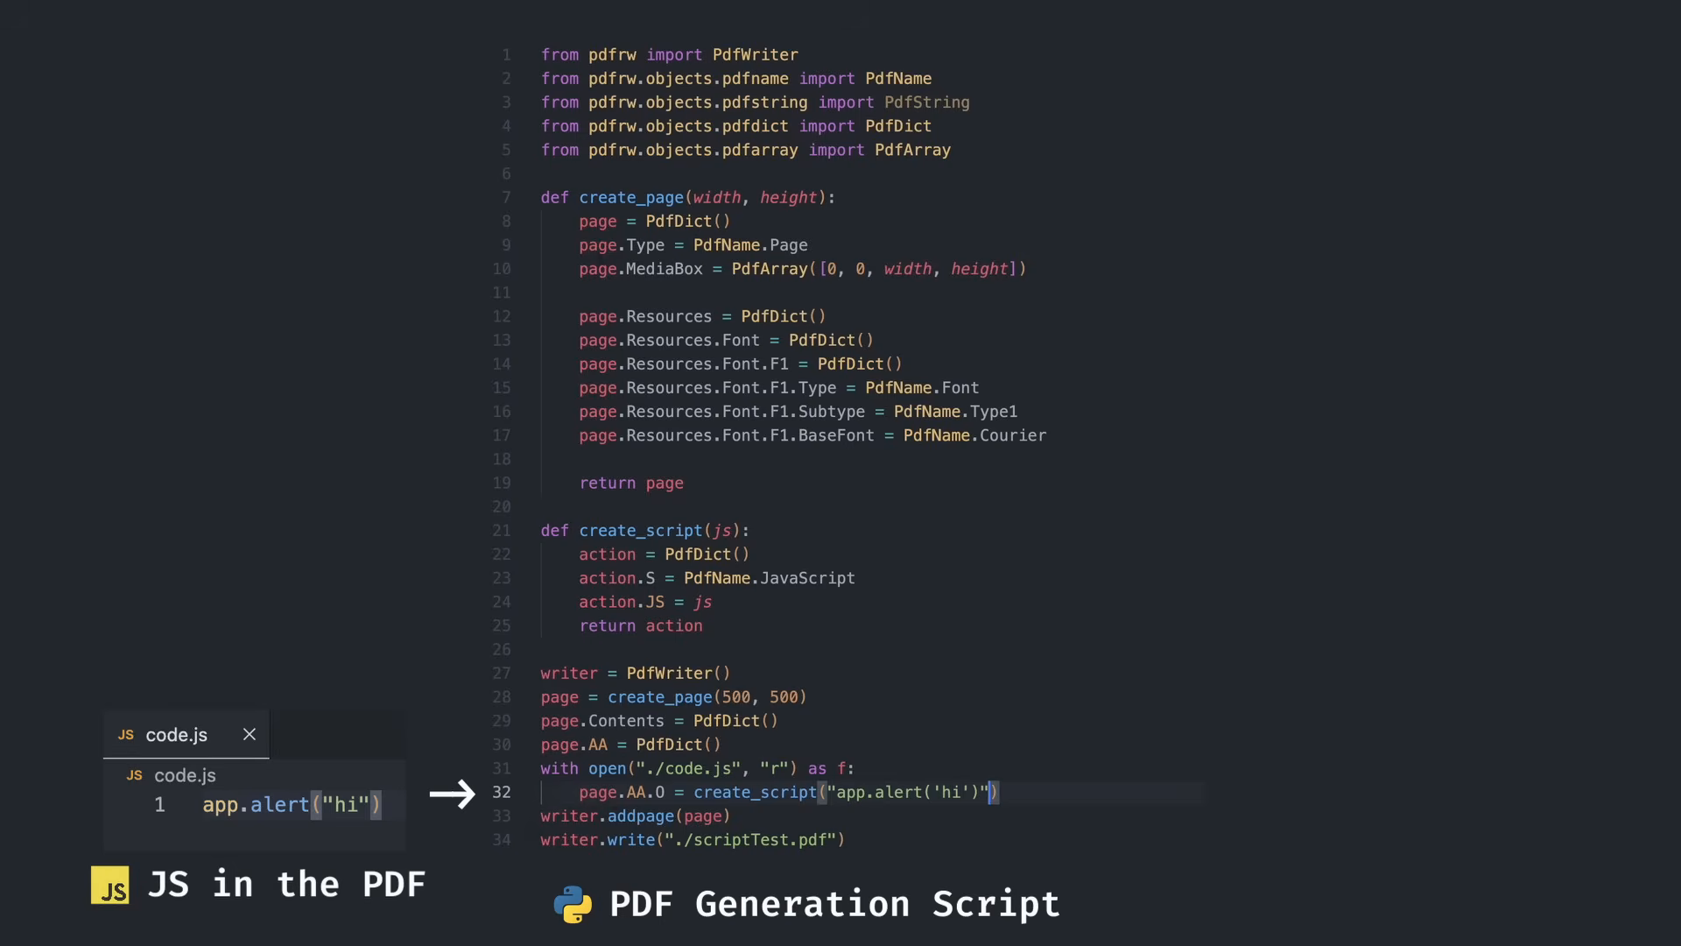
{"action": "type", "text": "f.read()"}
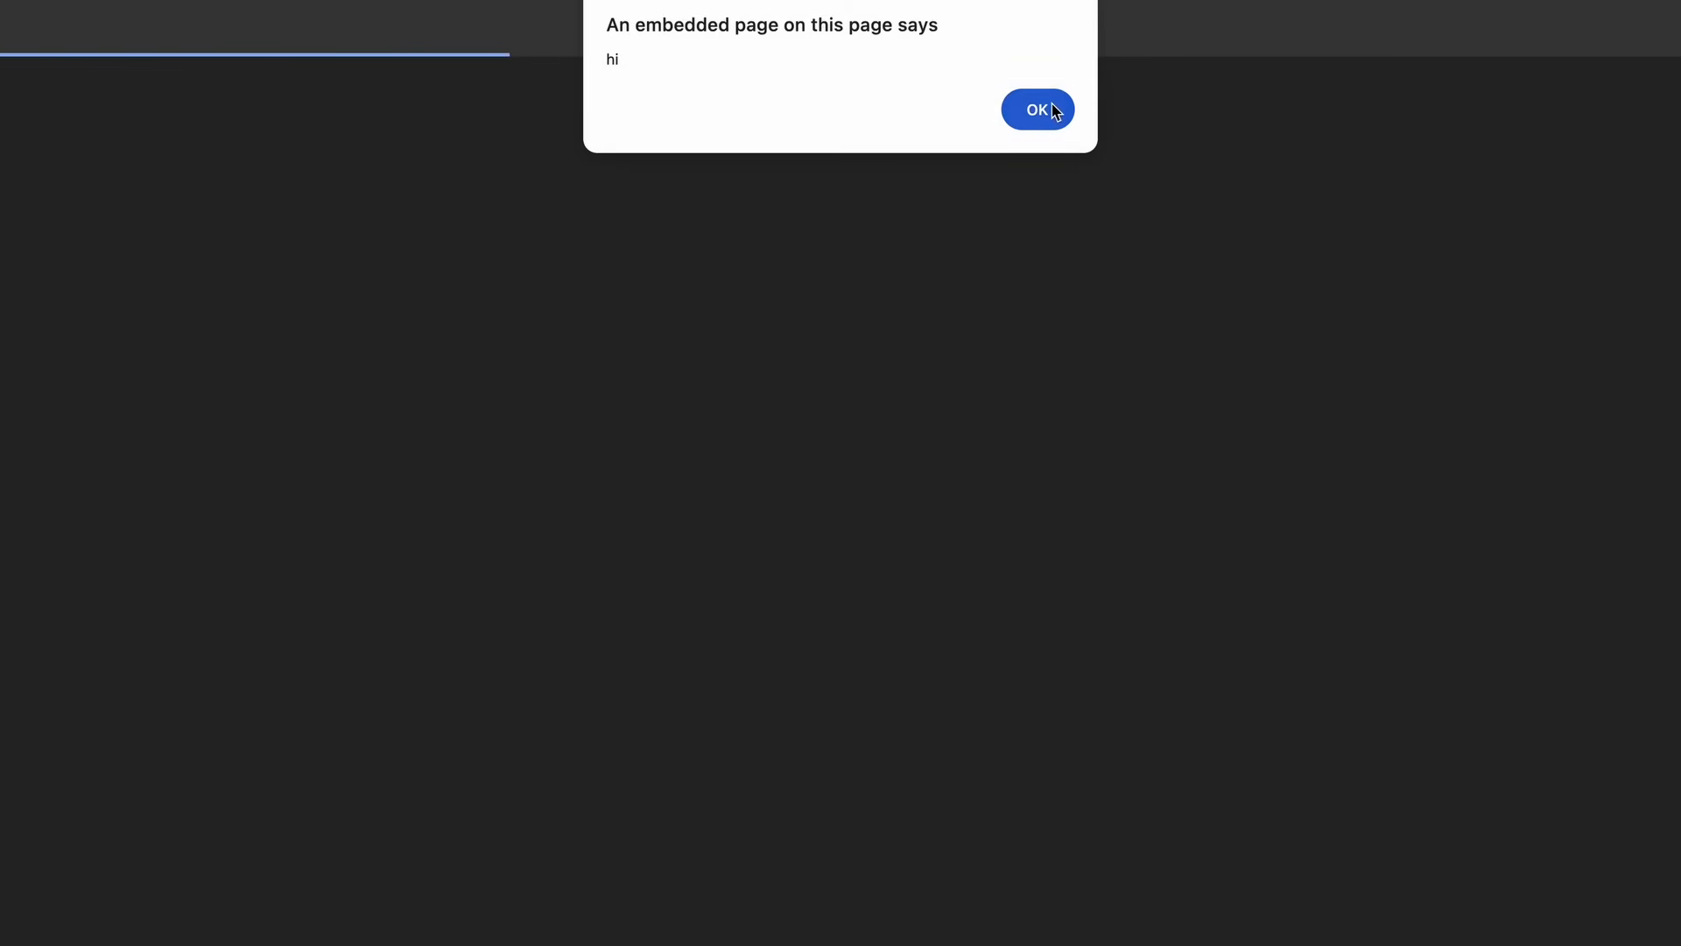
{"action": "left_click", "coordinate": [1037, 110]}
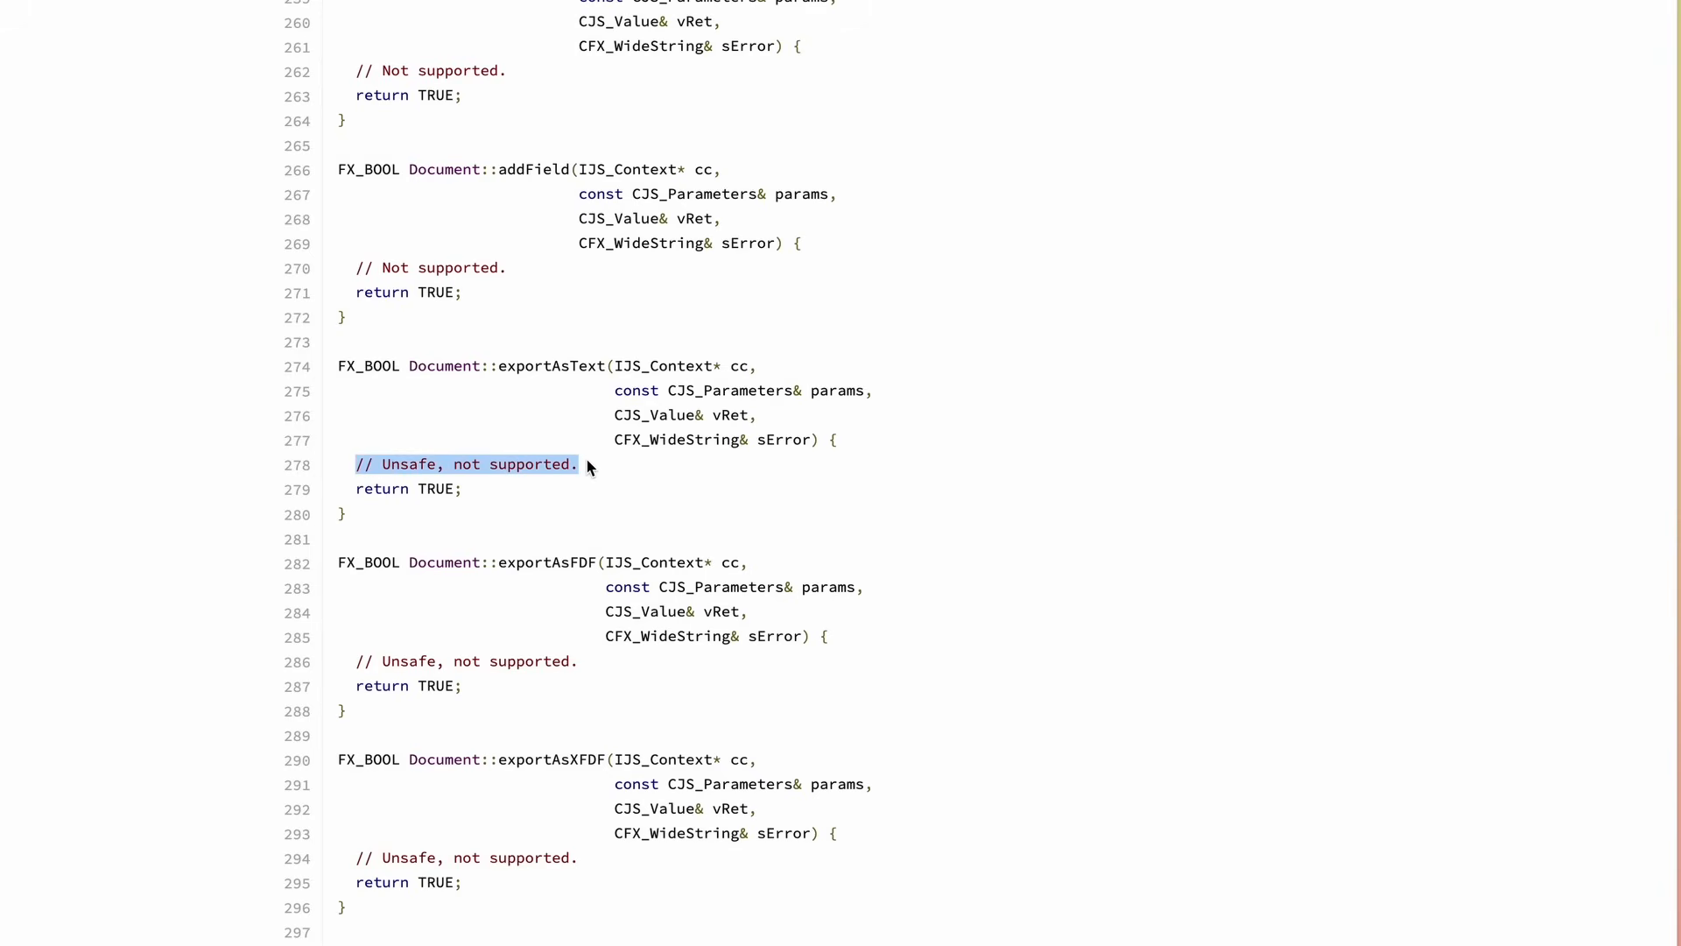
Scroll PDFium's Document source to the unsafe, unsupported exportAsText stub
{"action": "scroll", "scroll_direction": "down", "scroll_amount": 3}
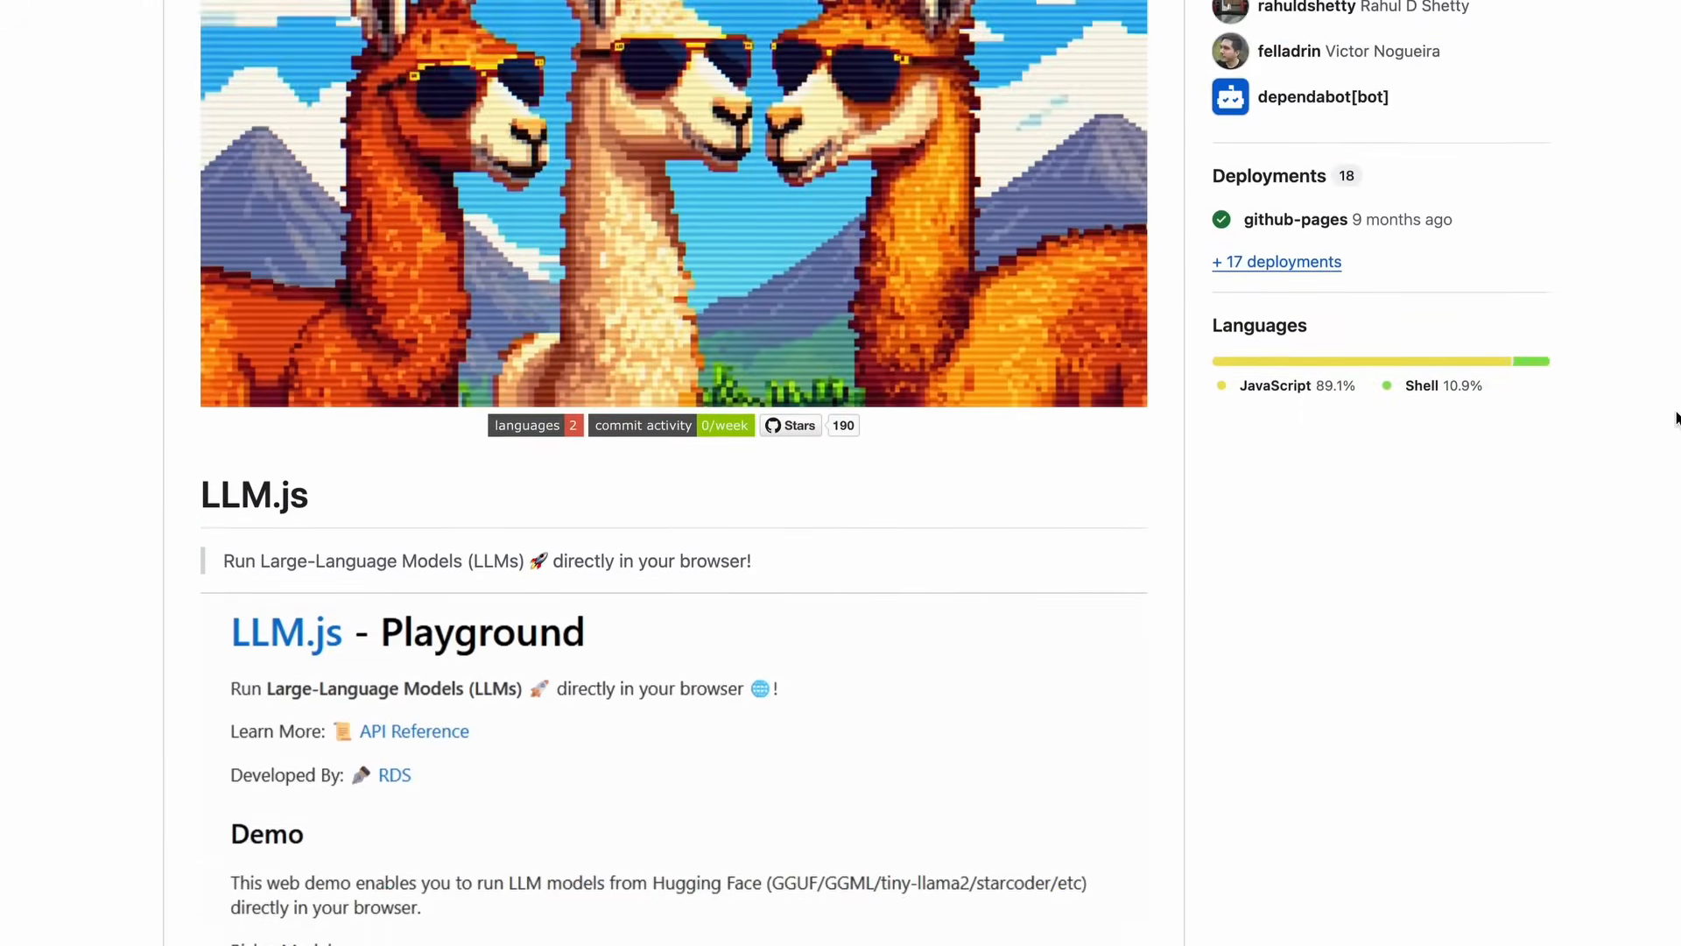
Scroll through the LLM.js README on GitHub before visiting emscripten.org
{"action": "scroll", "scroll_direction": "down", "scroll_amount": 3}
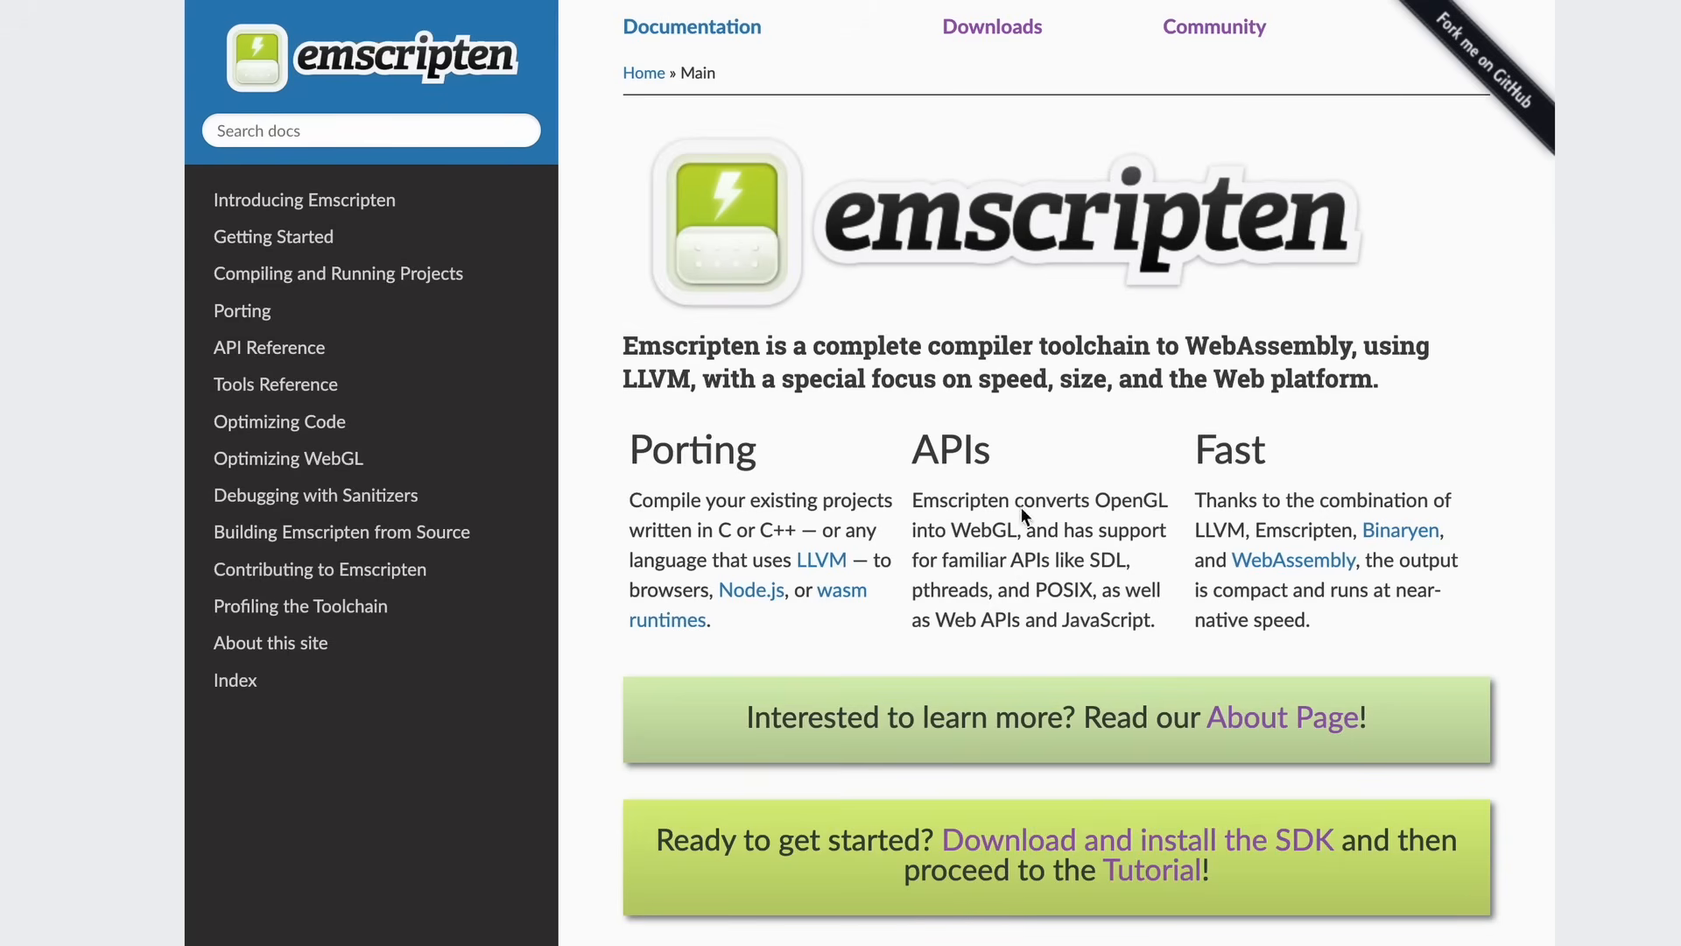
{"action": "left_click_drag", "start_coordinate": [815, 345], "coordinate": [1381, 378]}
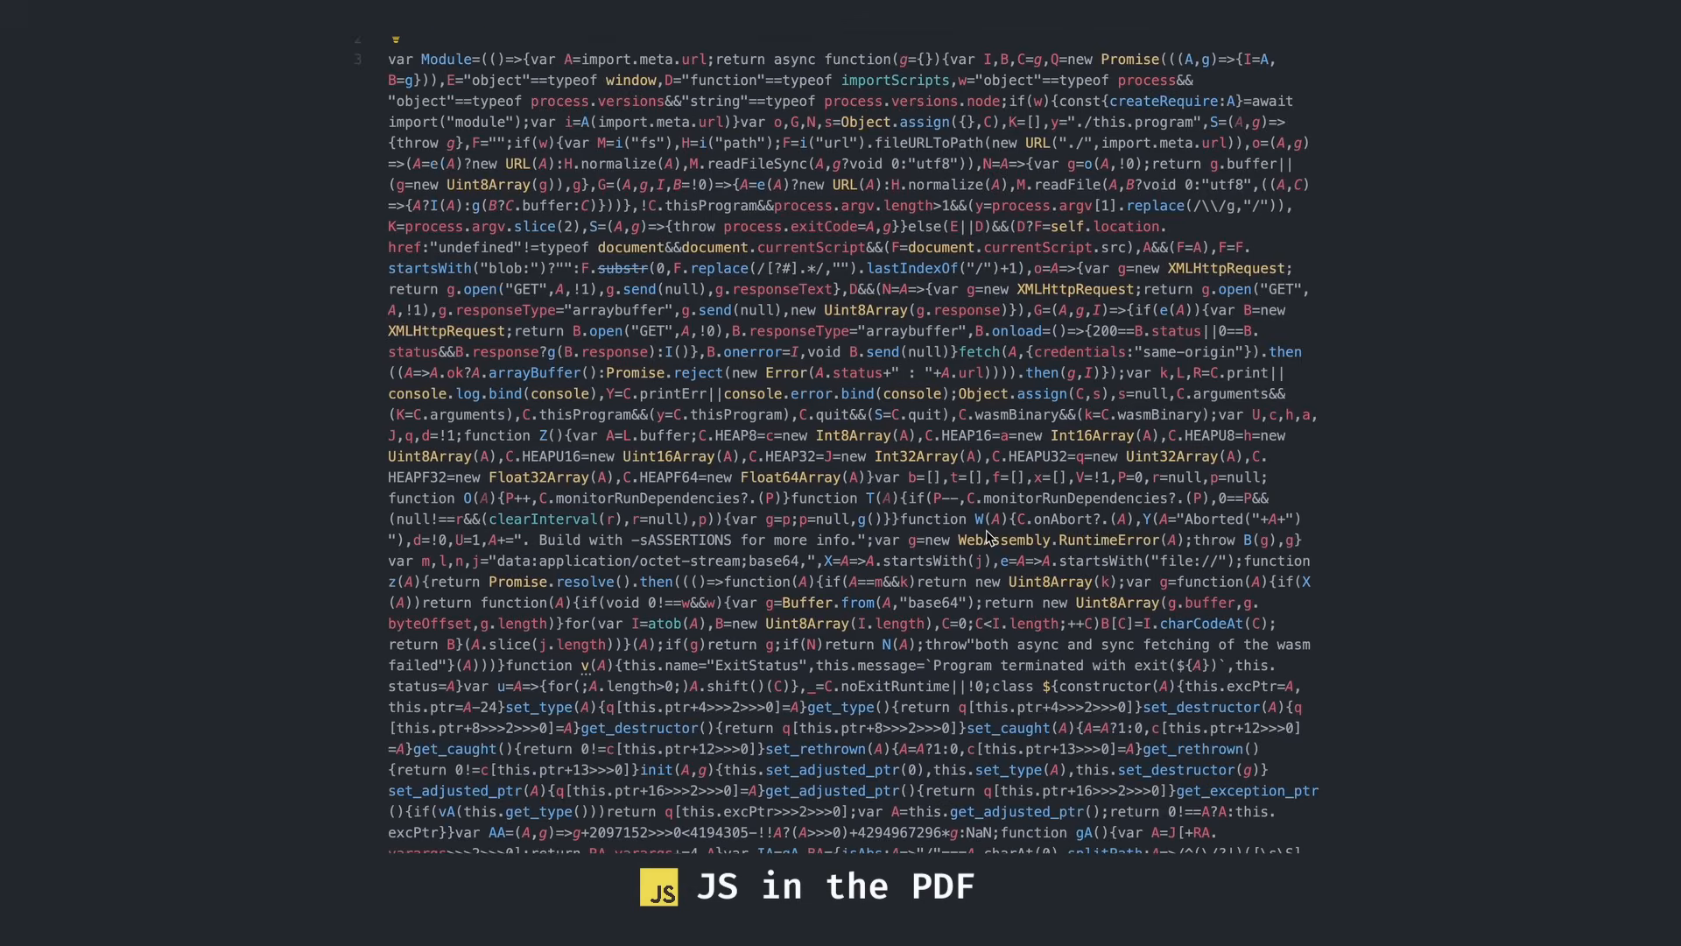
Insert app.alert('hi') into the Emscripten-compiled JavaScript module
{"action": "type", "text": "app.alert('hi')"}
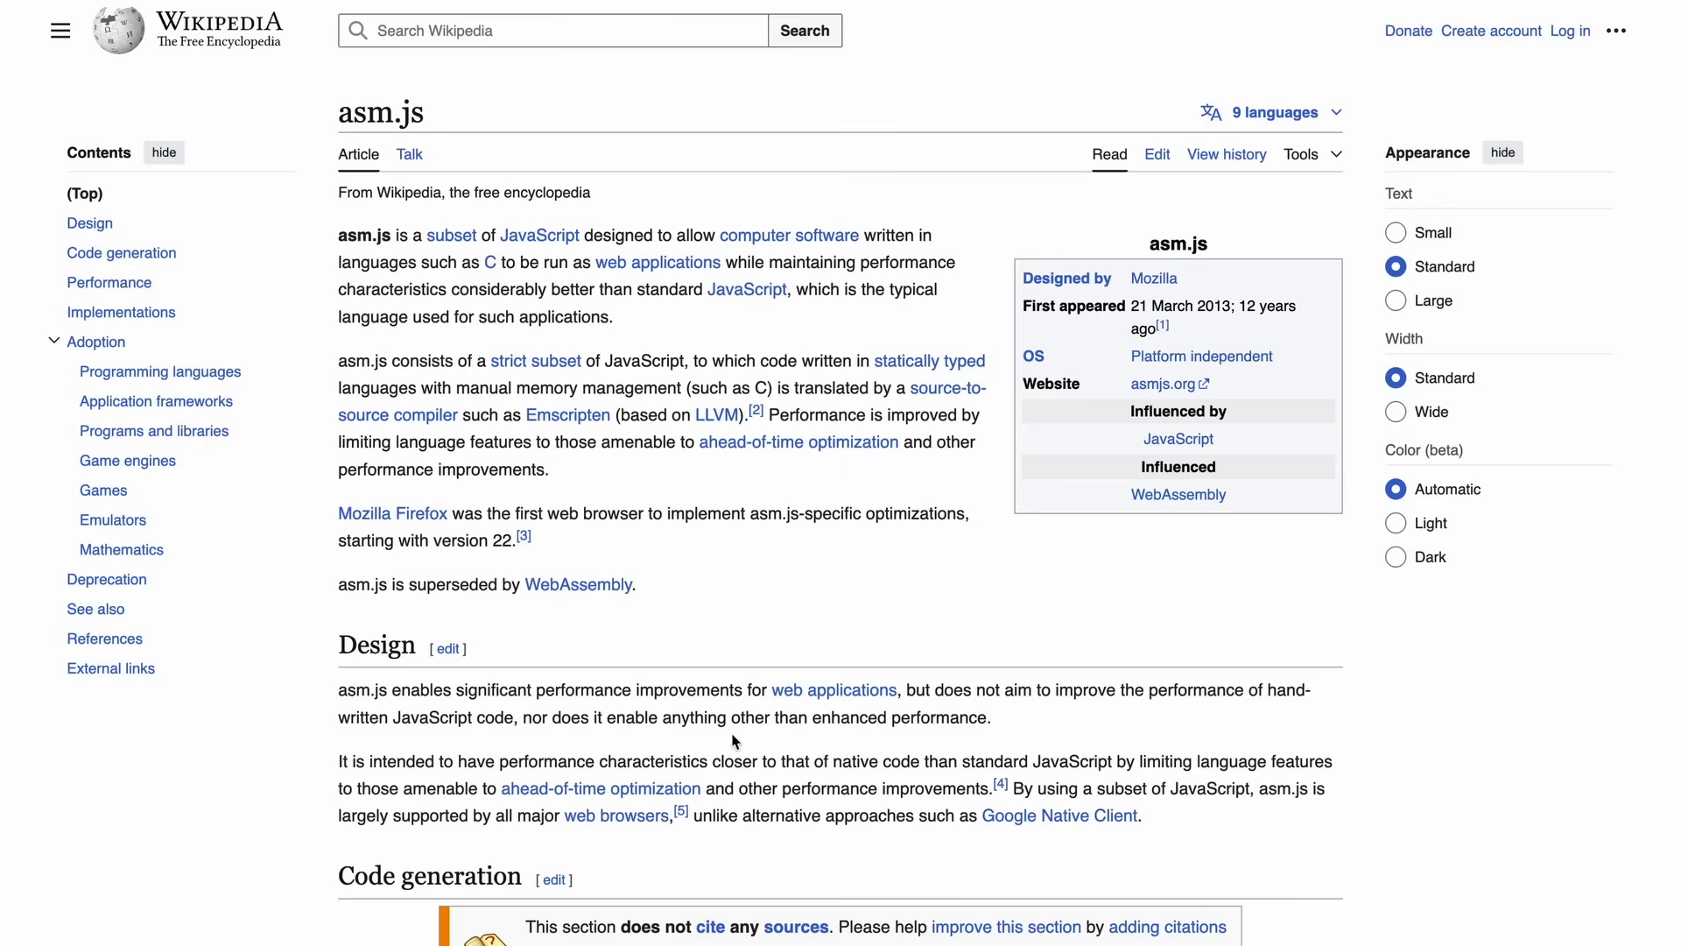
{"action": "mouse_move", "coordinate": [265, 298]}
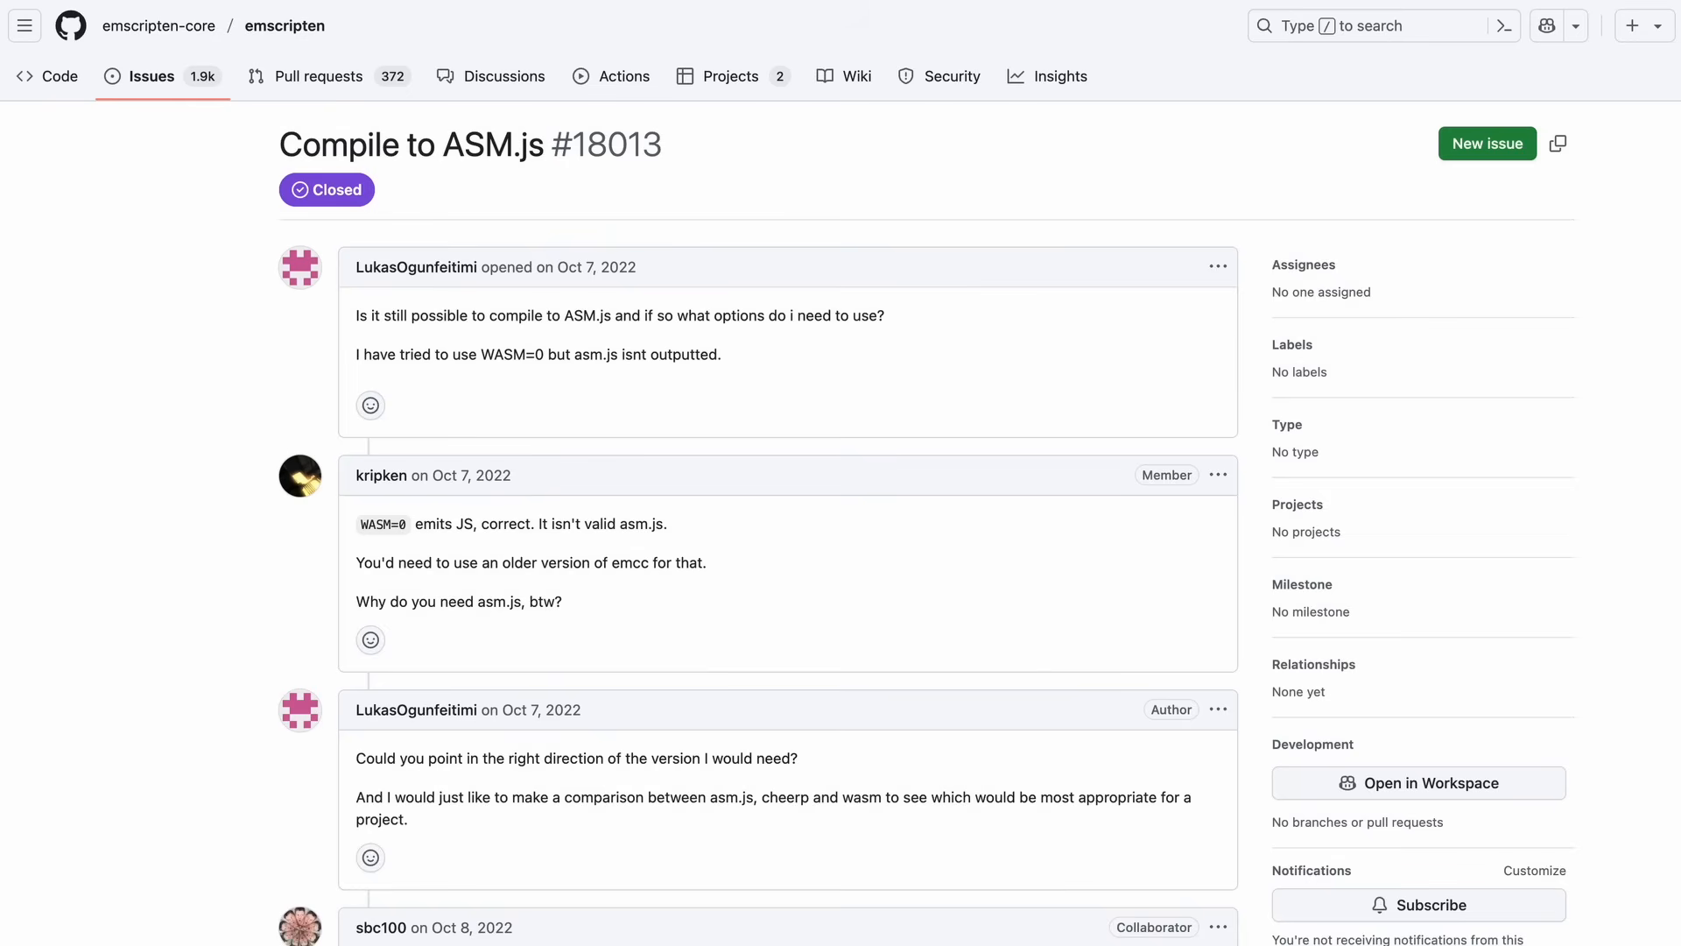
Read the closed Compile to ASM.js issue and expand llama.cpp's examples folder
{"action": "left_click_drag", "start_coordinate": [526, 525], "coordinate": [665, 525]}
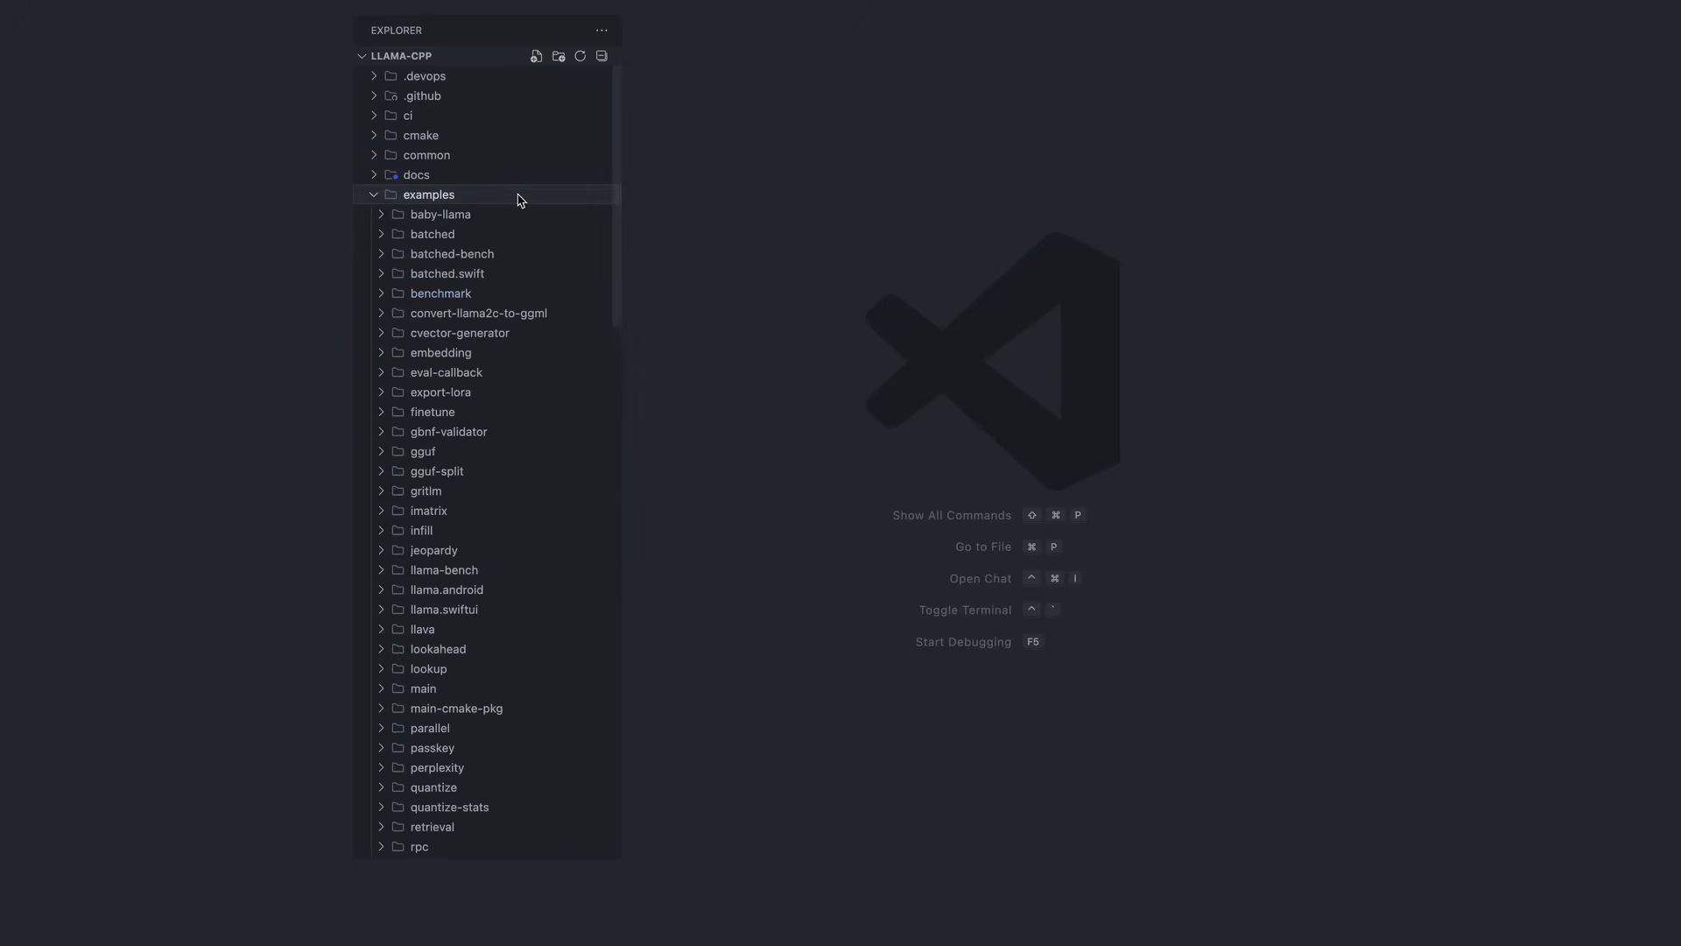
Open examples/main/main.cpp in the llama.cpp source and scroll through its code
{"action": "left_click", "coordinate": [422, 687]}
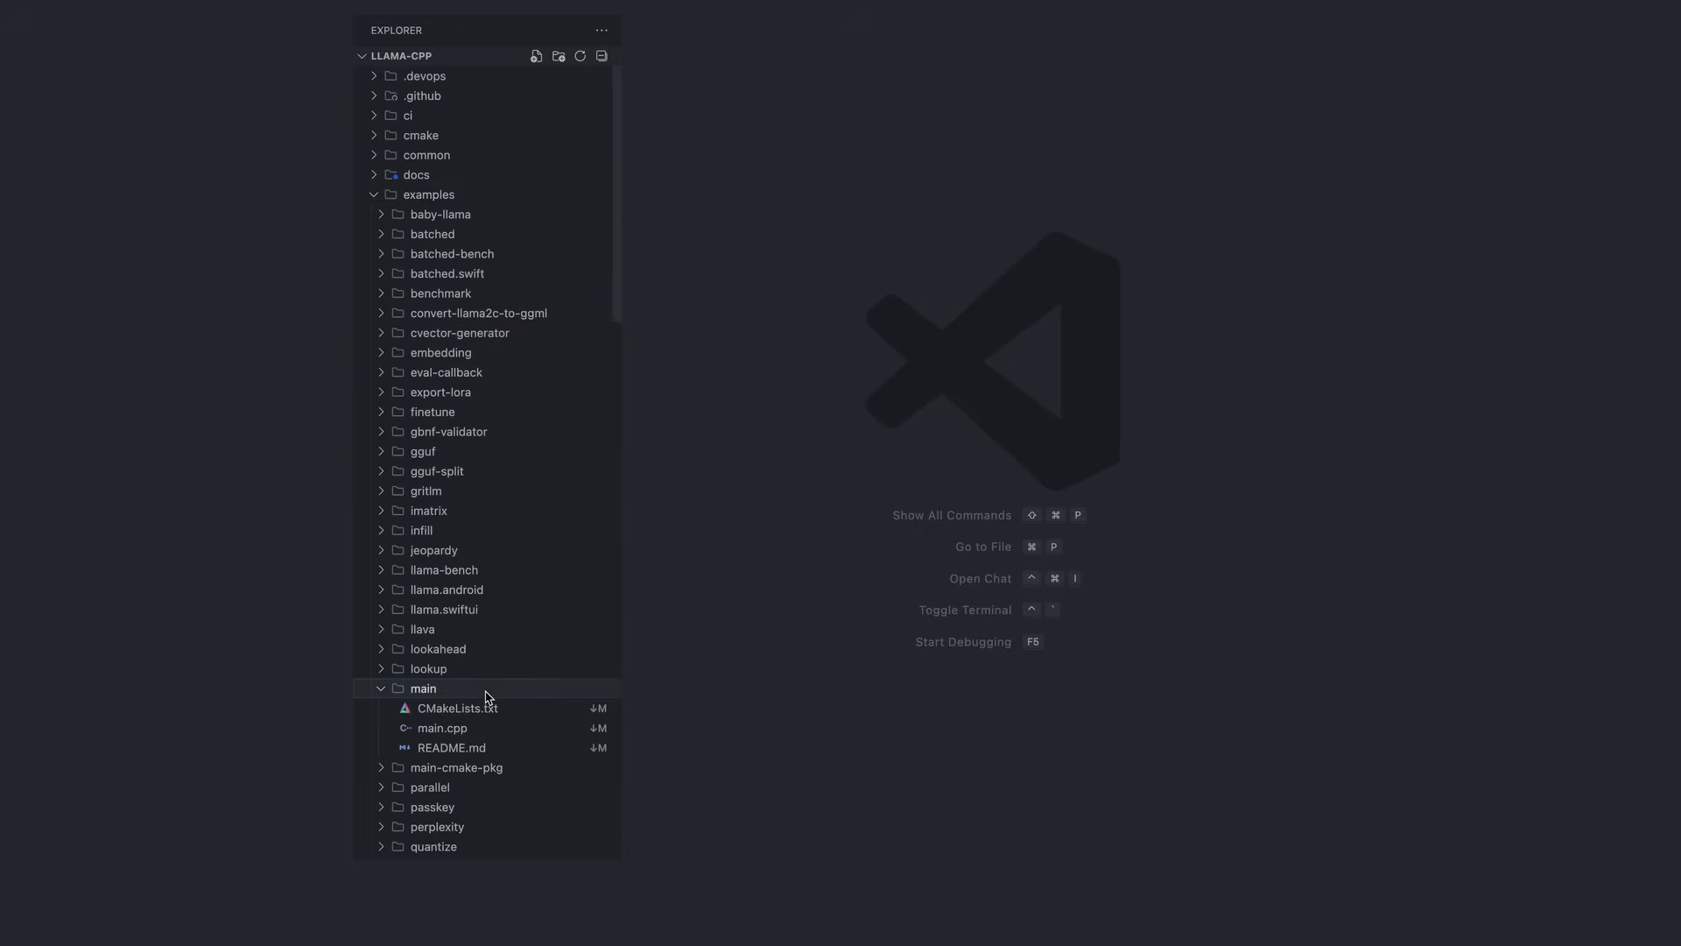
{"action": "left_click", "coordinate": [440, 727]}
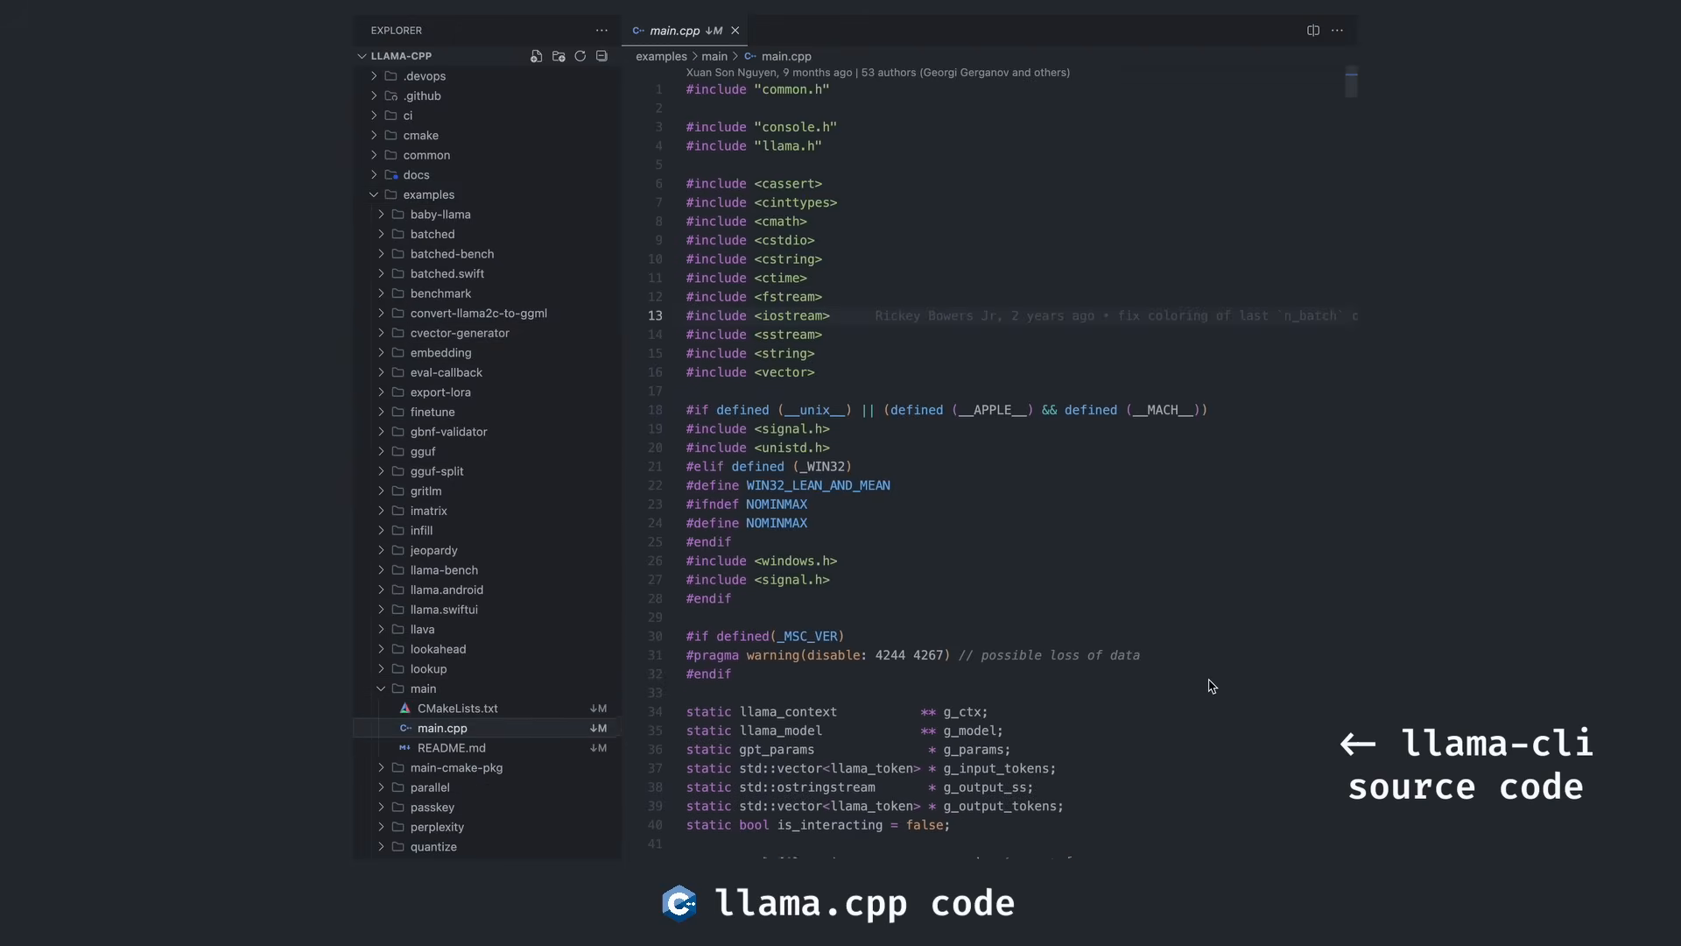
{"action": "scroll", "scroll_direction": "down", "scroll_amount": 3}
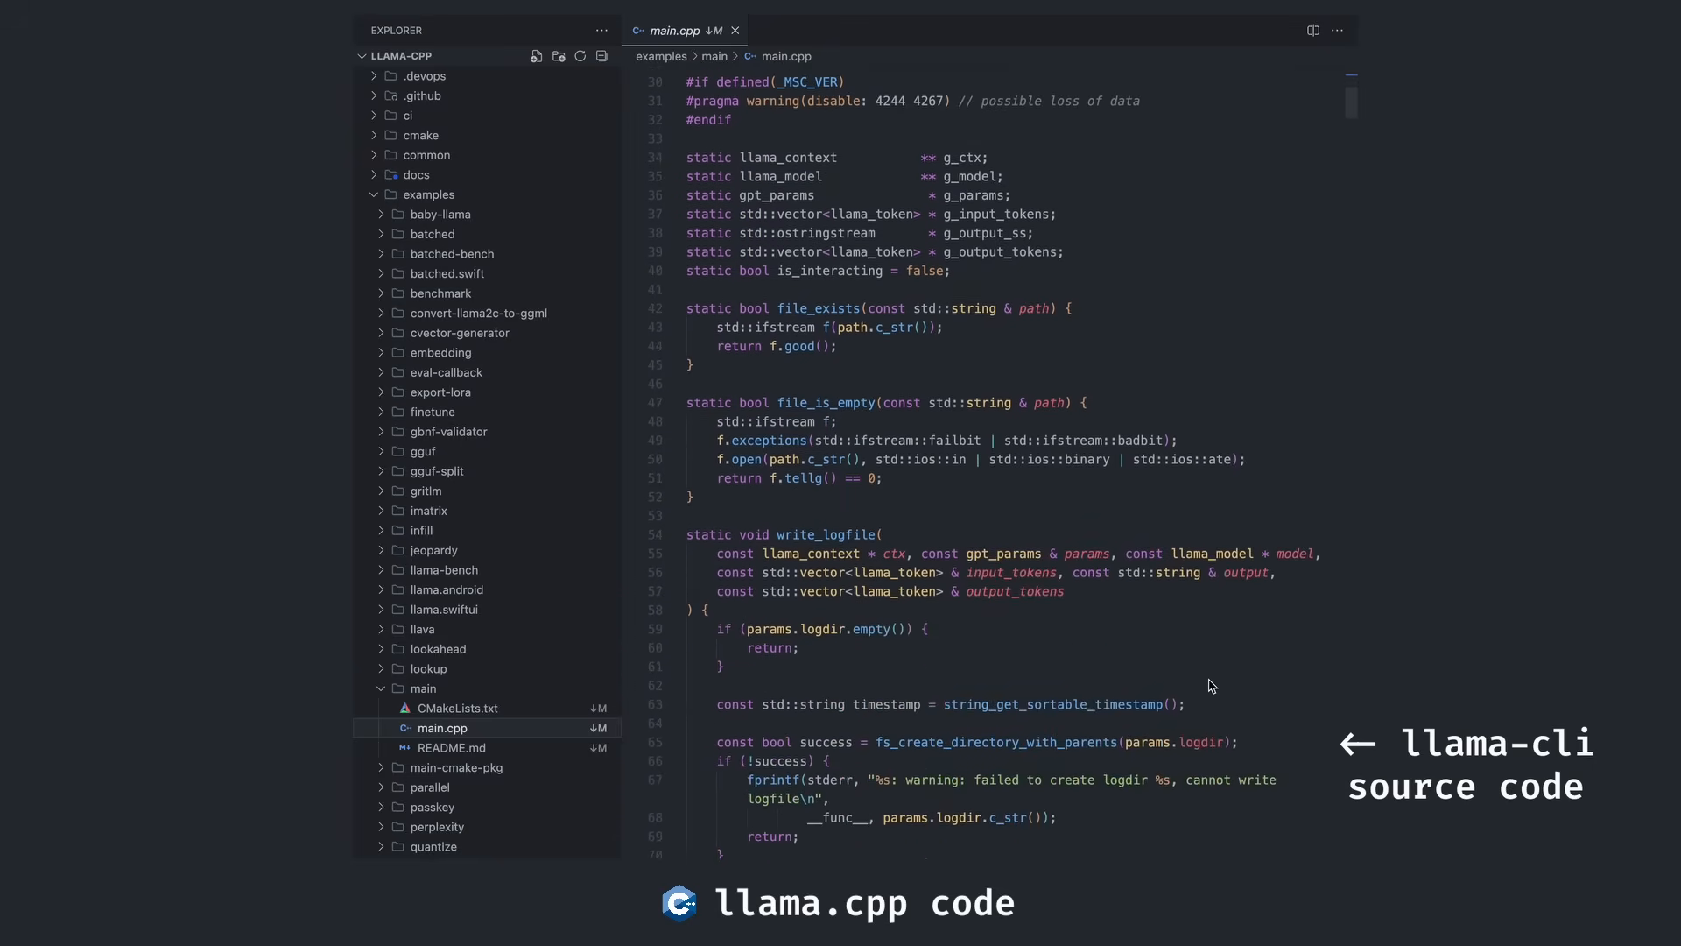
{"action": "scroll", "scroll_direction": "down", "scroll_amount": 3}
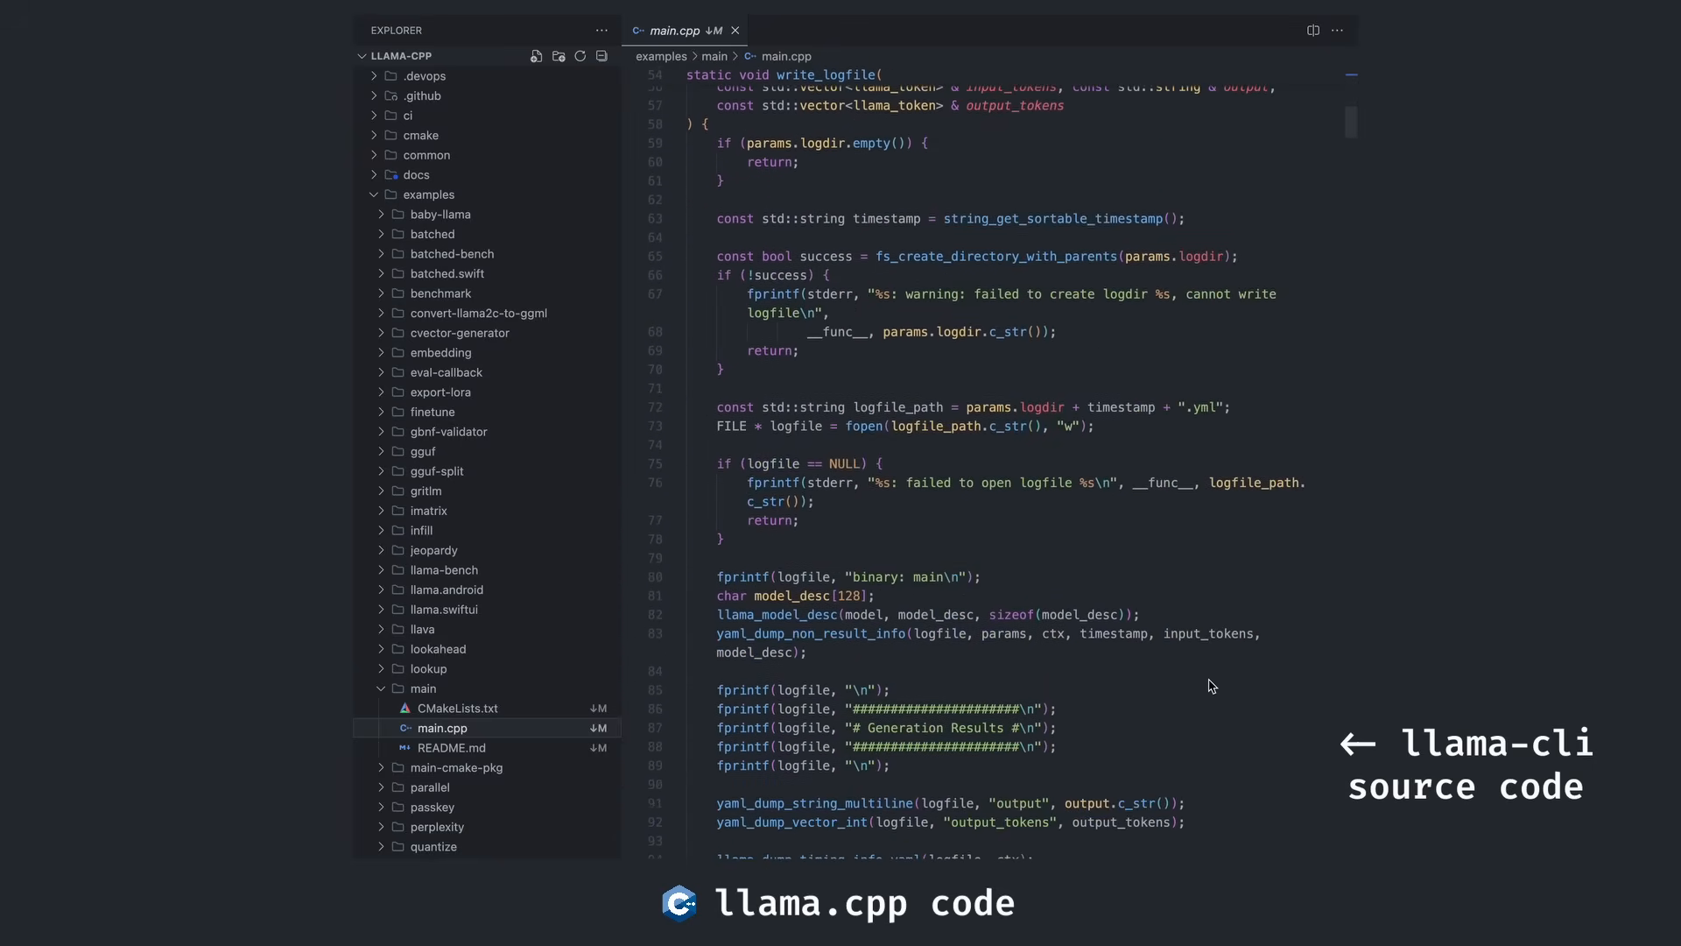
{"action": "scroll", "scroll_direction": "down", "scroll_amount": 3}
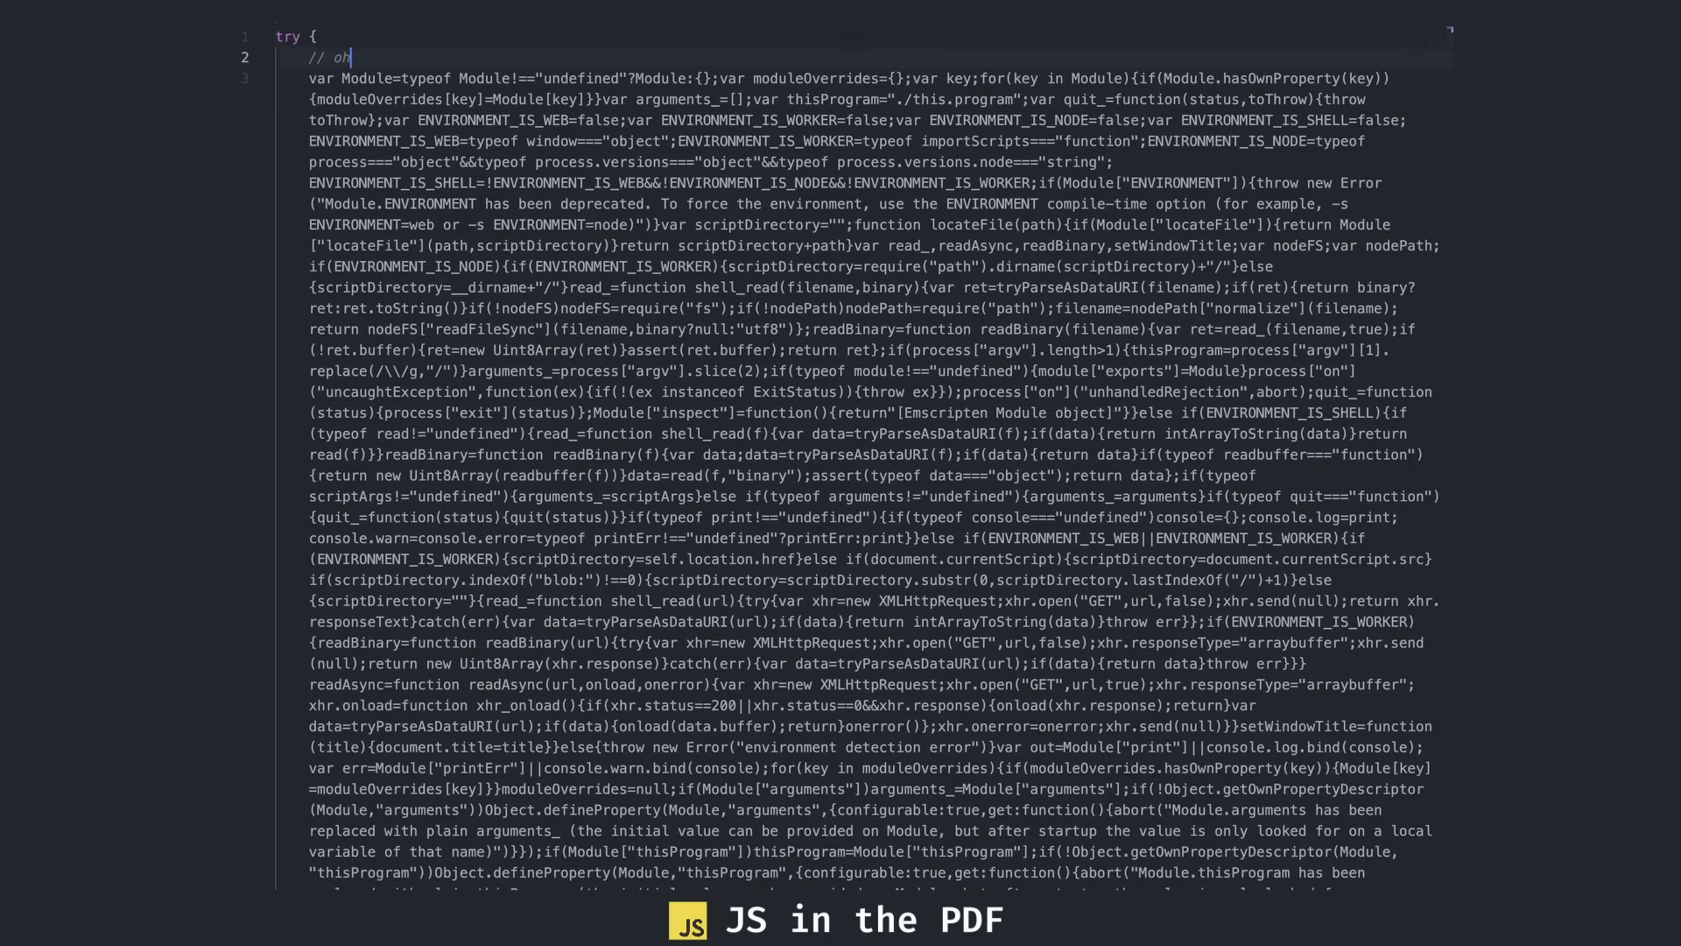
{"action": "type", "text": "boy this is not fun"}
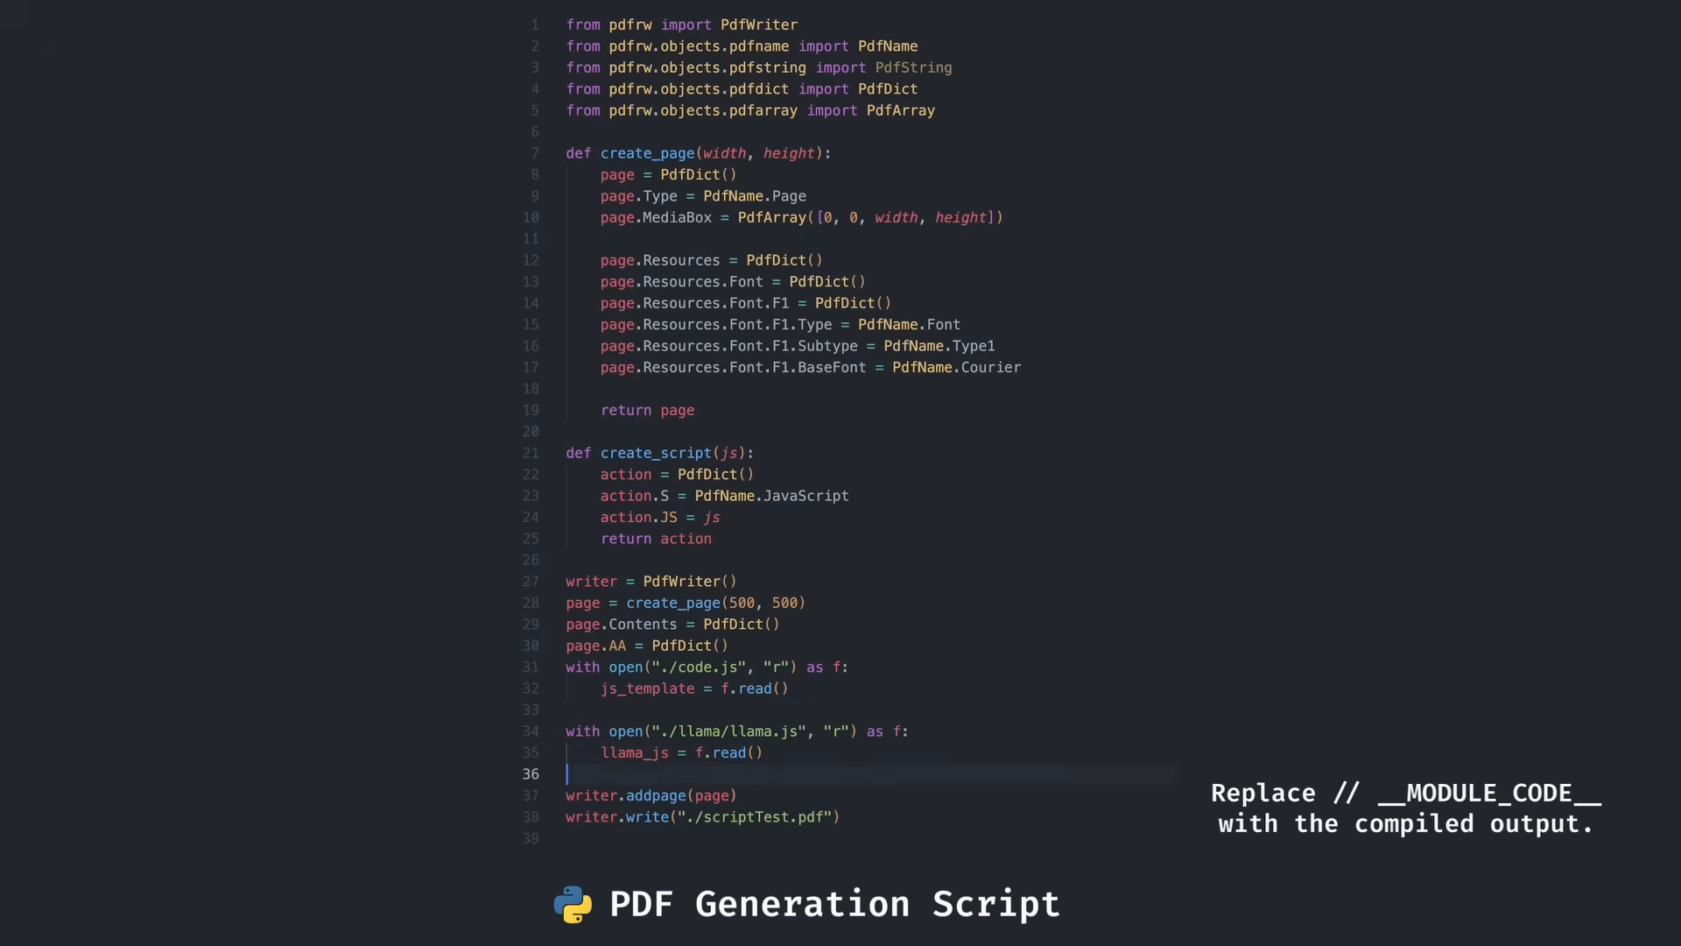
Substitute llama_js for __MODULE_CODE__, and define Module with --help arguments and app.alert print handlers
{"action": "type", "text": "js = js_template.replace(\"// __MODULE_CODE__\", llama_js)"}
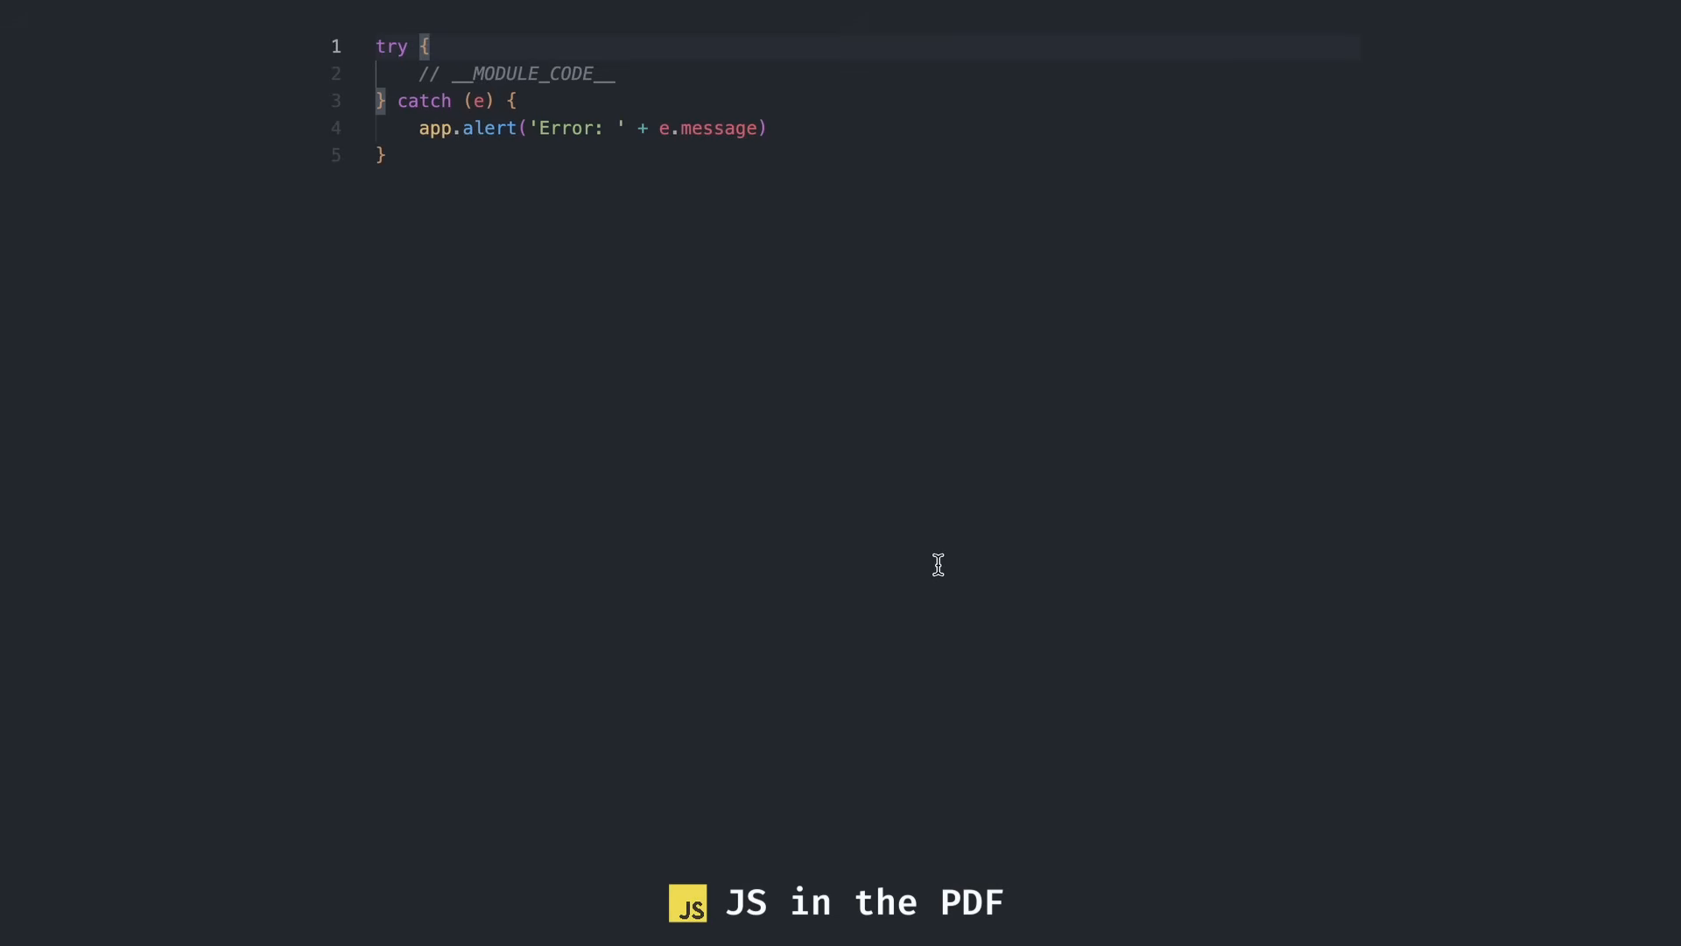
{"action": "type", "text": "var Module = {};"}
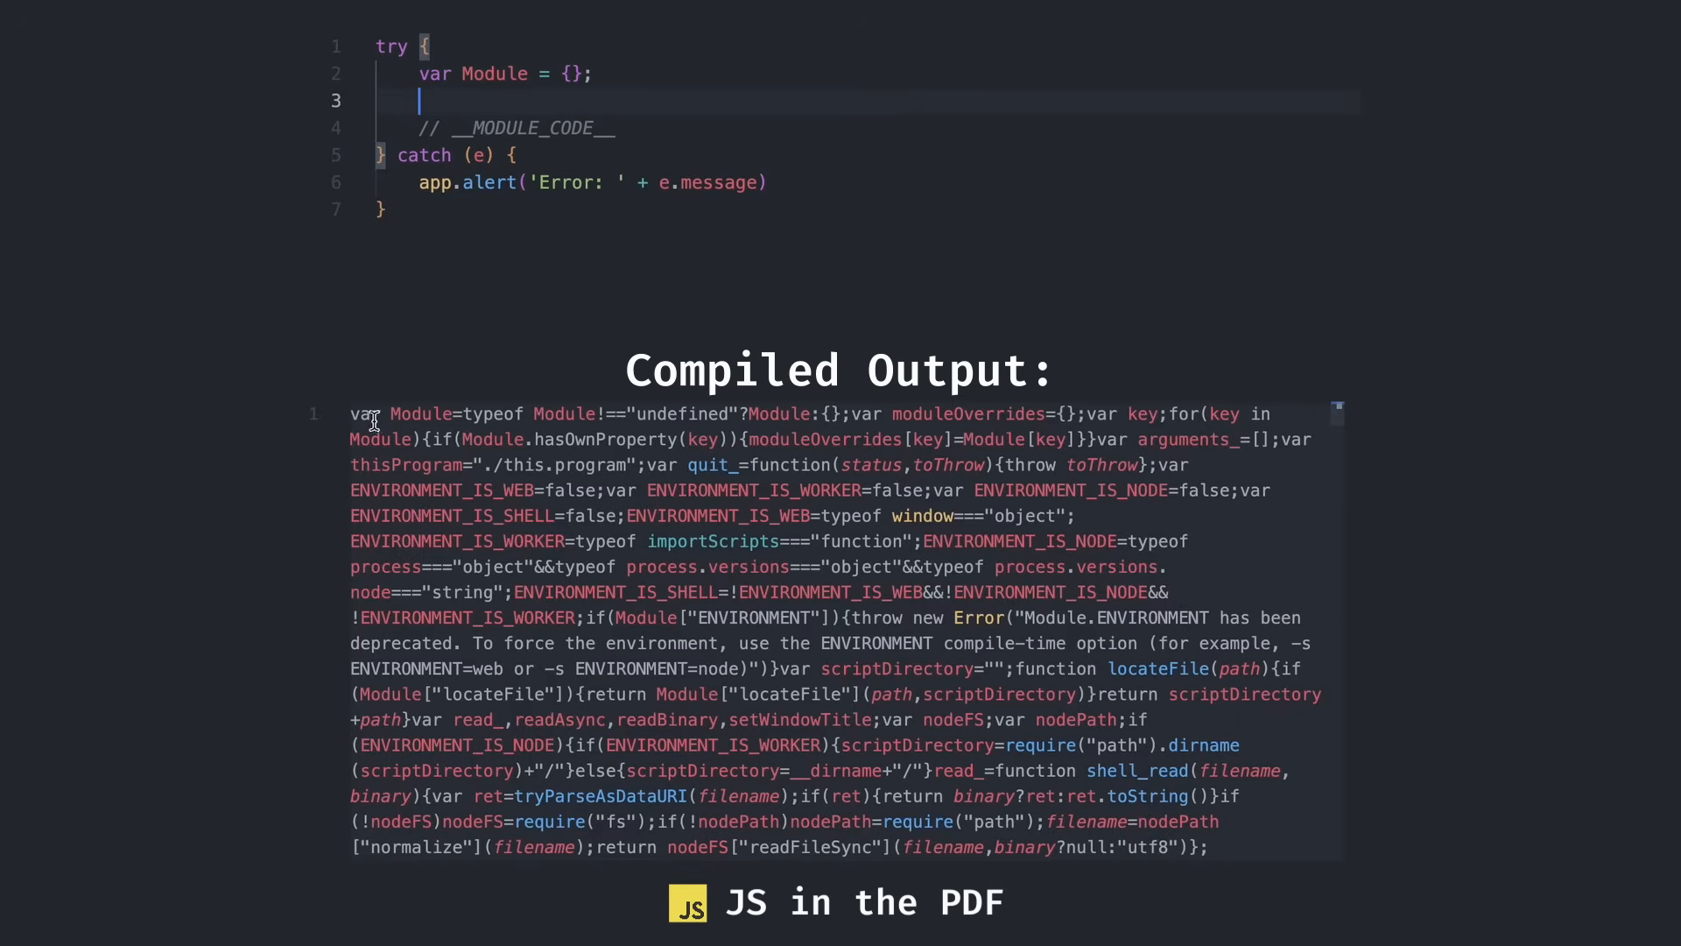
{"action": "type", "text": "Module"}
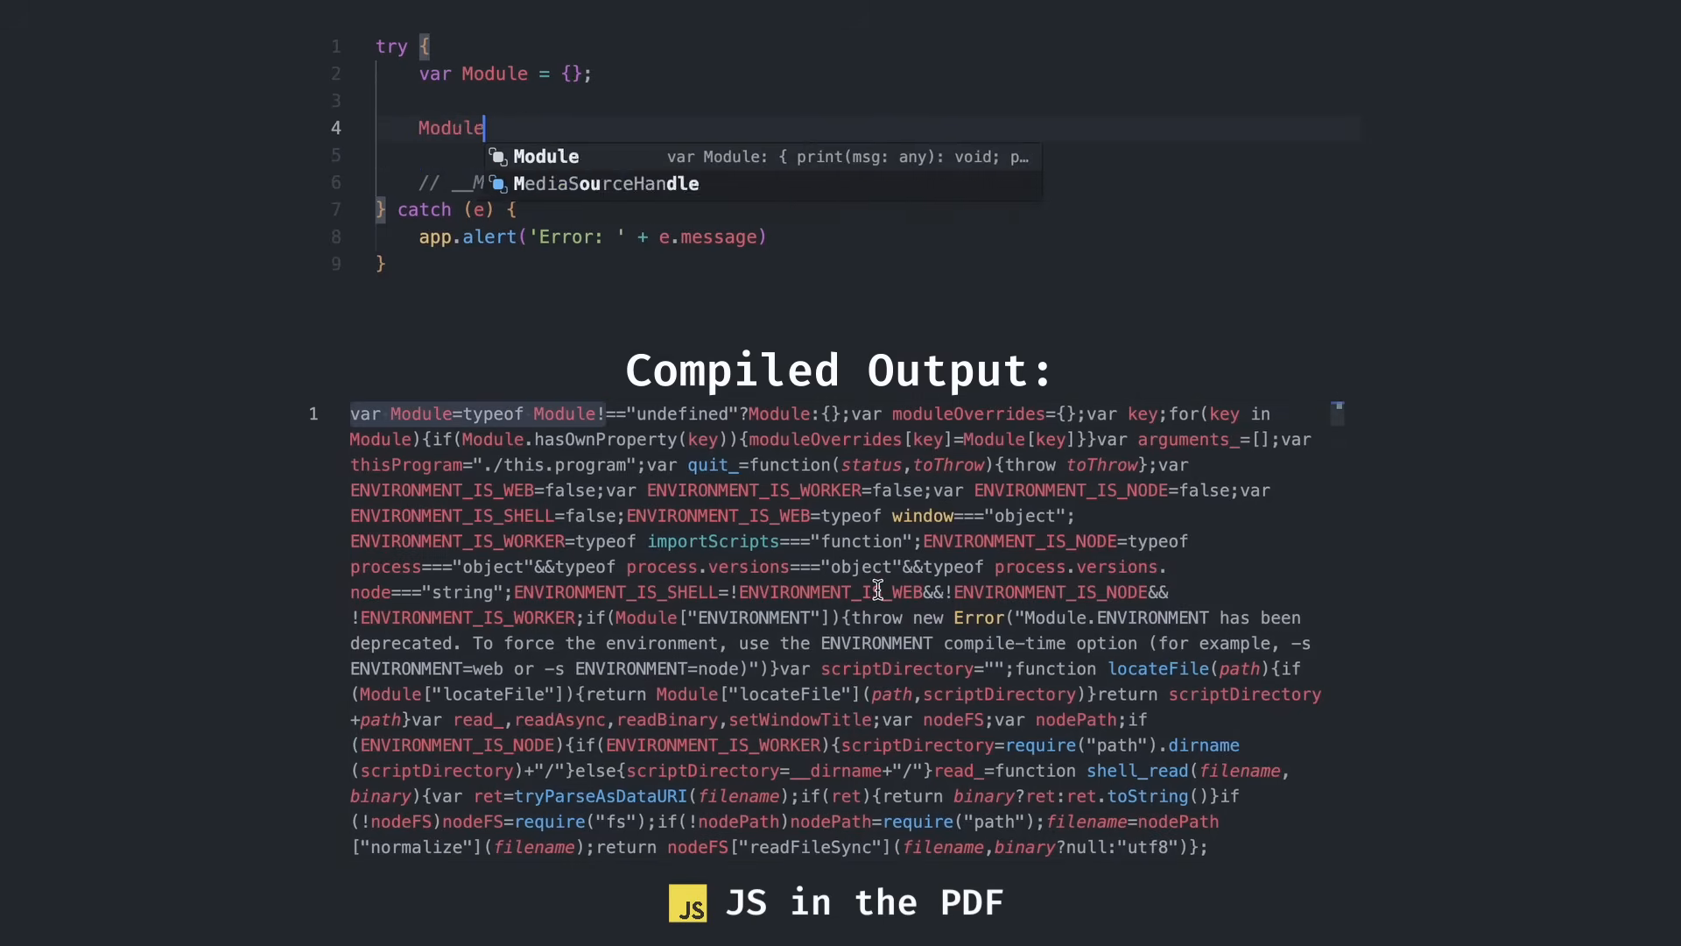
{"action": "type", "text": ".arguments = [\"--help\"];"}
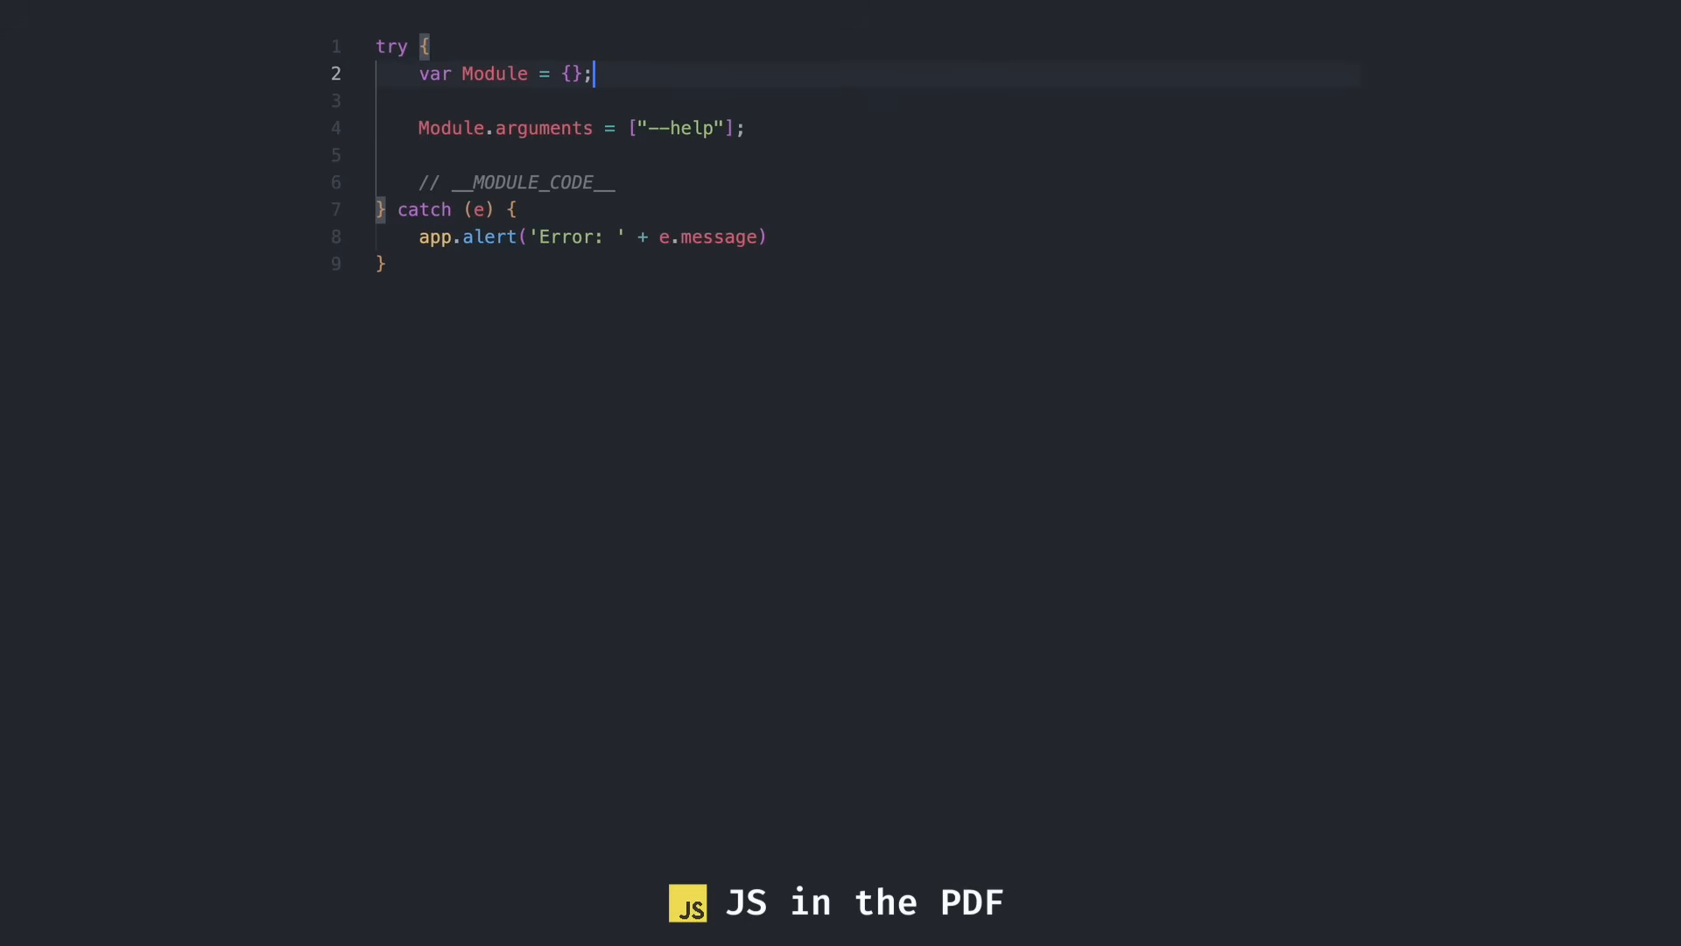
{"action": "type", "text": "Module.print = function (msg) {"}
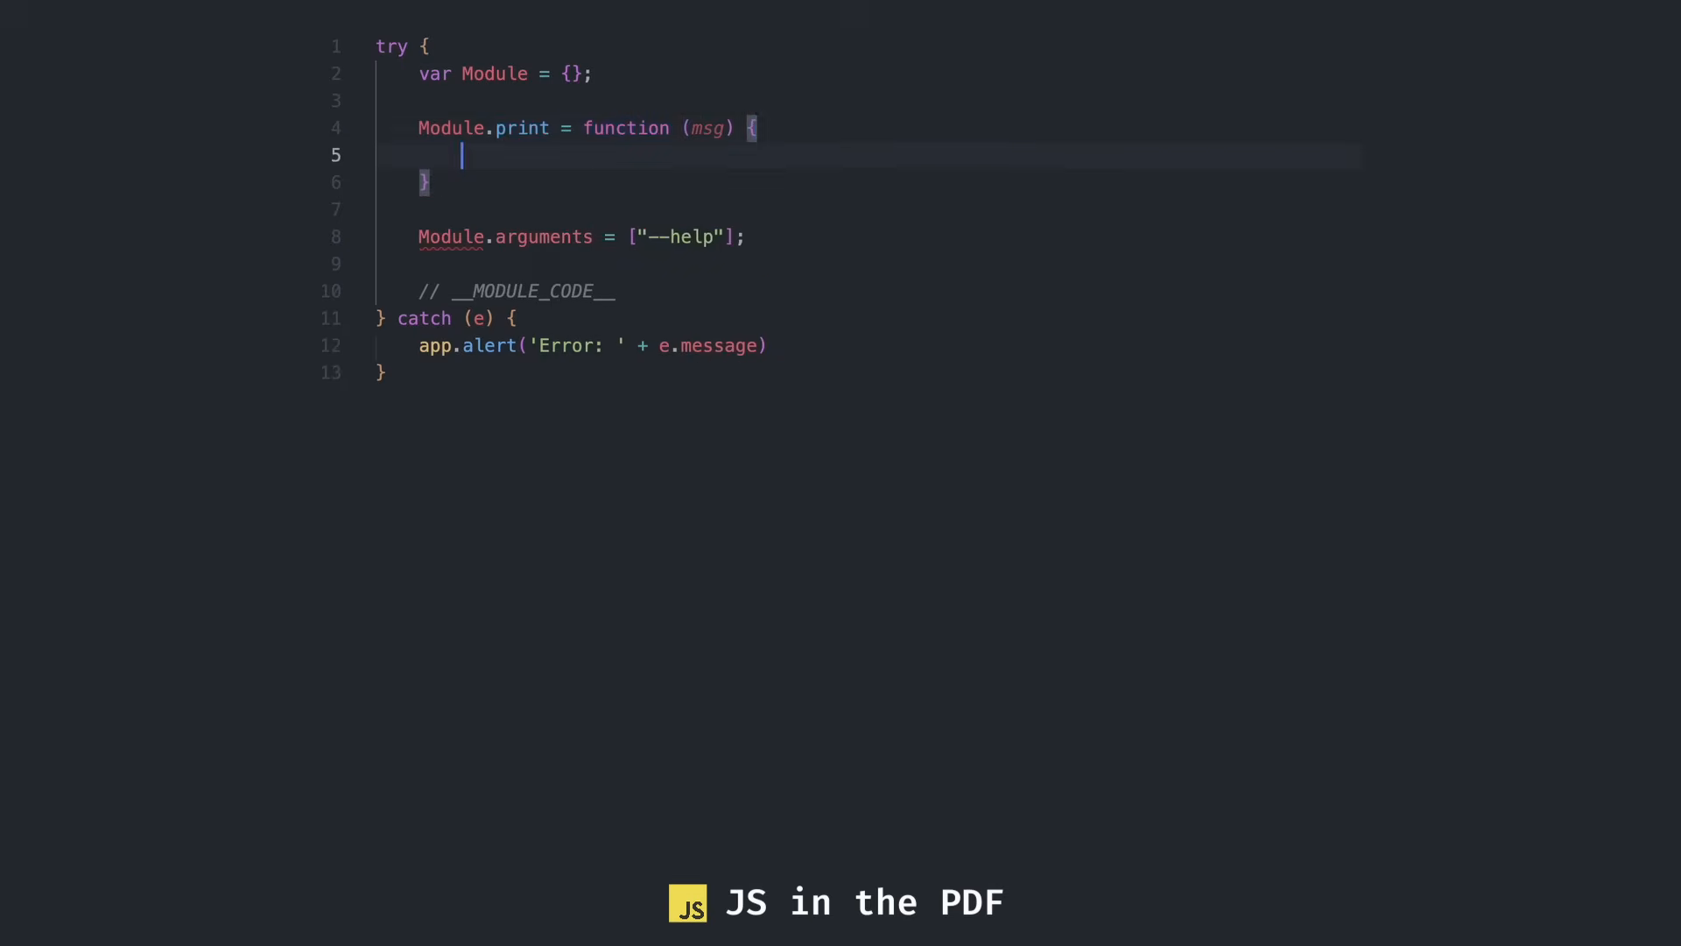
{"action": "type", "text": "app.alert(msg);"}
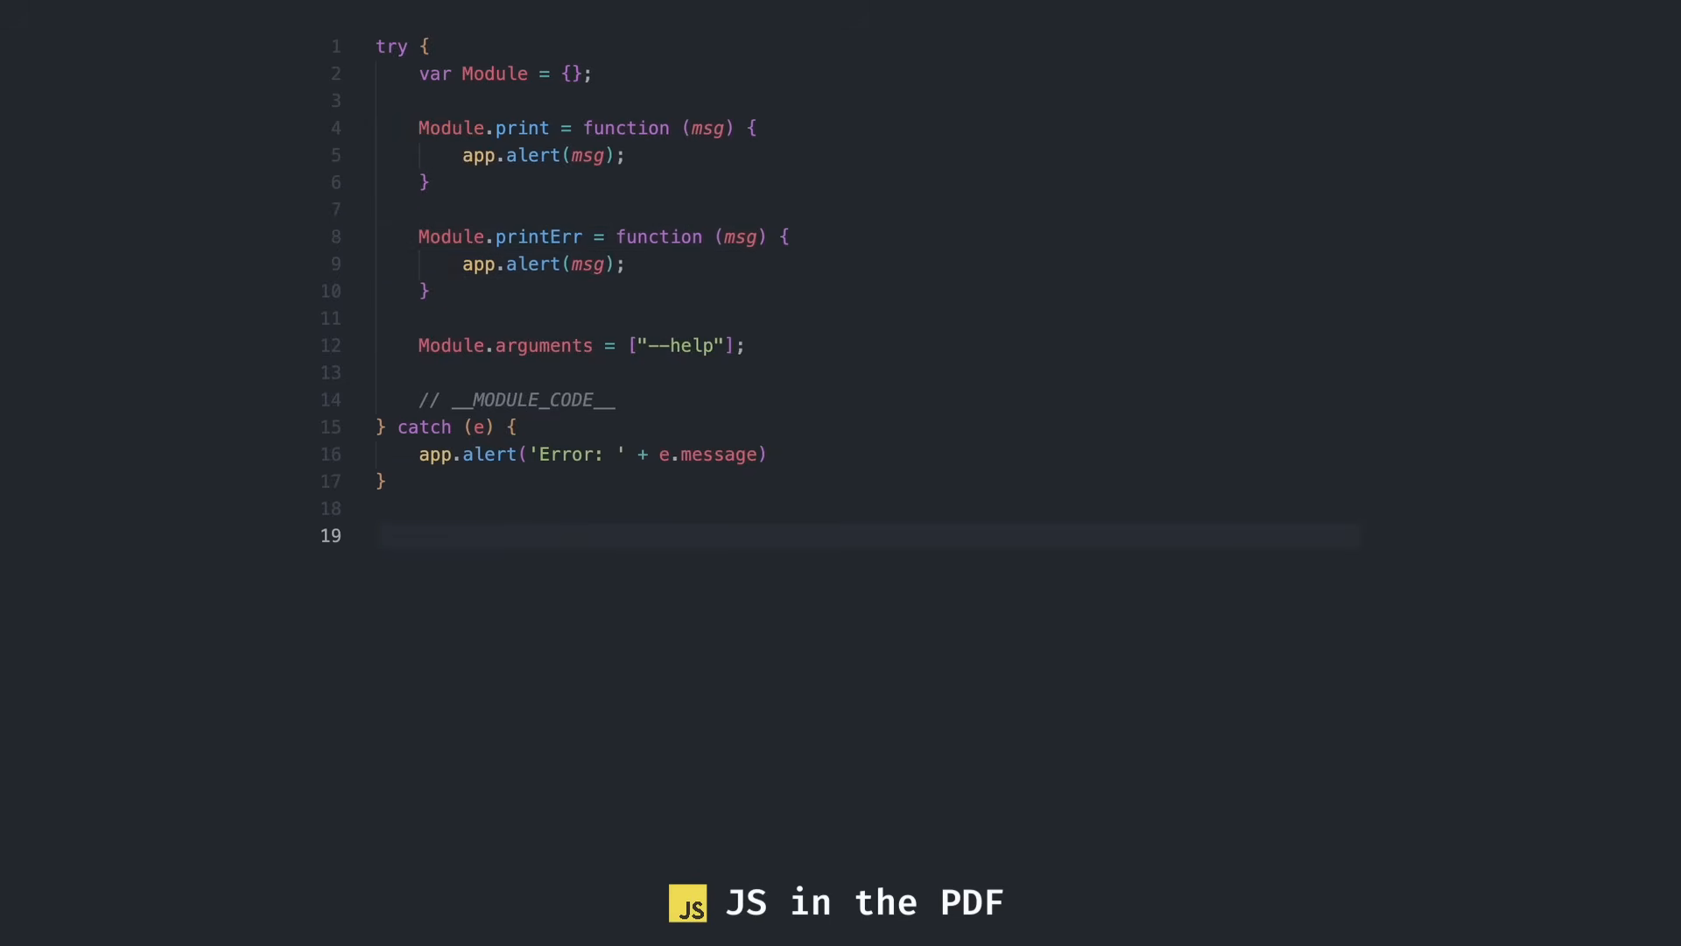
{"action": "left_click", "coordinate": [377, 535]}
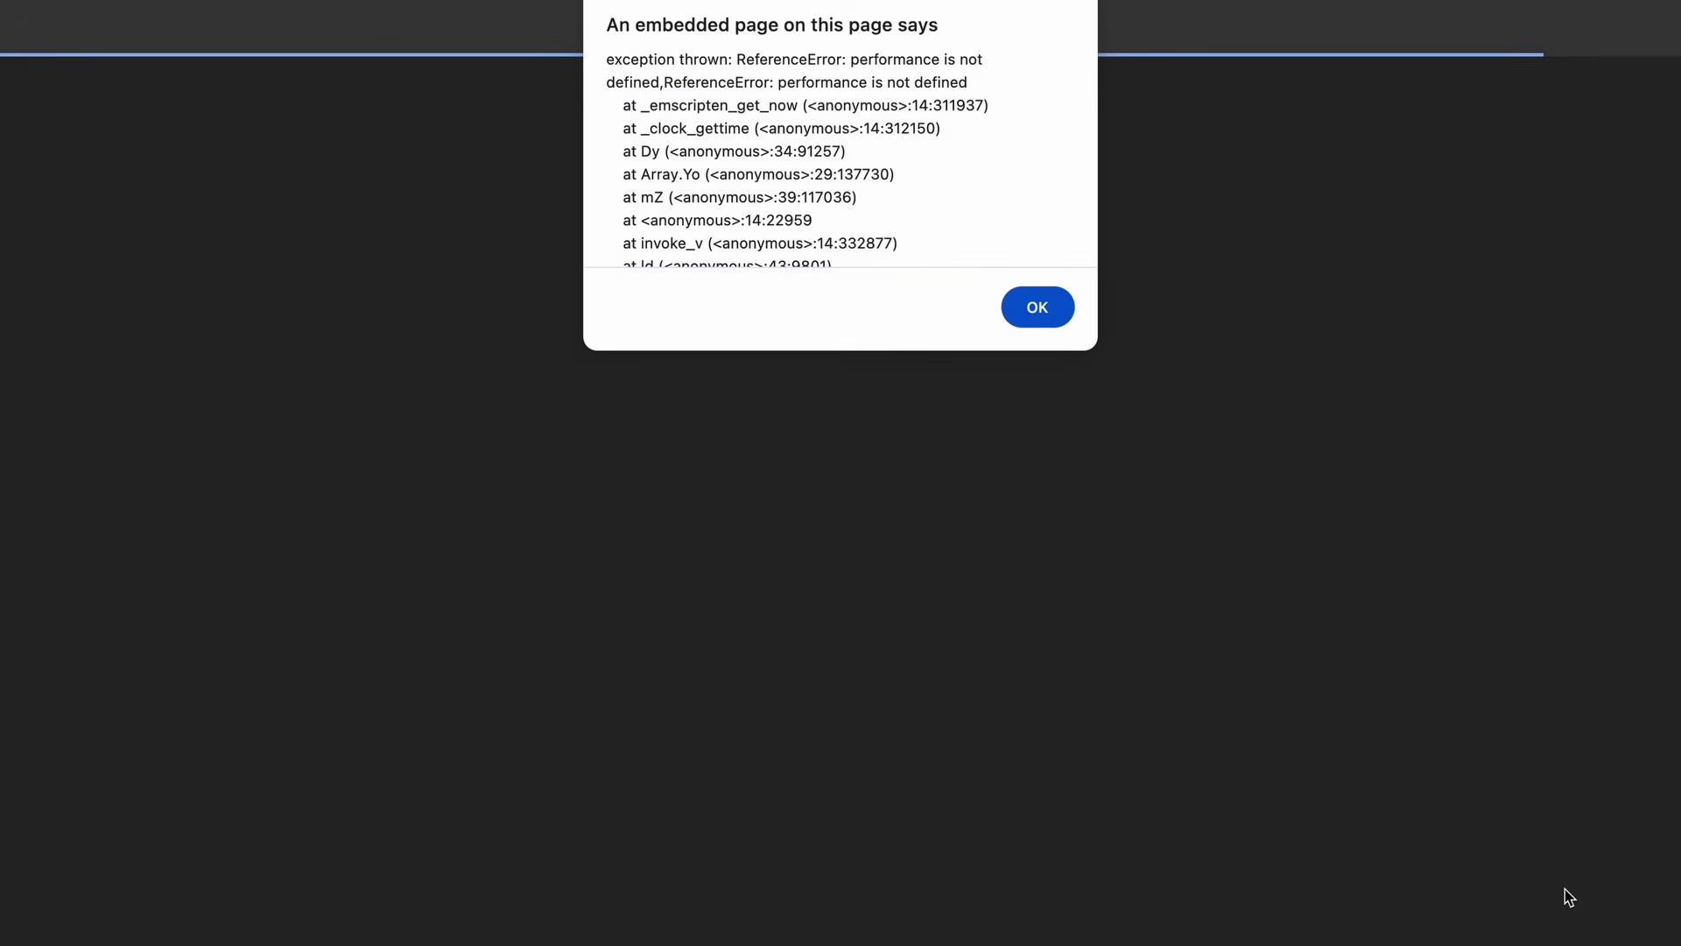
{"action": "mouse_move", "coordinate": [736, 64]}
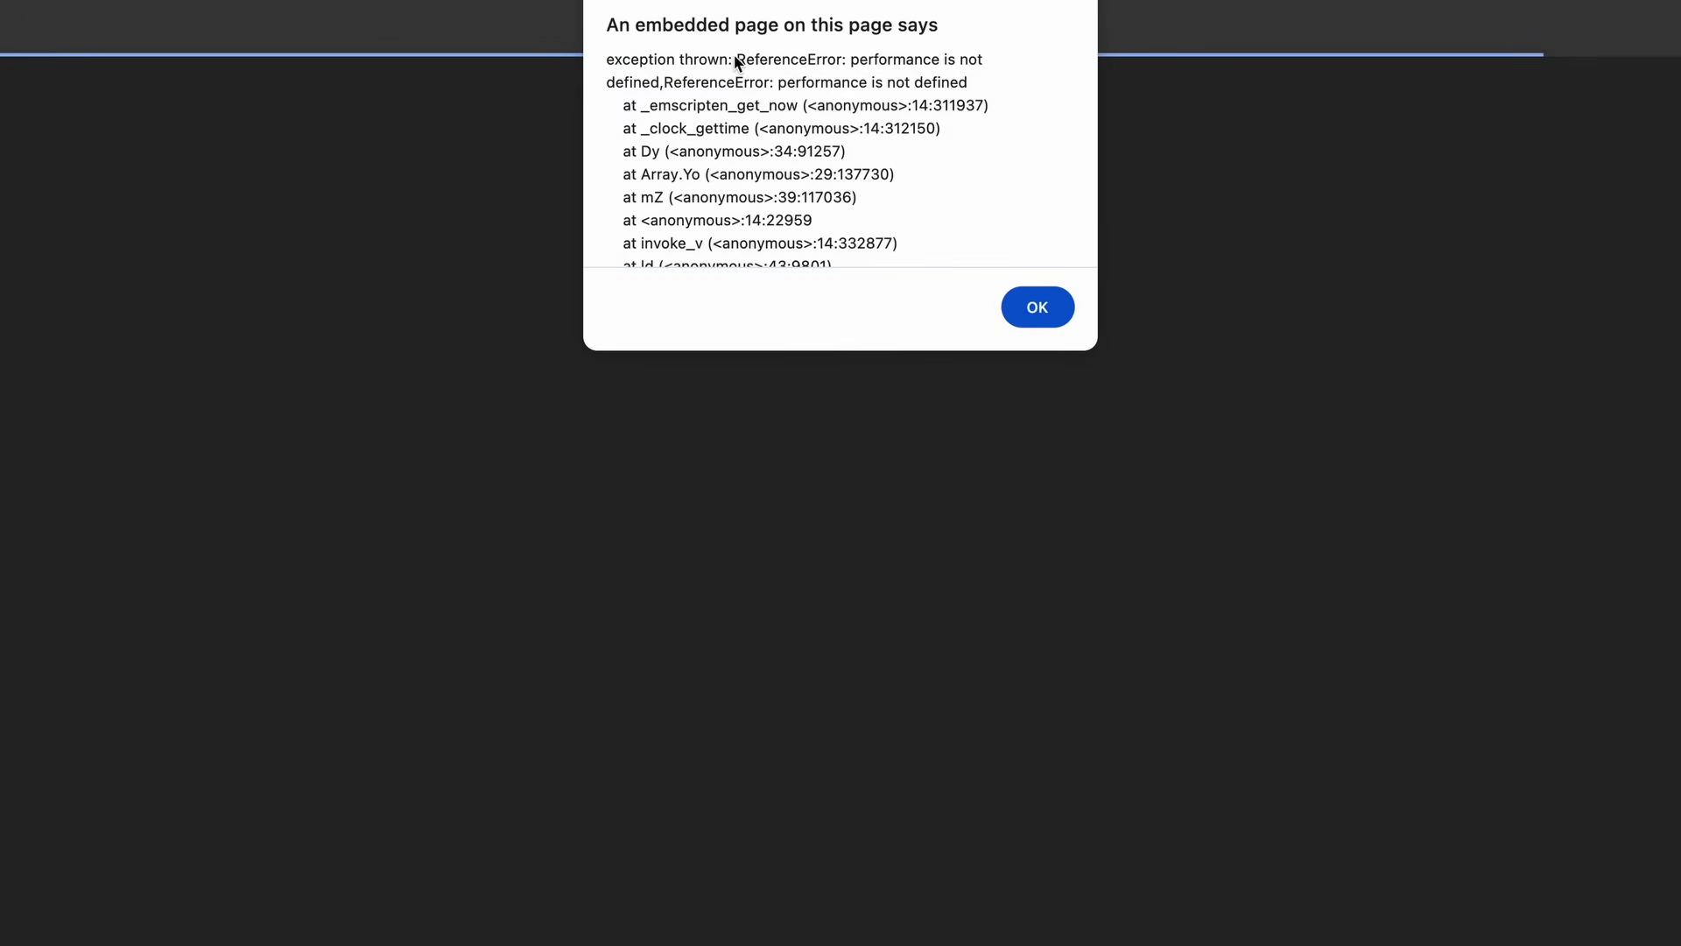
Dismiss the 'performance is not defined' alert and read the MDN performance.now() page
{"action": "left_click", "coordinate": [1036, 307]}
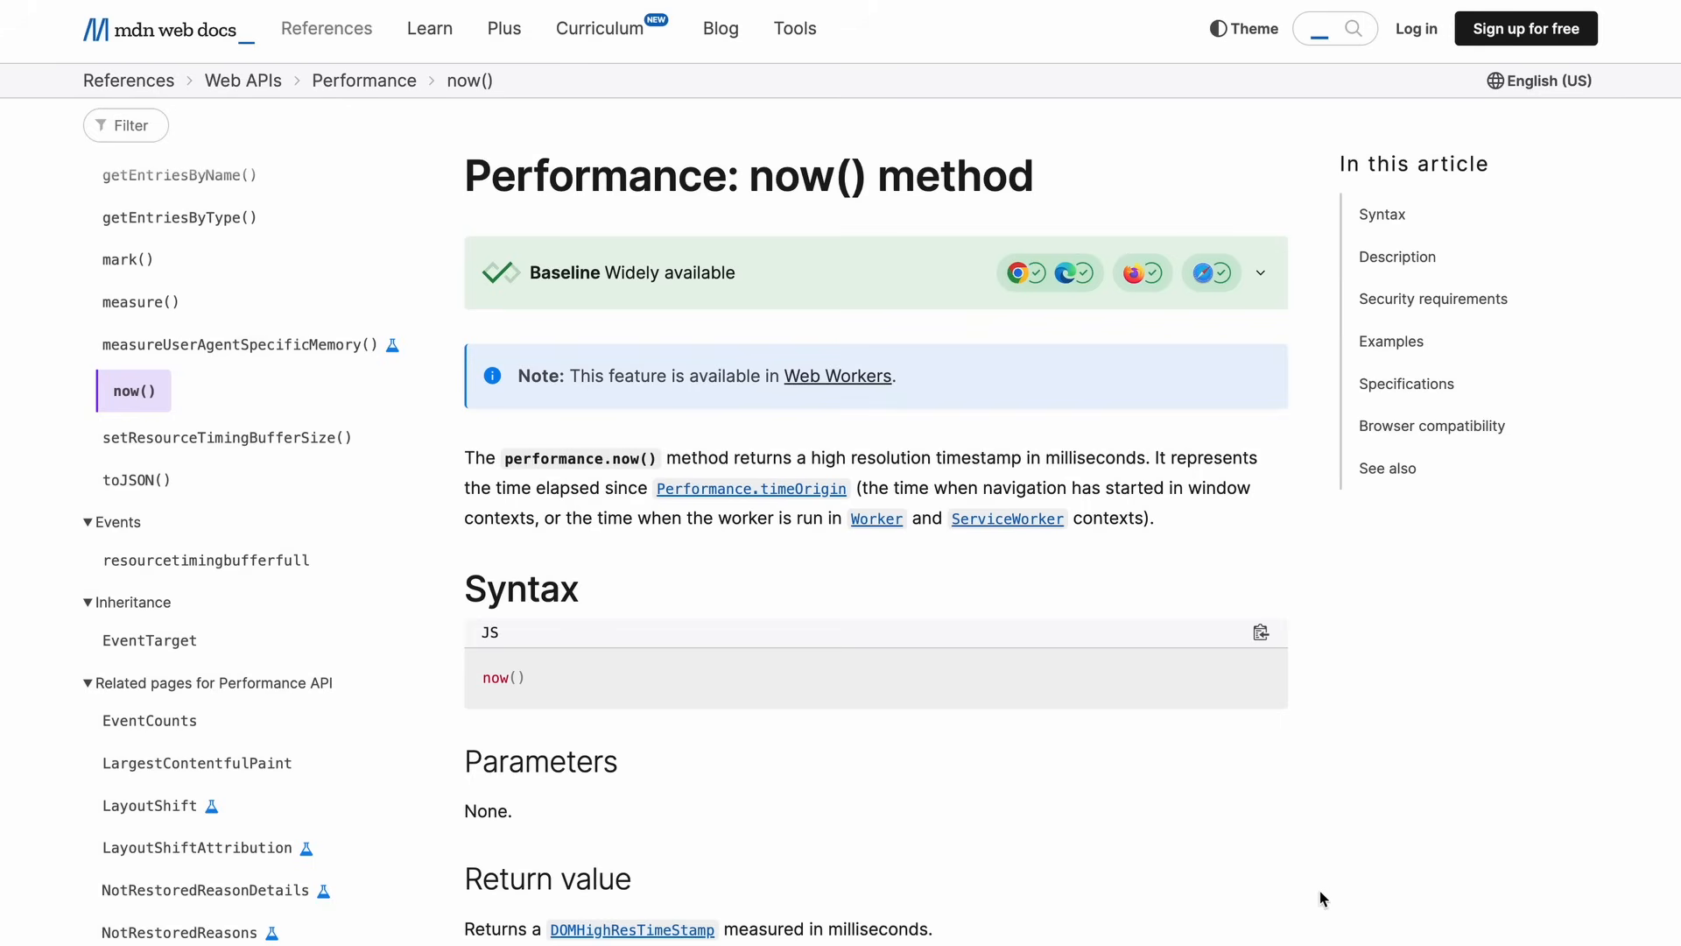
{"action": "scroll", "scroll_direction": "down", "scroll_amount": 3}
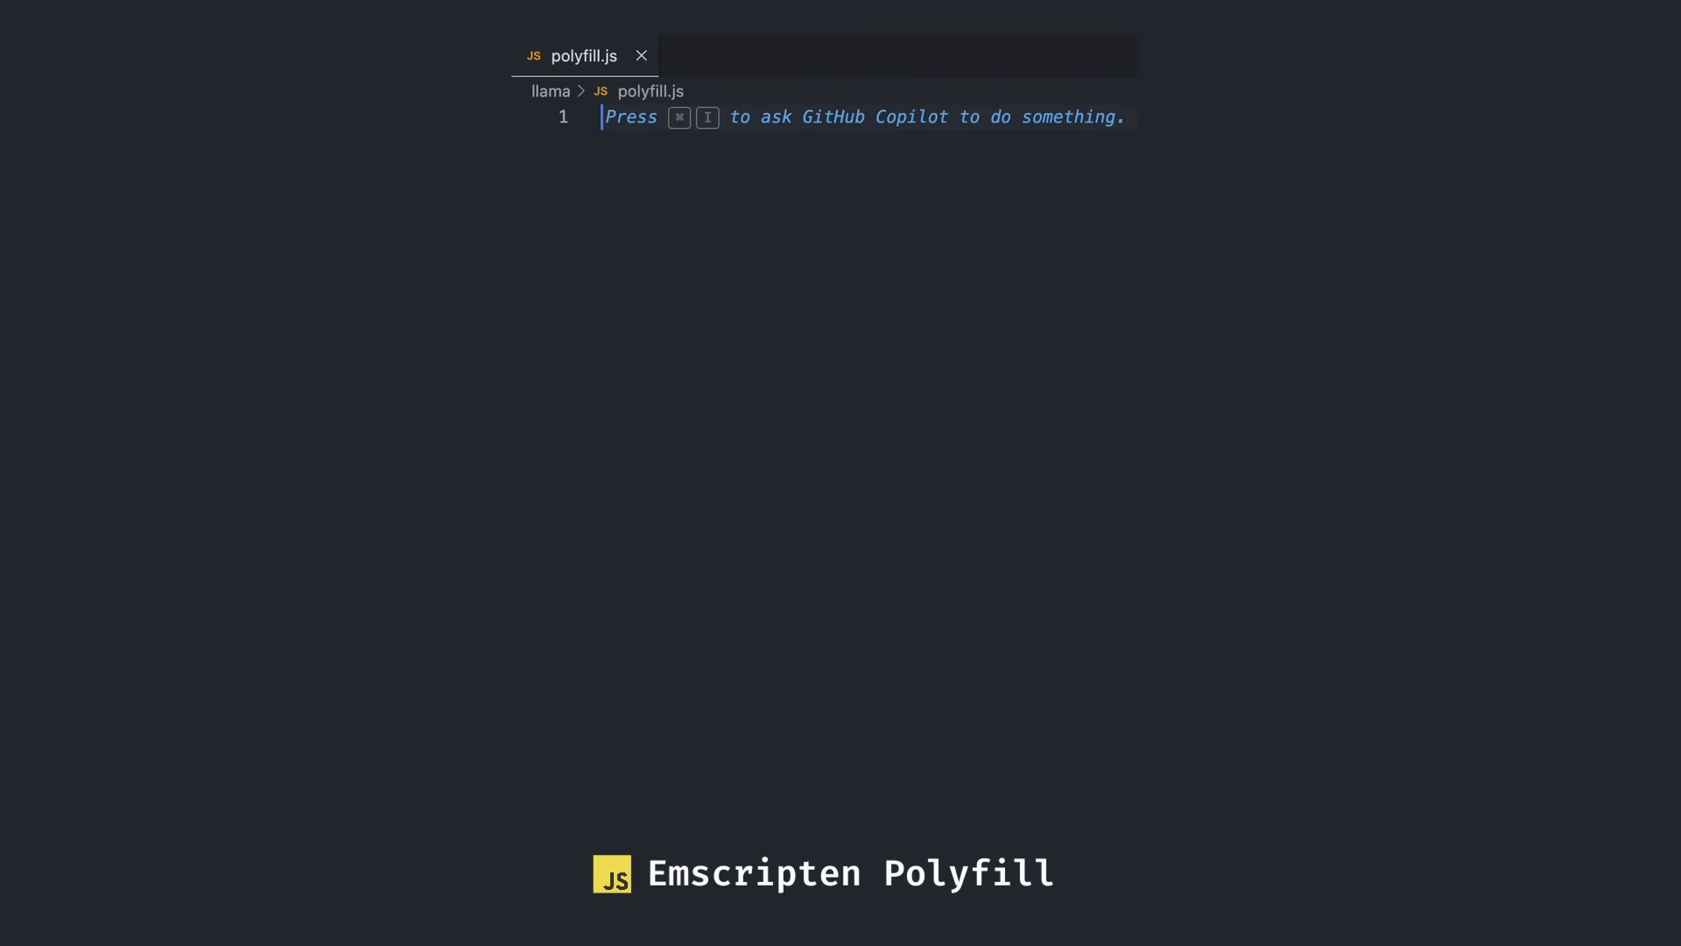
Create llama/polyfill.js containing 'var performance = Date;'
{"action": "type", "text": "var performance = Date;"}
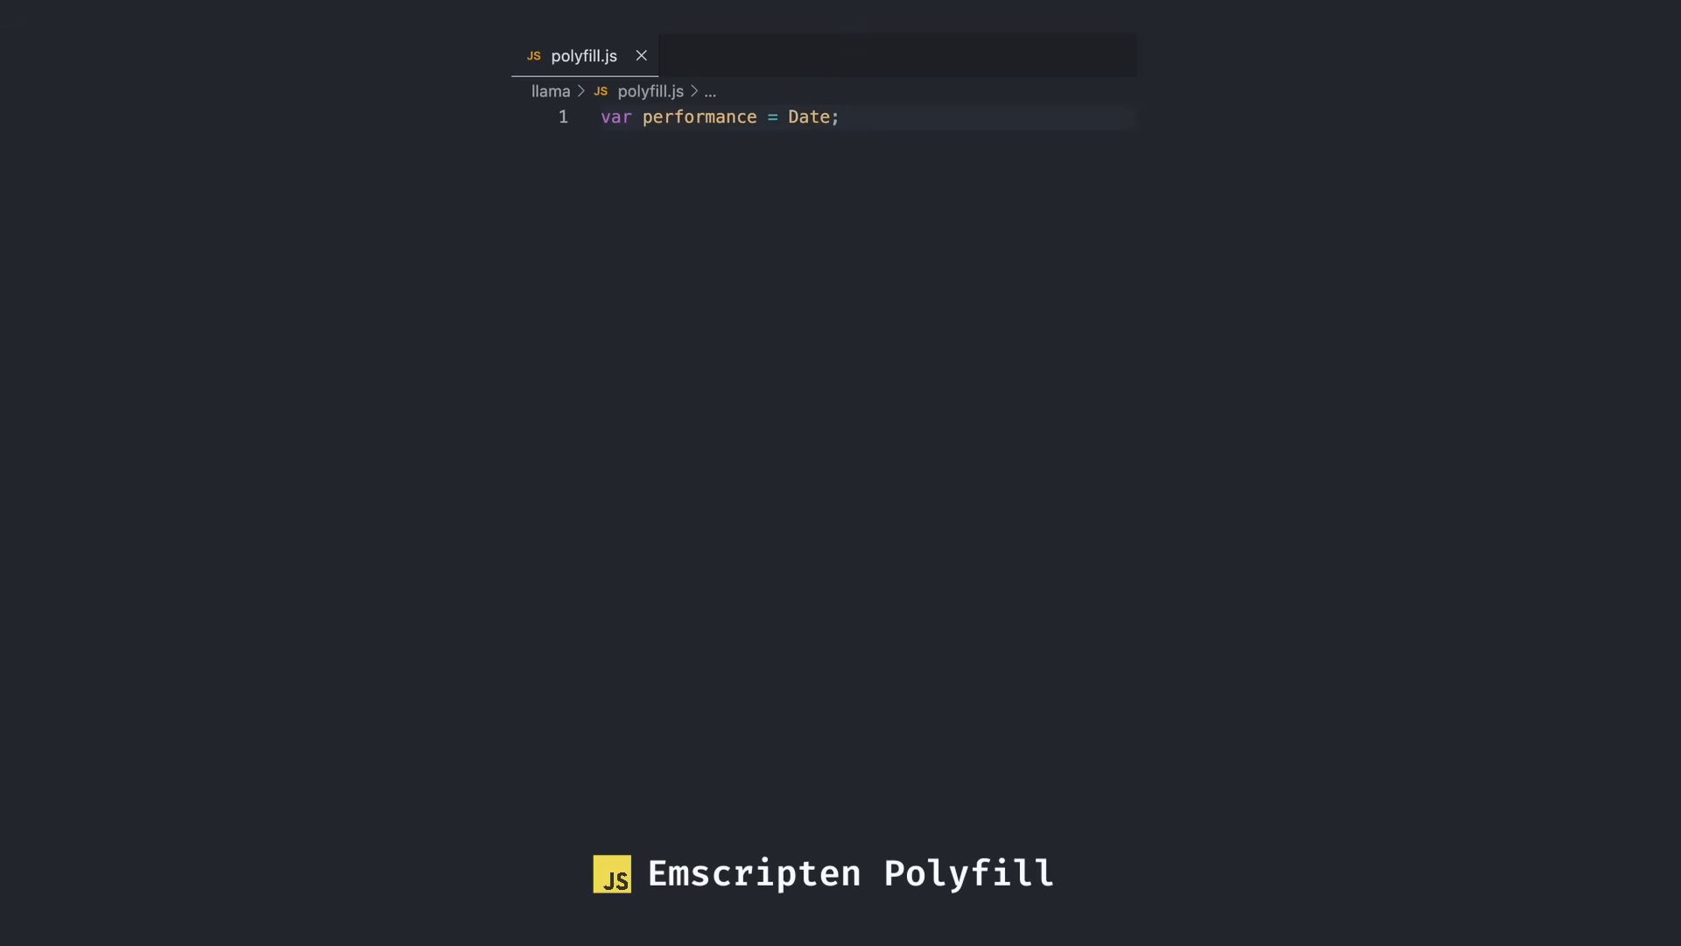
{"action": "left_click", "coordinate": [498, 173]}
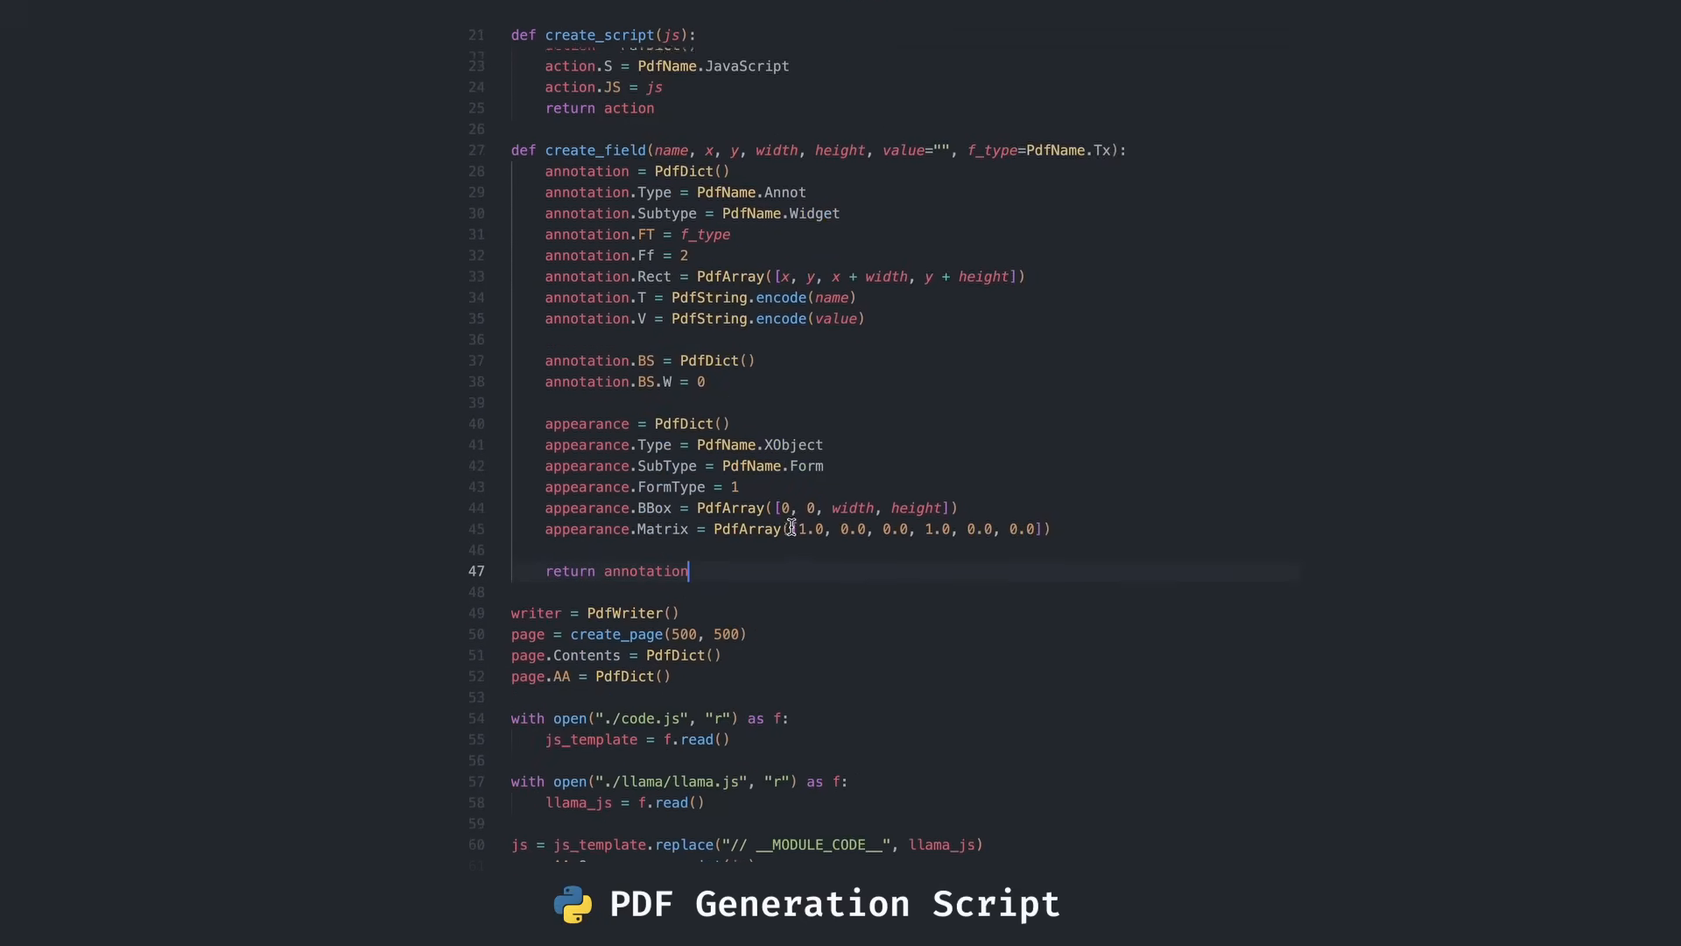
Add field and button helpers, a 700×700 page, and a console_0 'hello world' test
{"action": "type", "text": "width"}
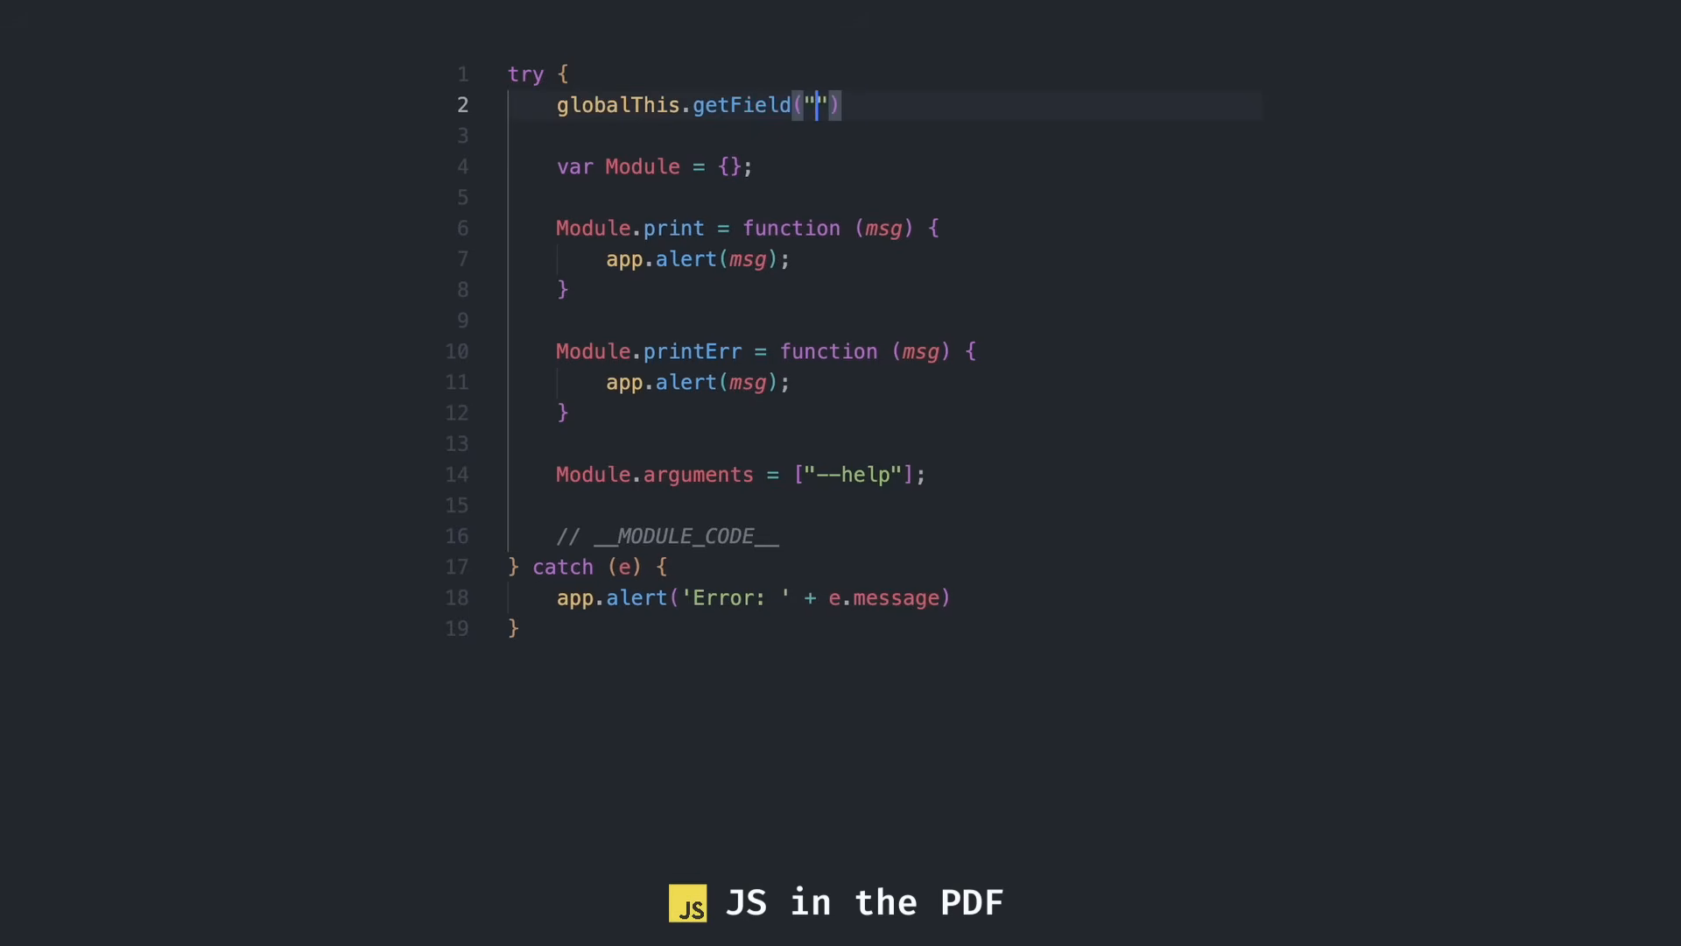
{"action": "type", "text": "console_0\").value = \"hello worl"}
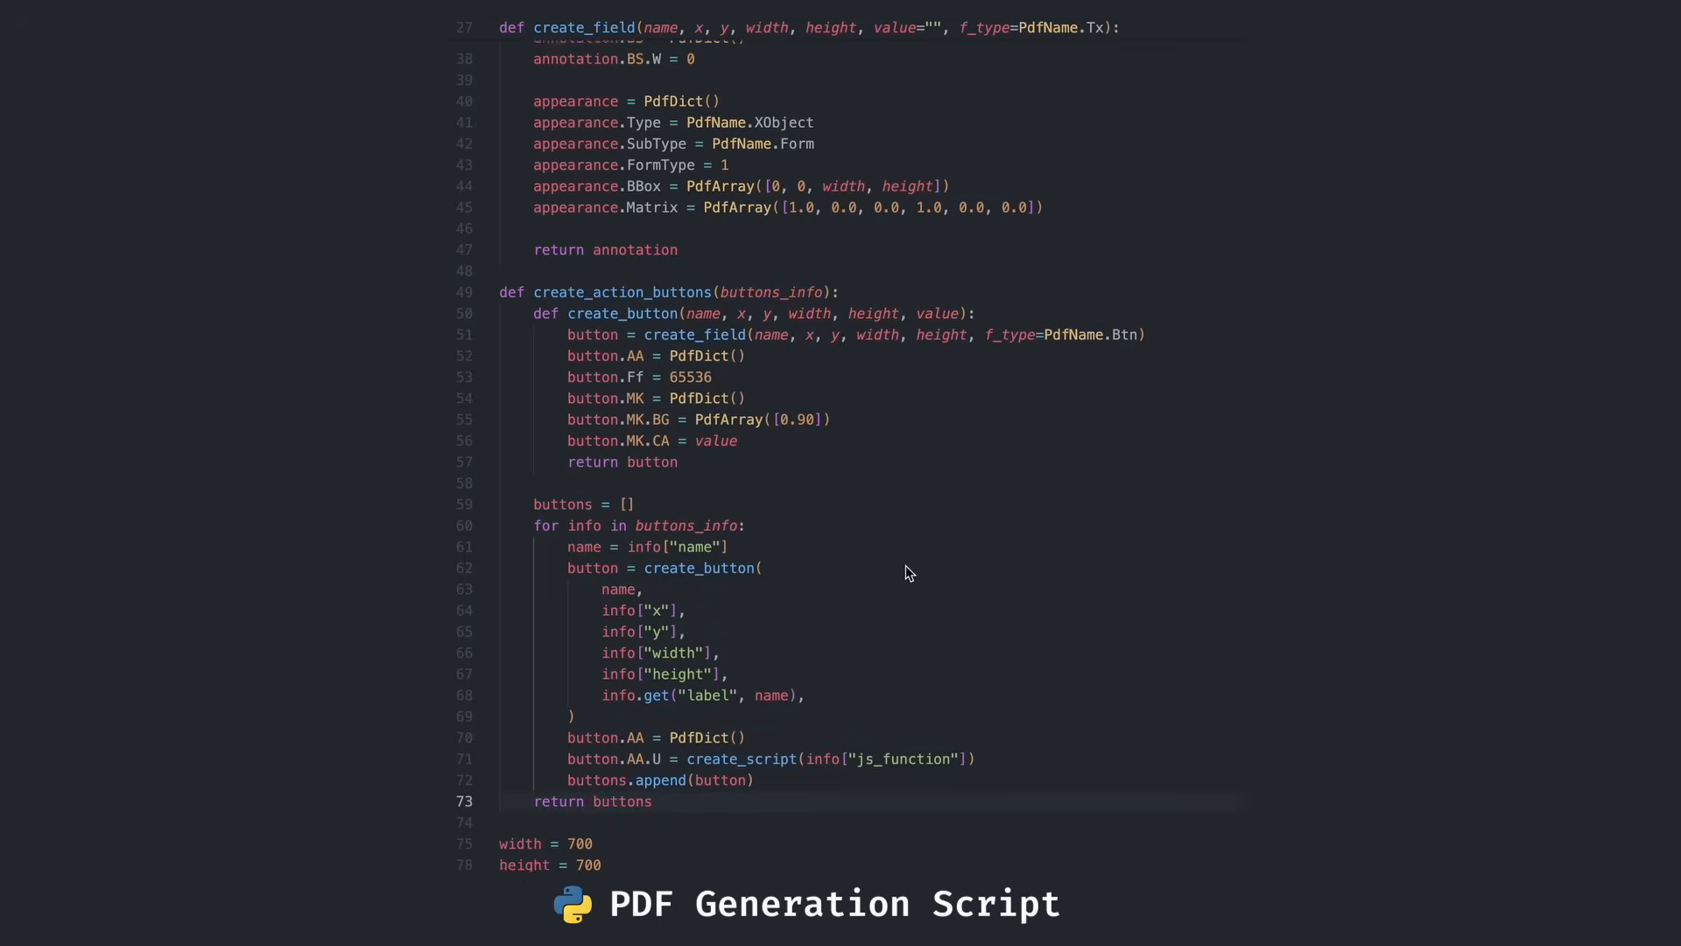
{"action": "scroll", "scroll_direction": "down", "scroll_amount": 3}
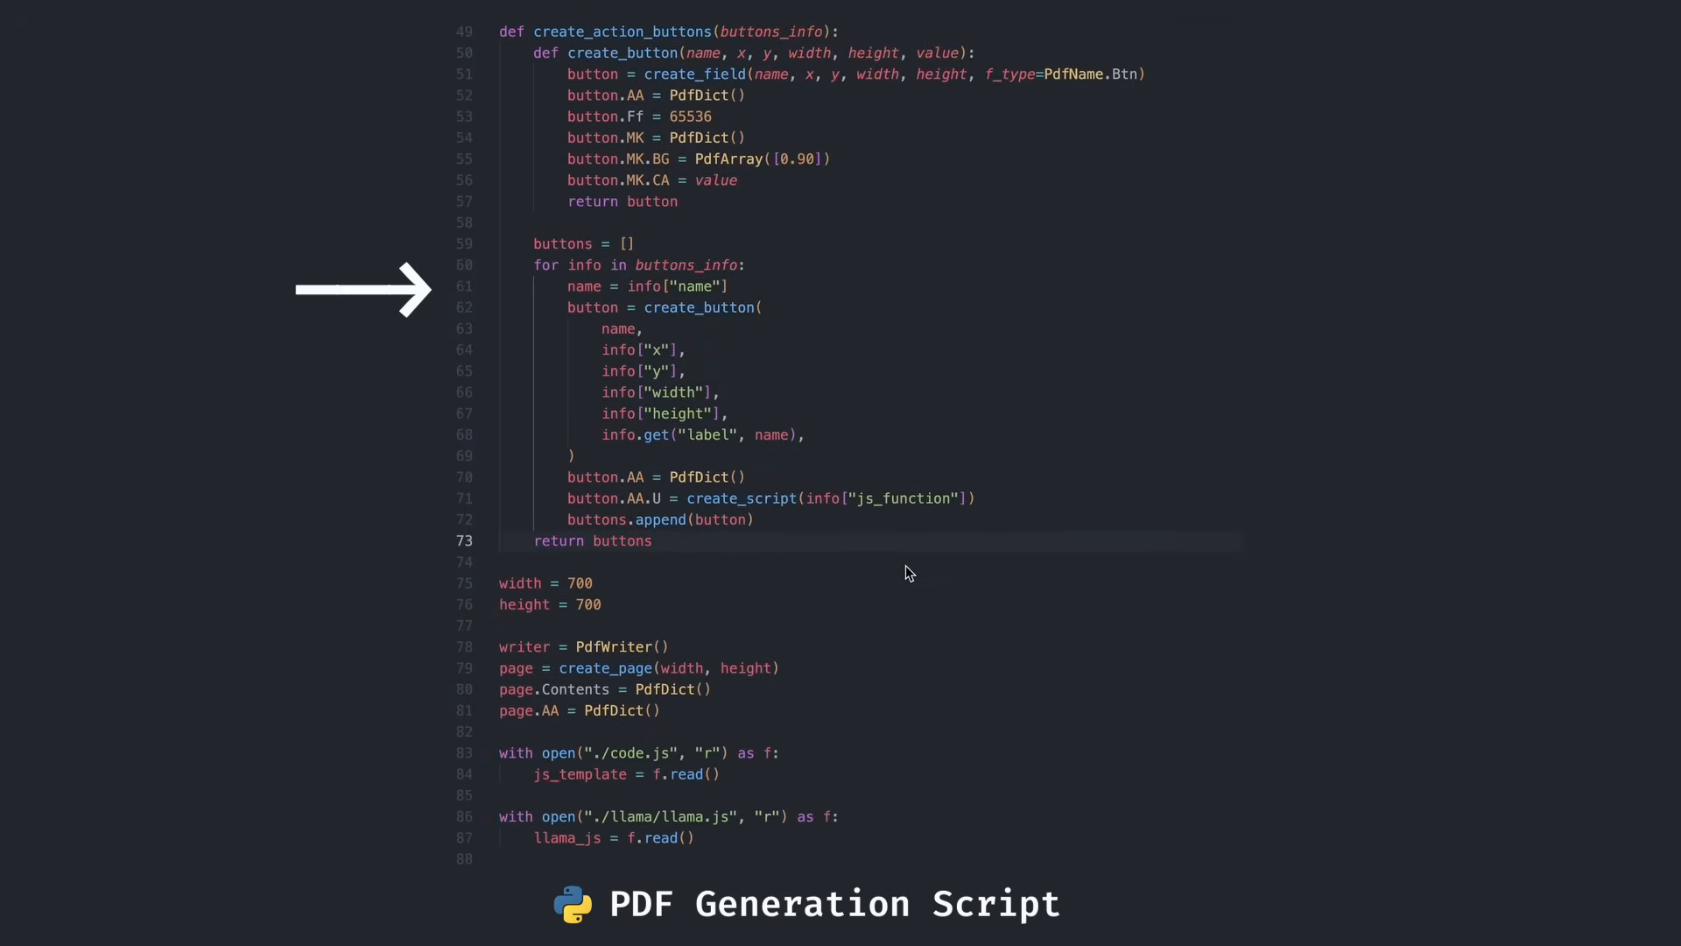
{"action": "scroll", "scroll_direction": "down", "scroll_amount": 3}
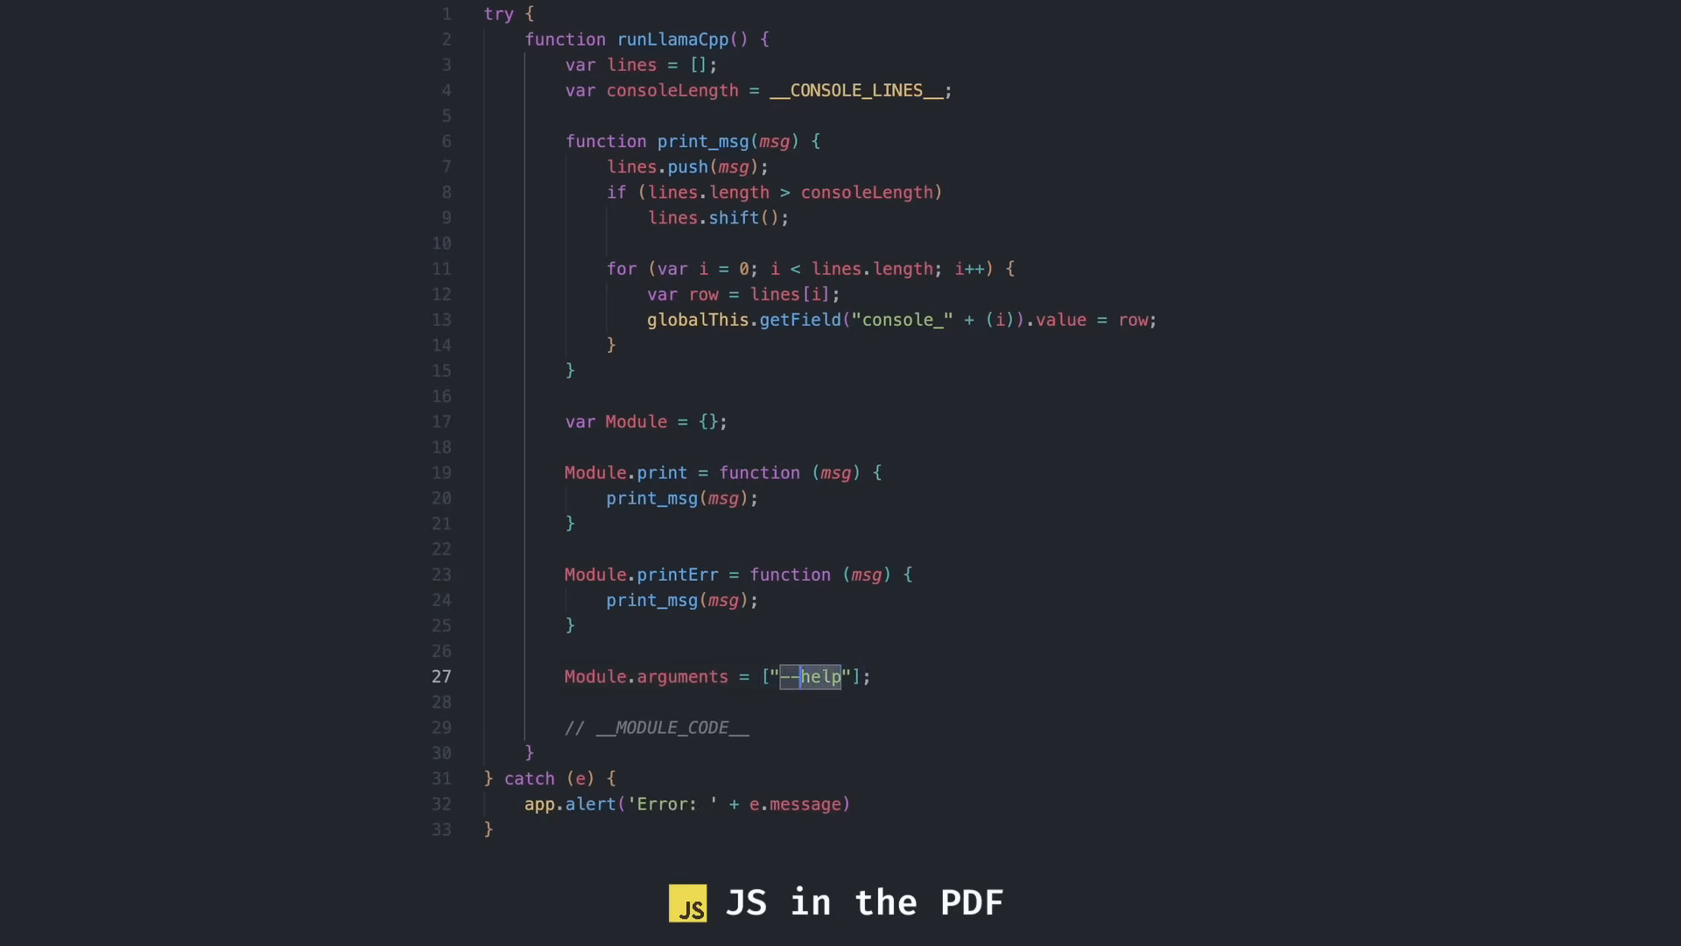
Define runLlamaCpp writing to console_ fields, with -m model path and -p "hi" arguments
{"action": "type", "text": "\"-m\", \"where/does/this/file/come/from."}
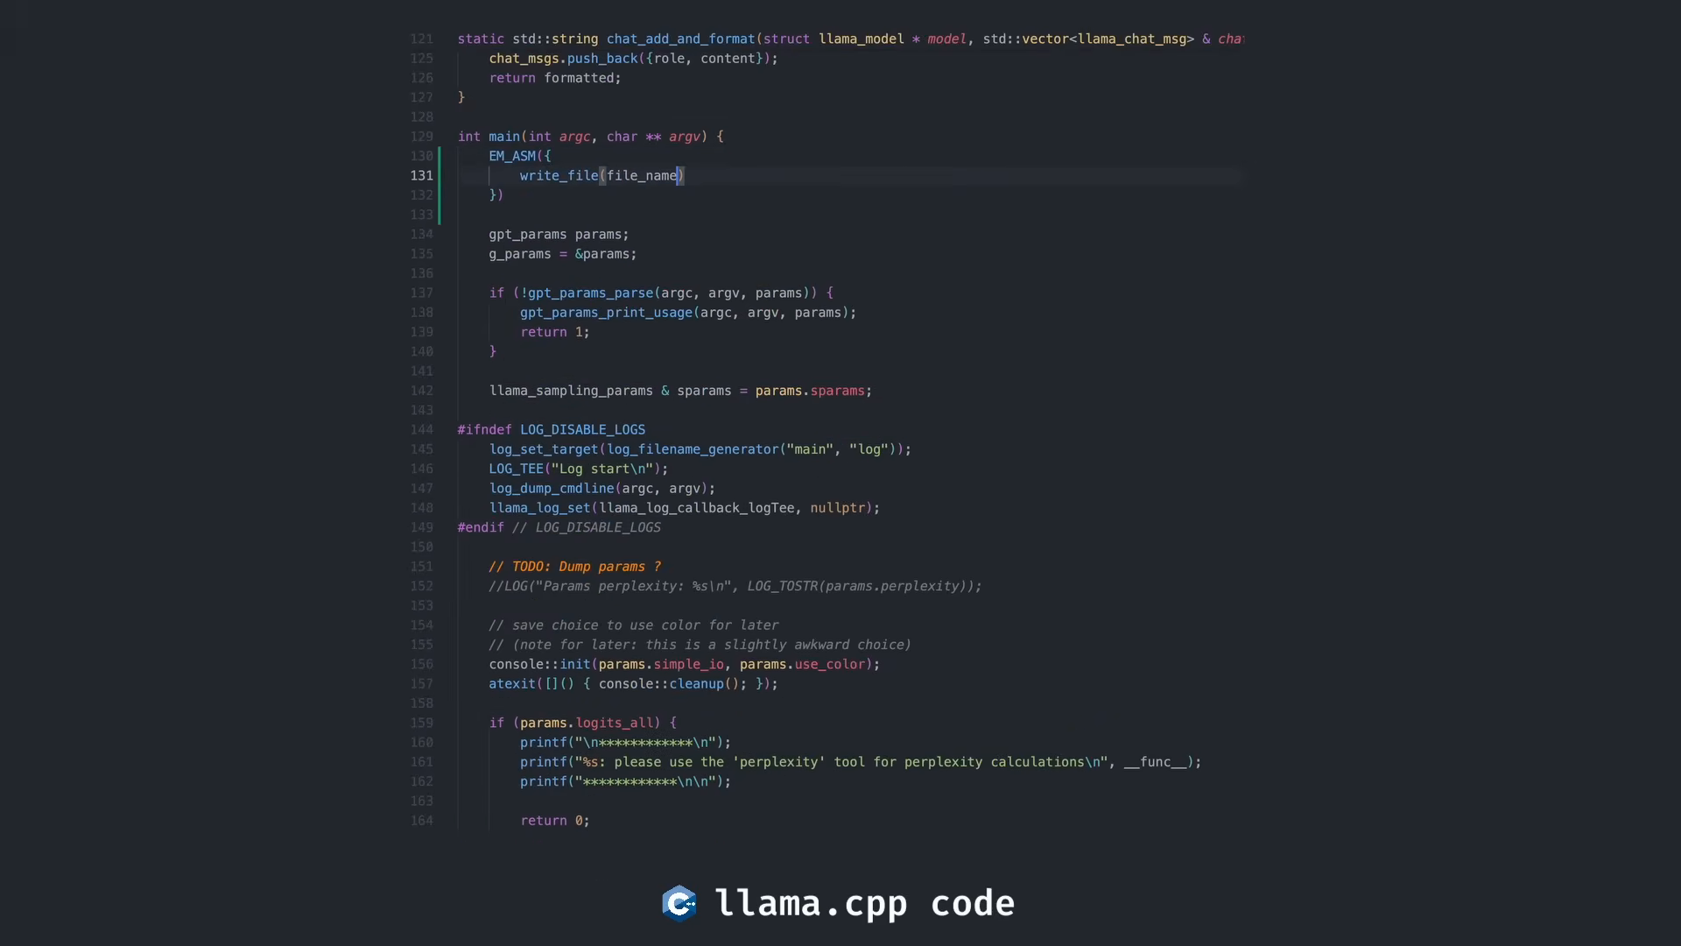
Call write_file via EM_ASM in main.cpp and decode __GGUF_FILE__ base64 into file_data
{"action": "type", "text": ", file_data);"}
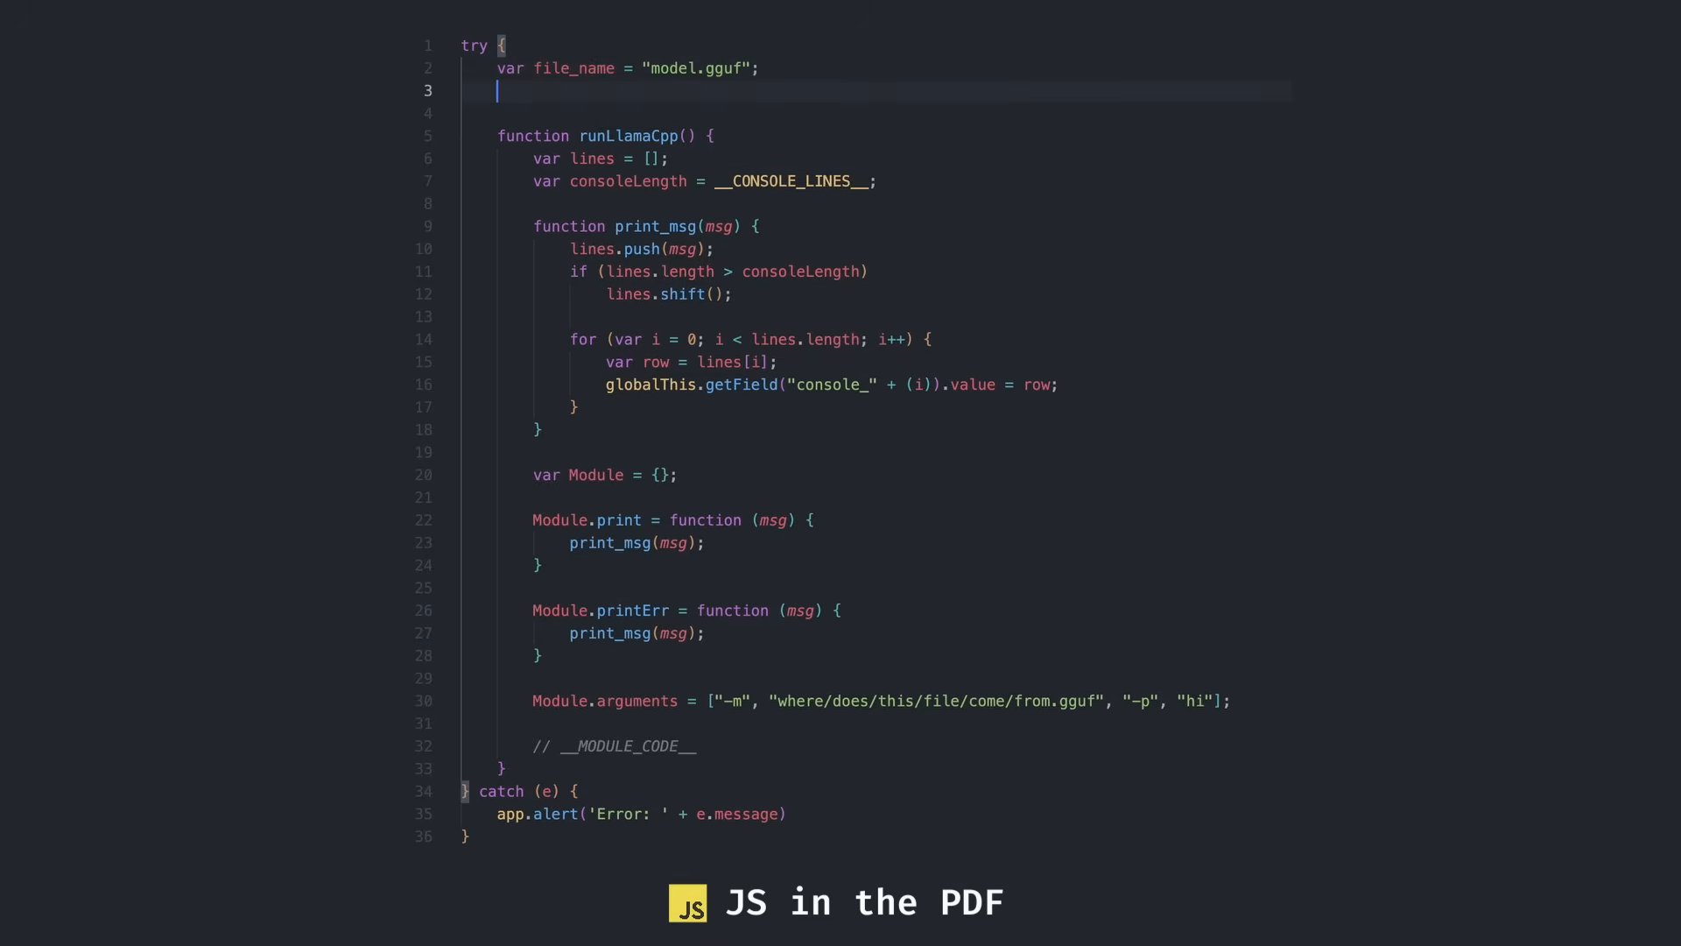
{"action": "type", "text": "var file_data = \"__GG"}
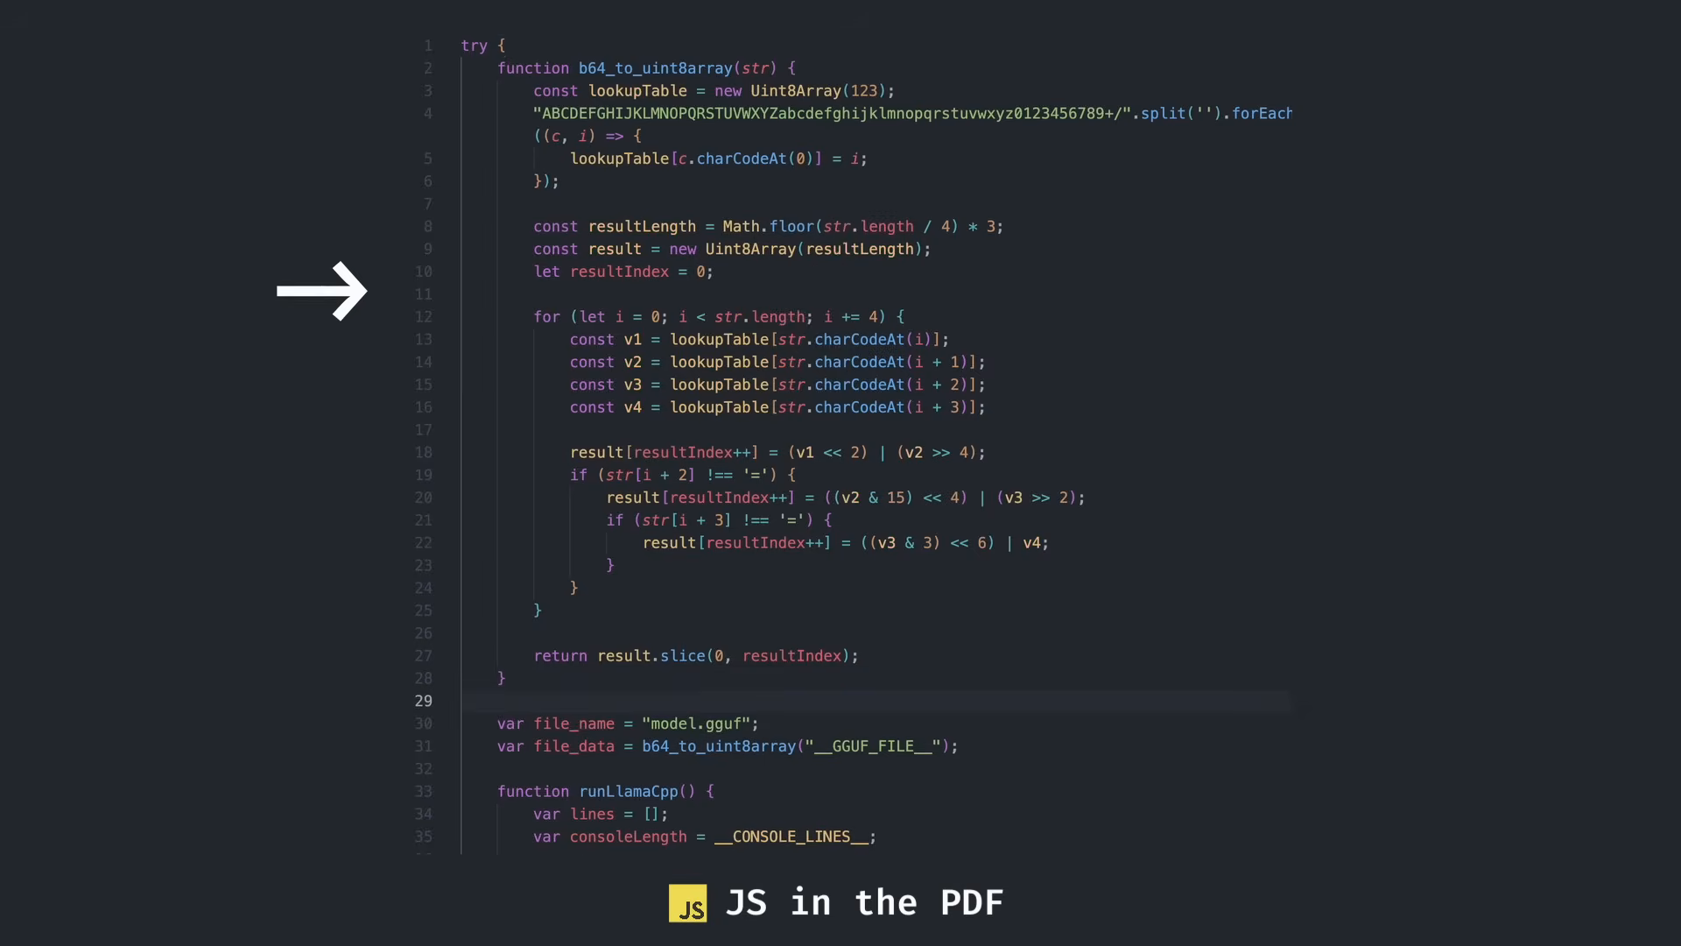
{"action": "scroll", "scroll_direction": "down", "scroll_amount": 3}
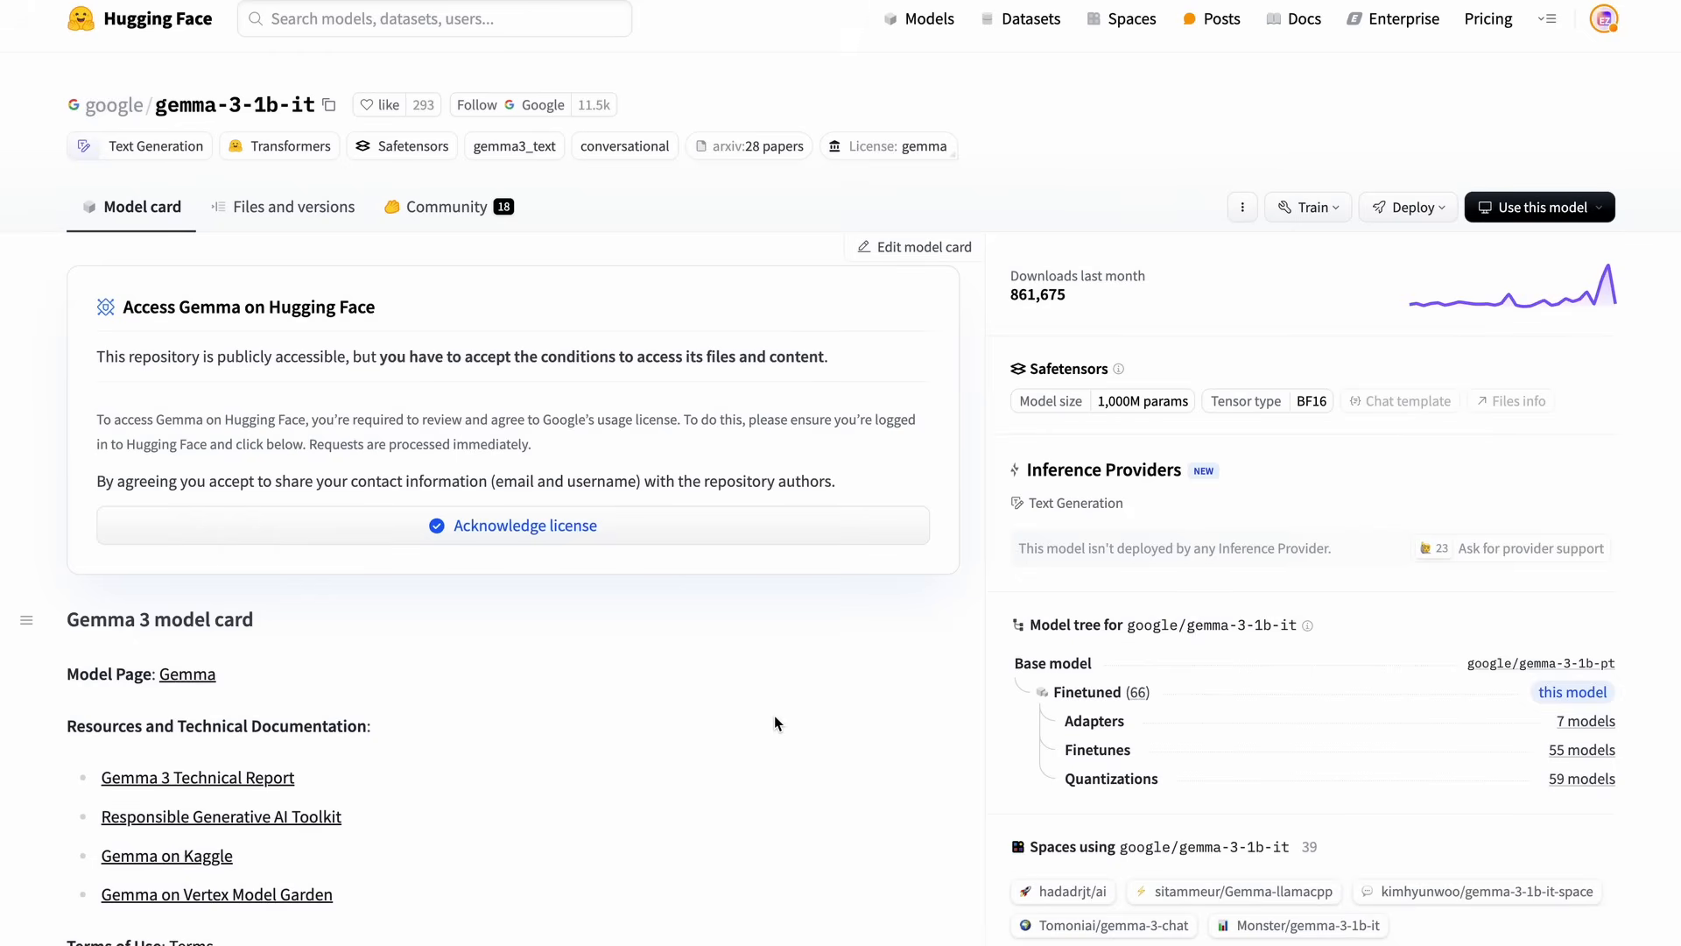
{"action": "mouse_move", "coordinate": [547, 687]}
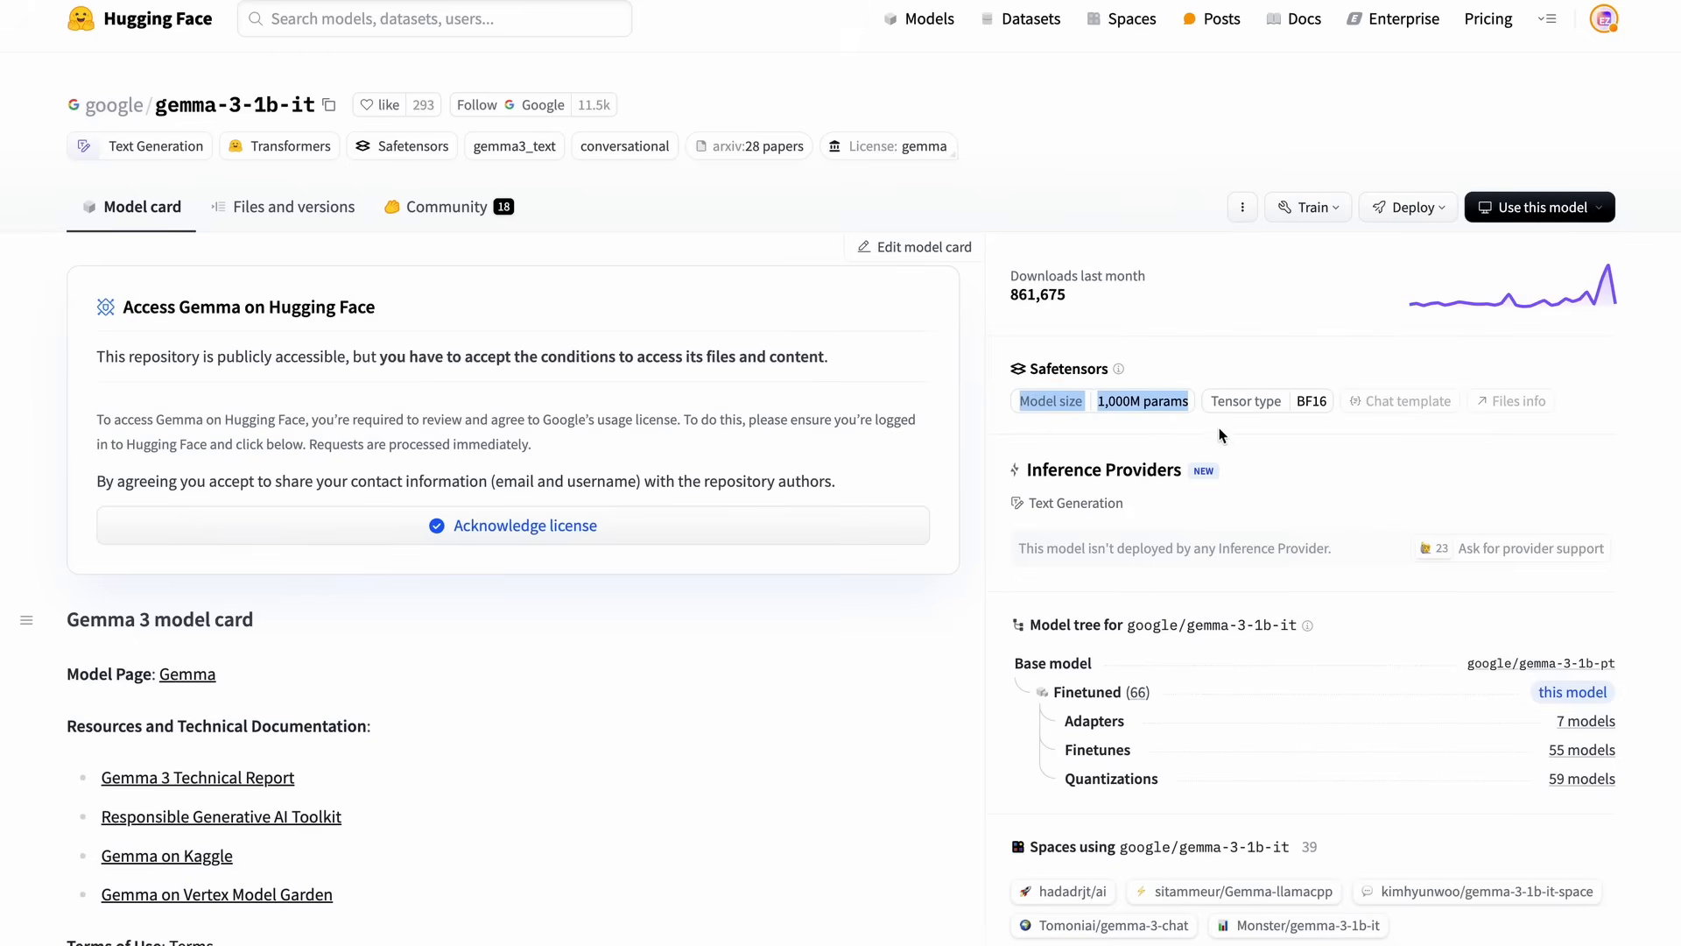
Open the arnir0/Tiny-LLM model card and highlight its introduction text
{"action": "left_click", "coordinate": [511, 525]}
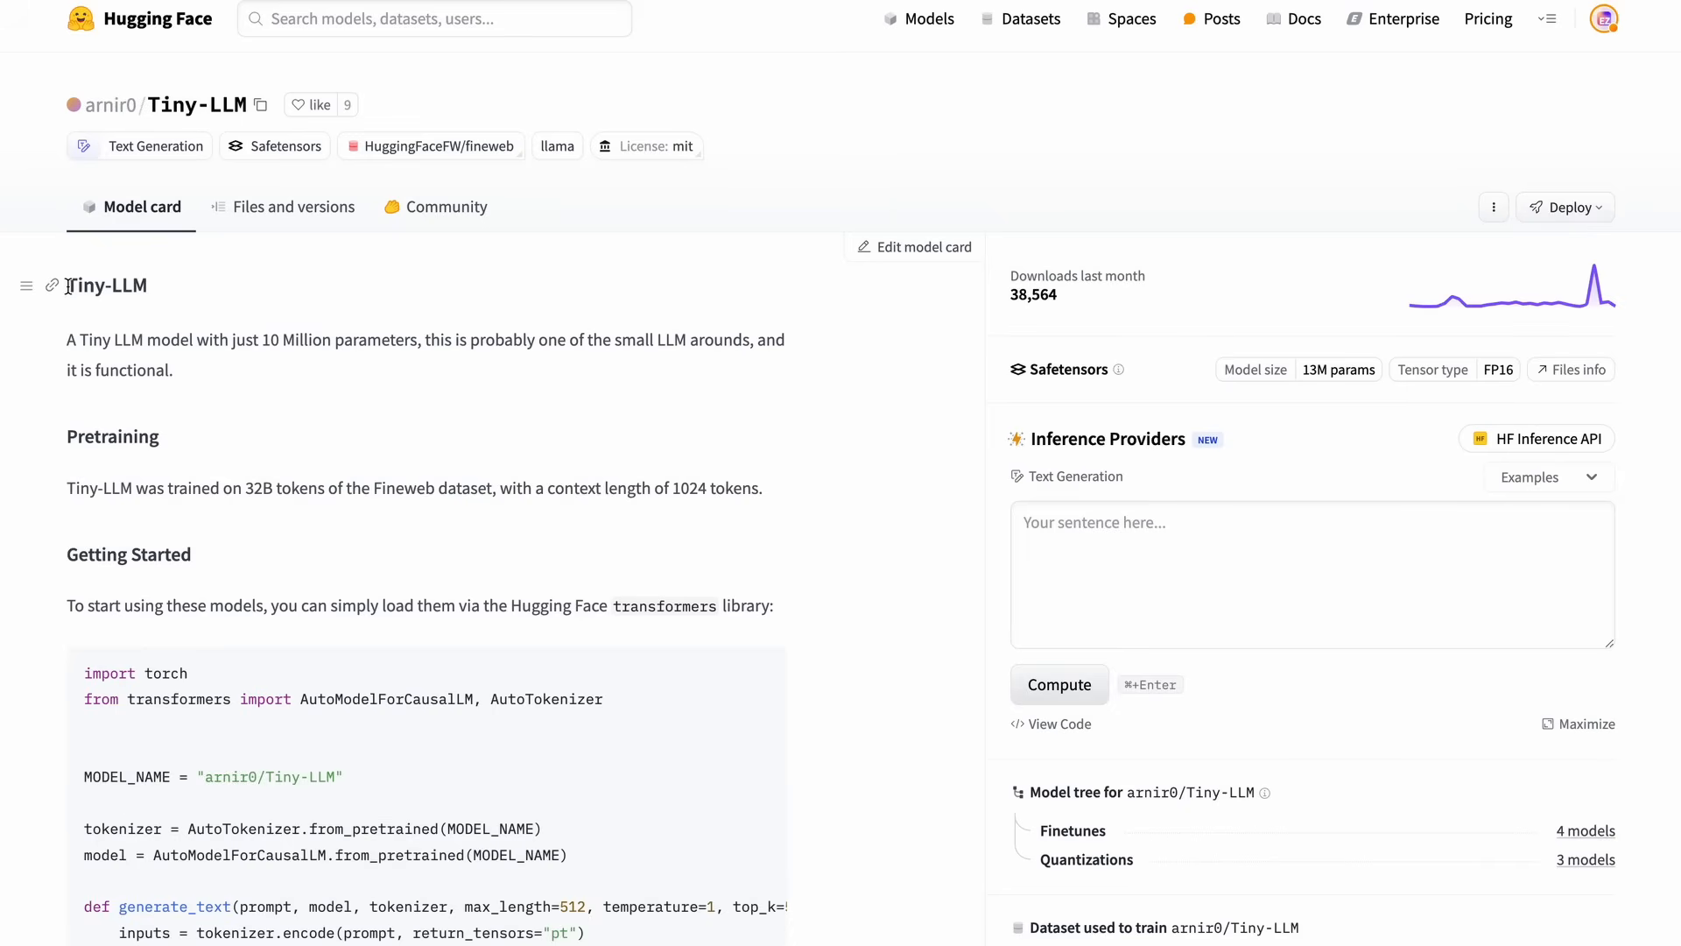
{"action": "left_click_drag", "start_coordinate": [259, 340], "coordinate": [407, 340]}
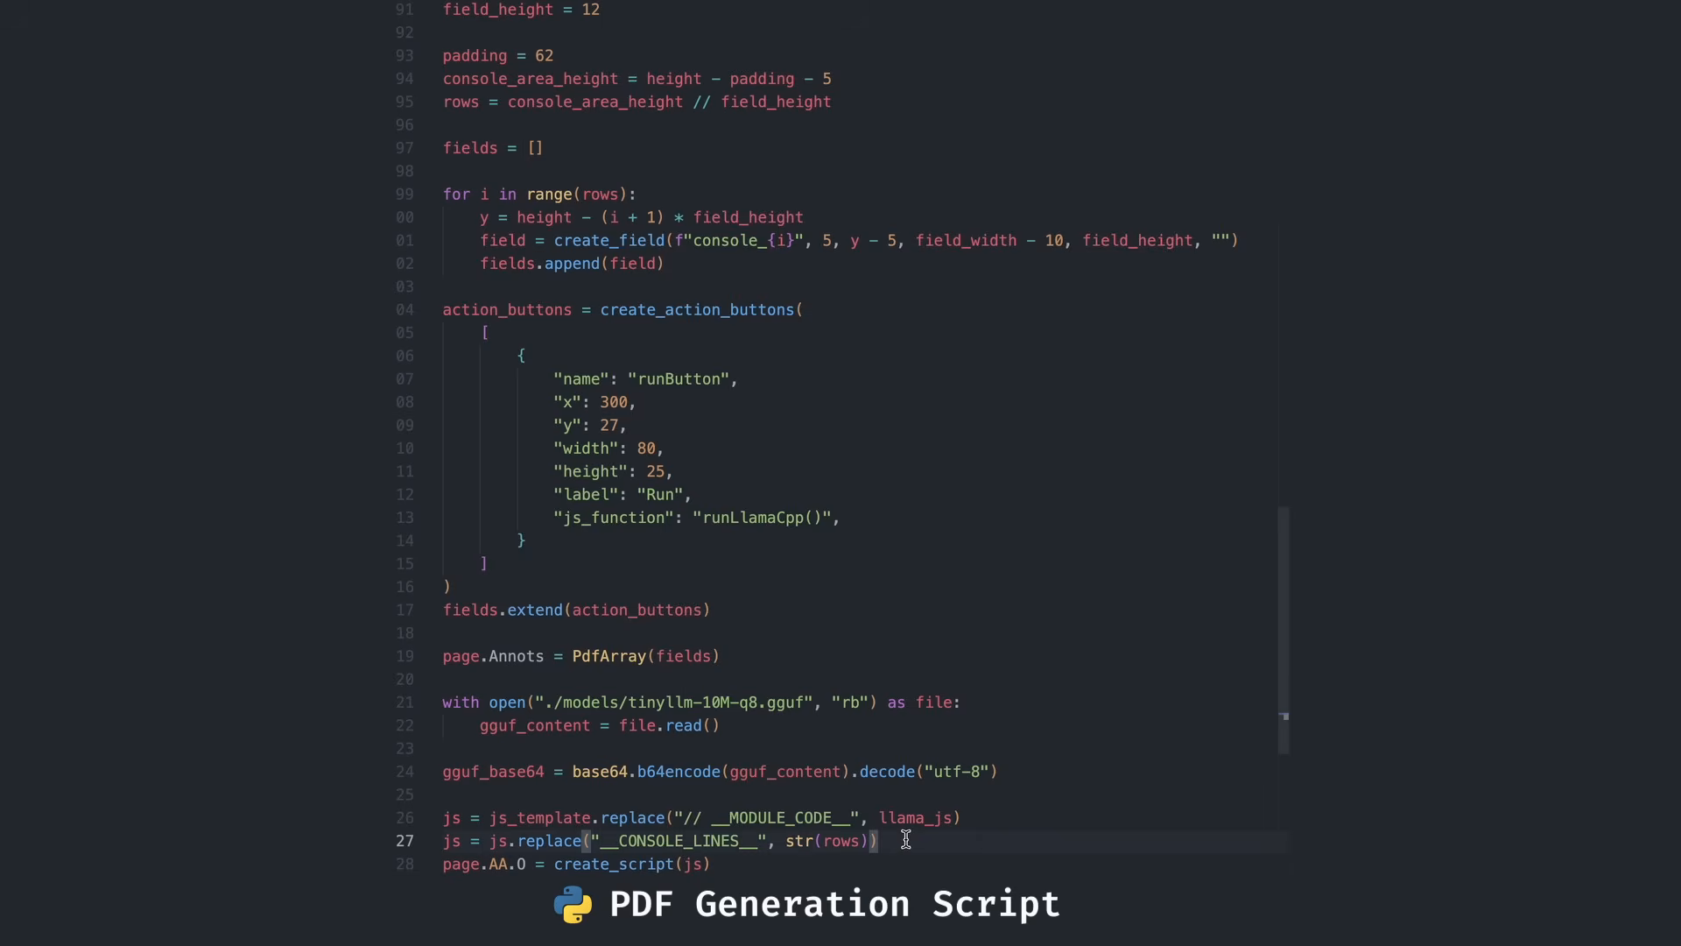
Embed base64 tinyllm-10M-q8.gguf and pass -m file_name, -p "hi", -c 10 arguments
{"action": "type", "text": "js = js.replace(\"__GG__\", str(rows))"}
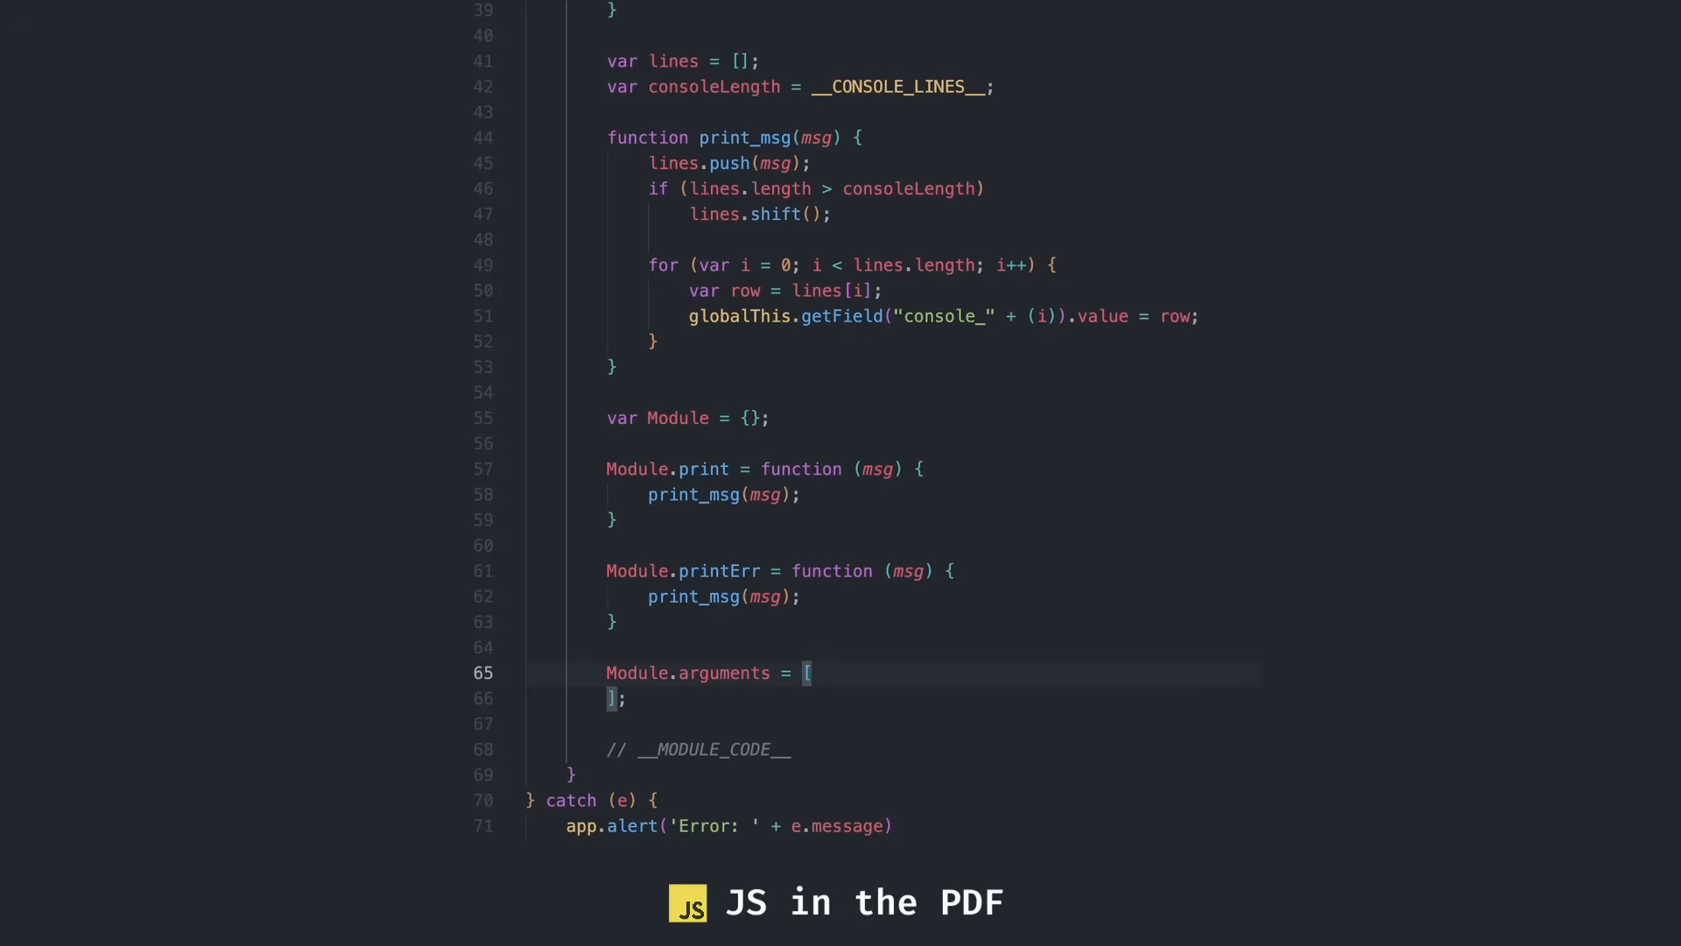
{"action": "type", "text": "\"-m\", file_name,"}
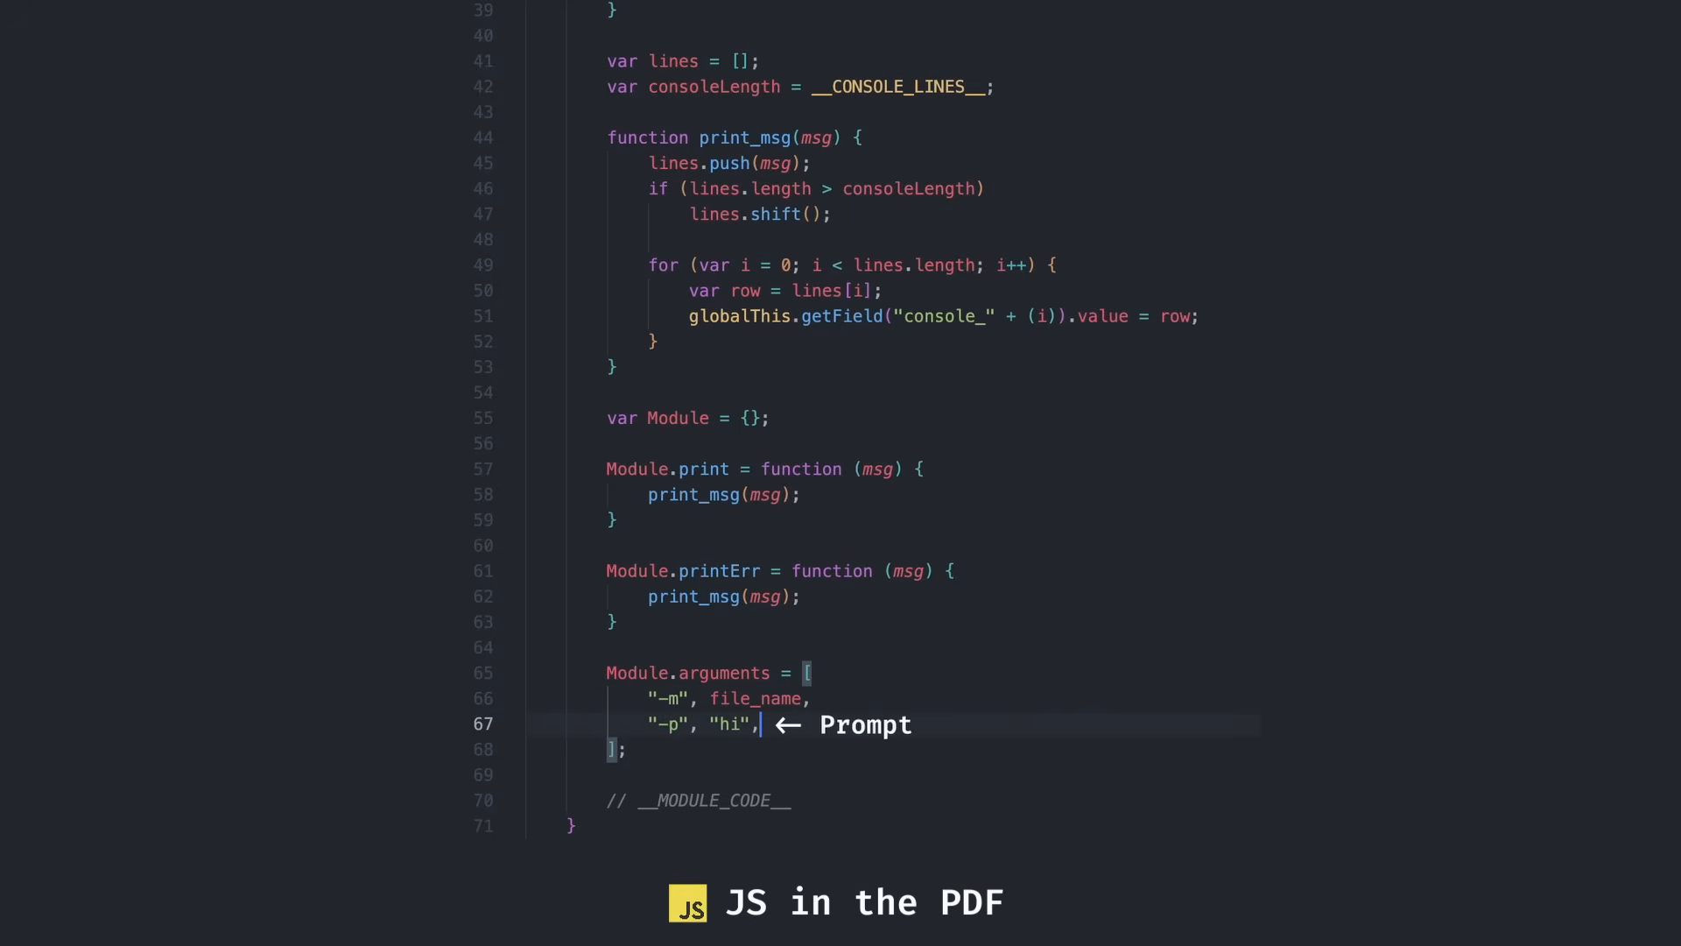
{"action": "type", "text": "\"-c\", \"10\","}
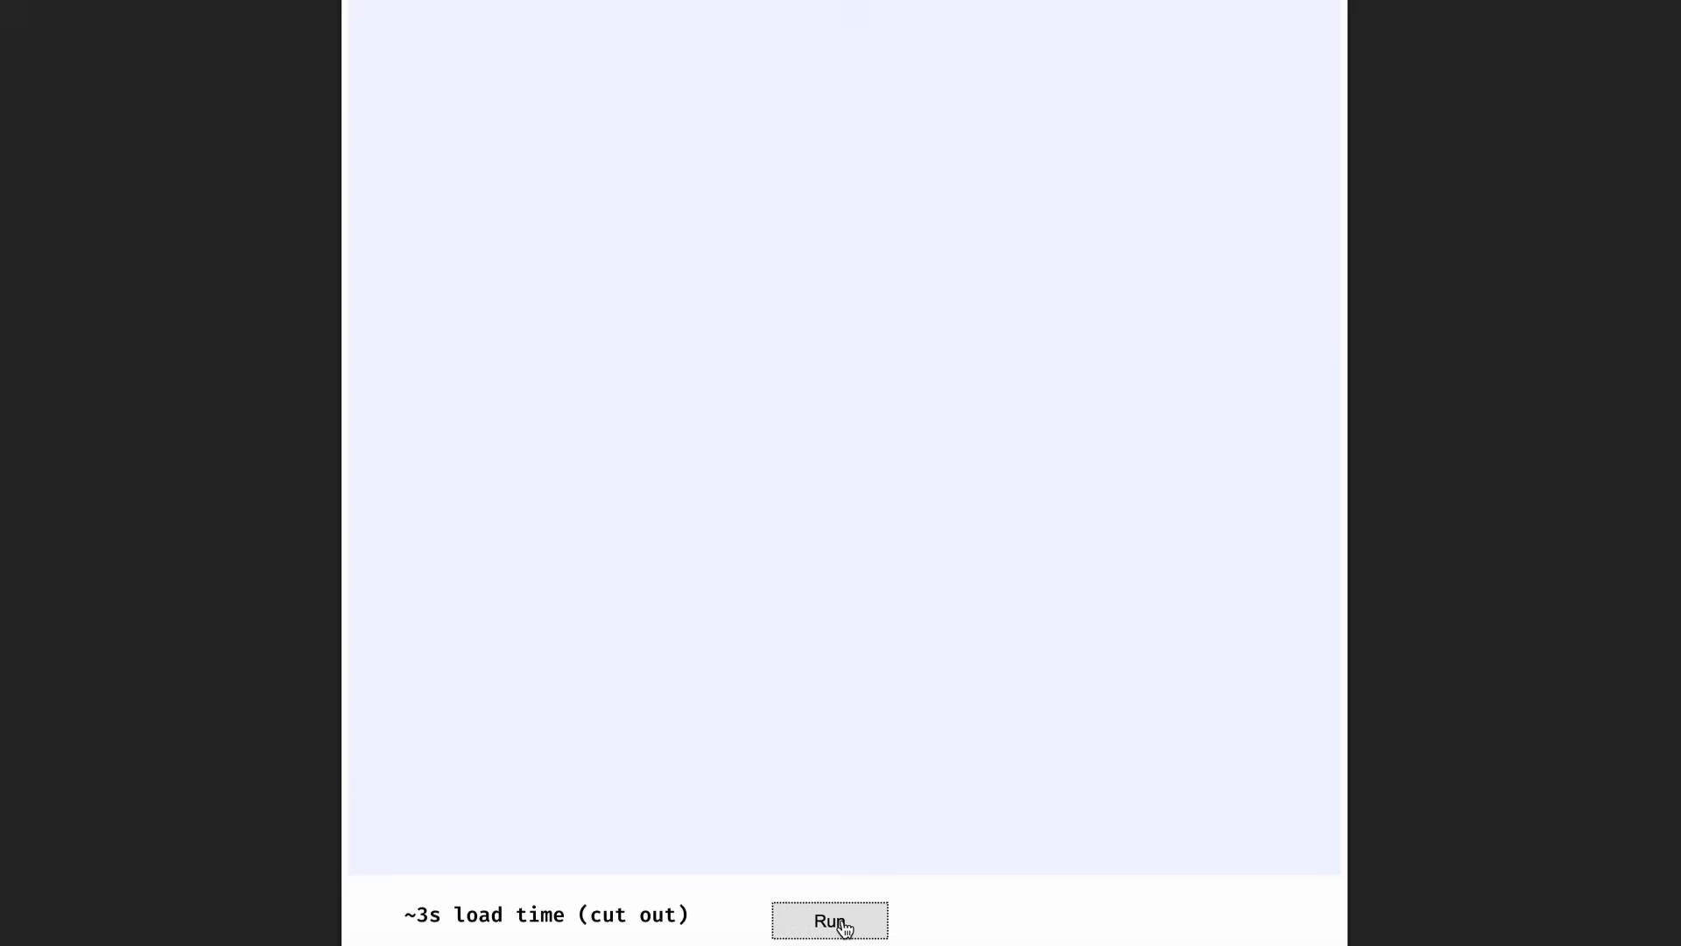
Start the model with the Run button on the generated PDF's console page
{"action": "left_click", "coordinate": [827, 920]}
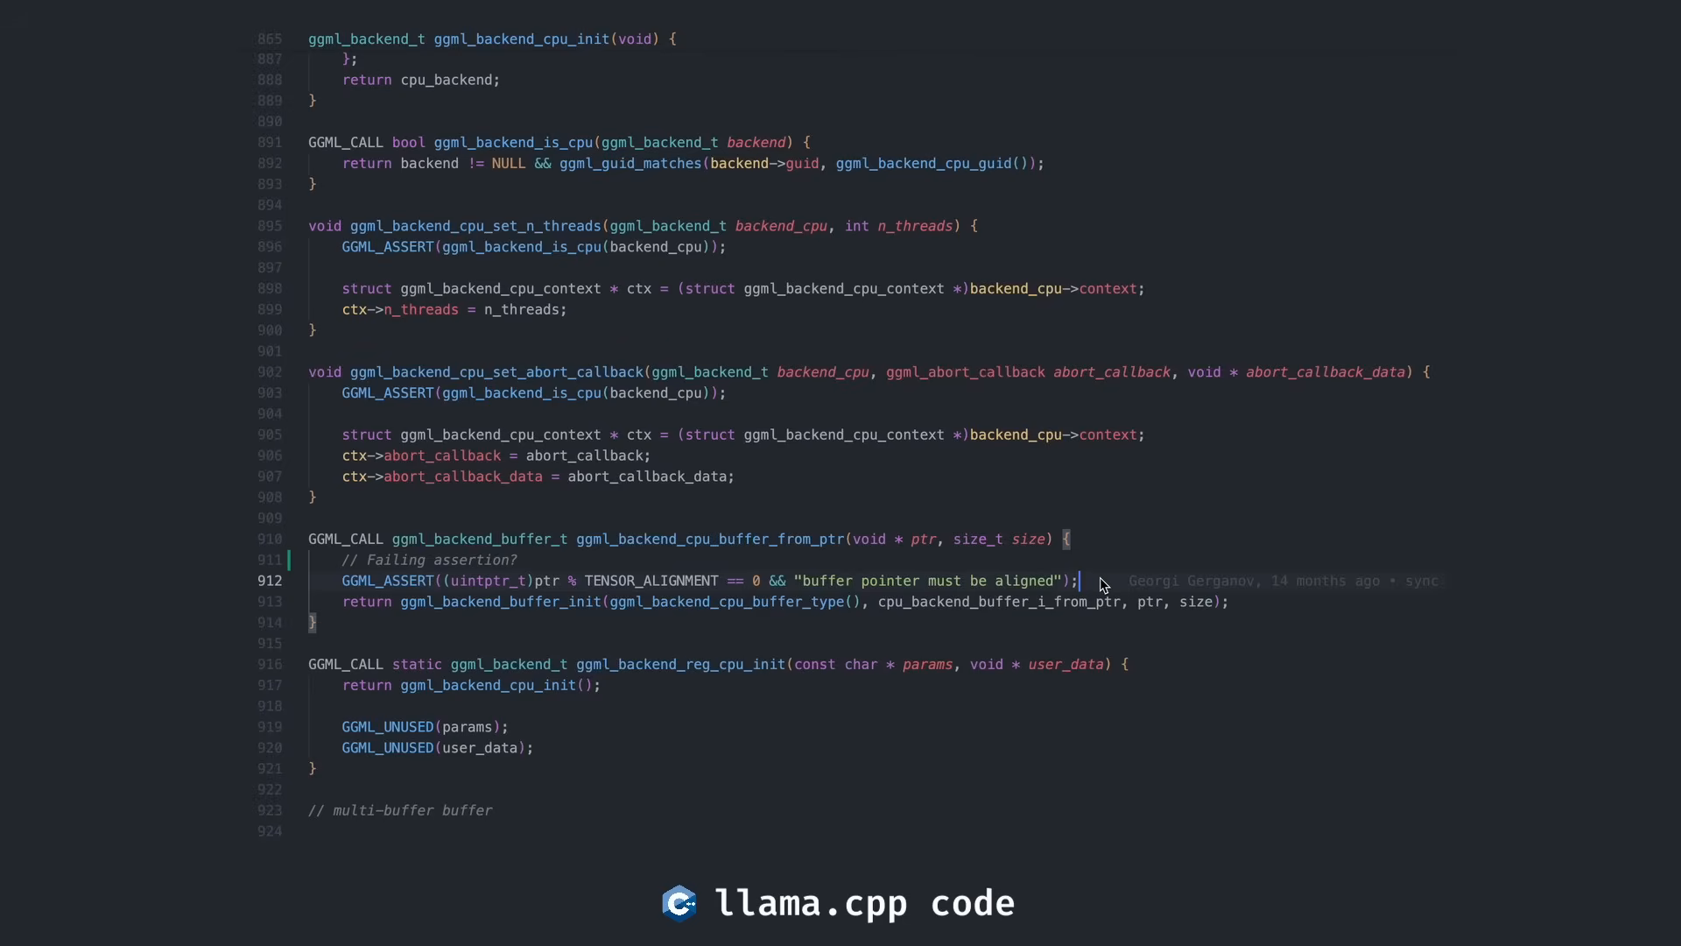
Scroll to the failing buffer GGML_ASSERT lines and comment them out with '//'
{"action": "scroll", "scroll_direction": "down", "scroll_amount": 3}
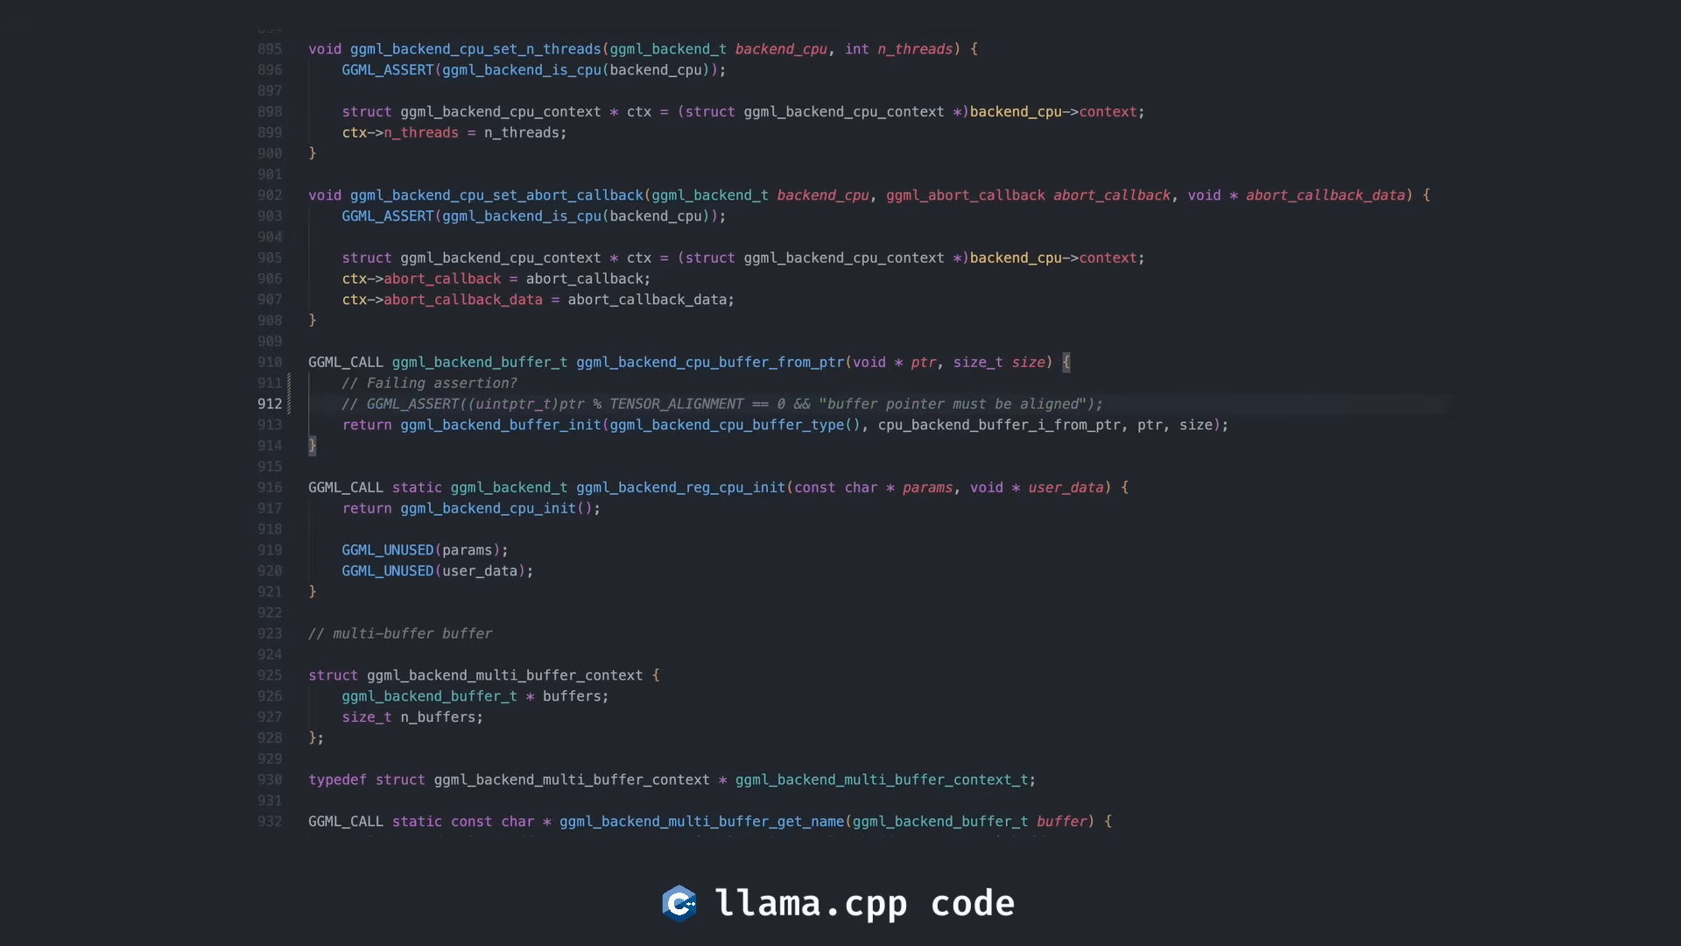
{"action": "scroll", "scroll_direction": "down", "scroll_amount": 3}
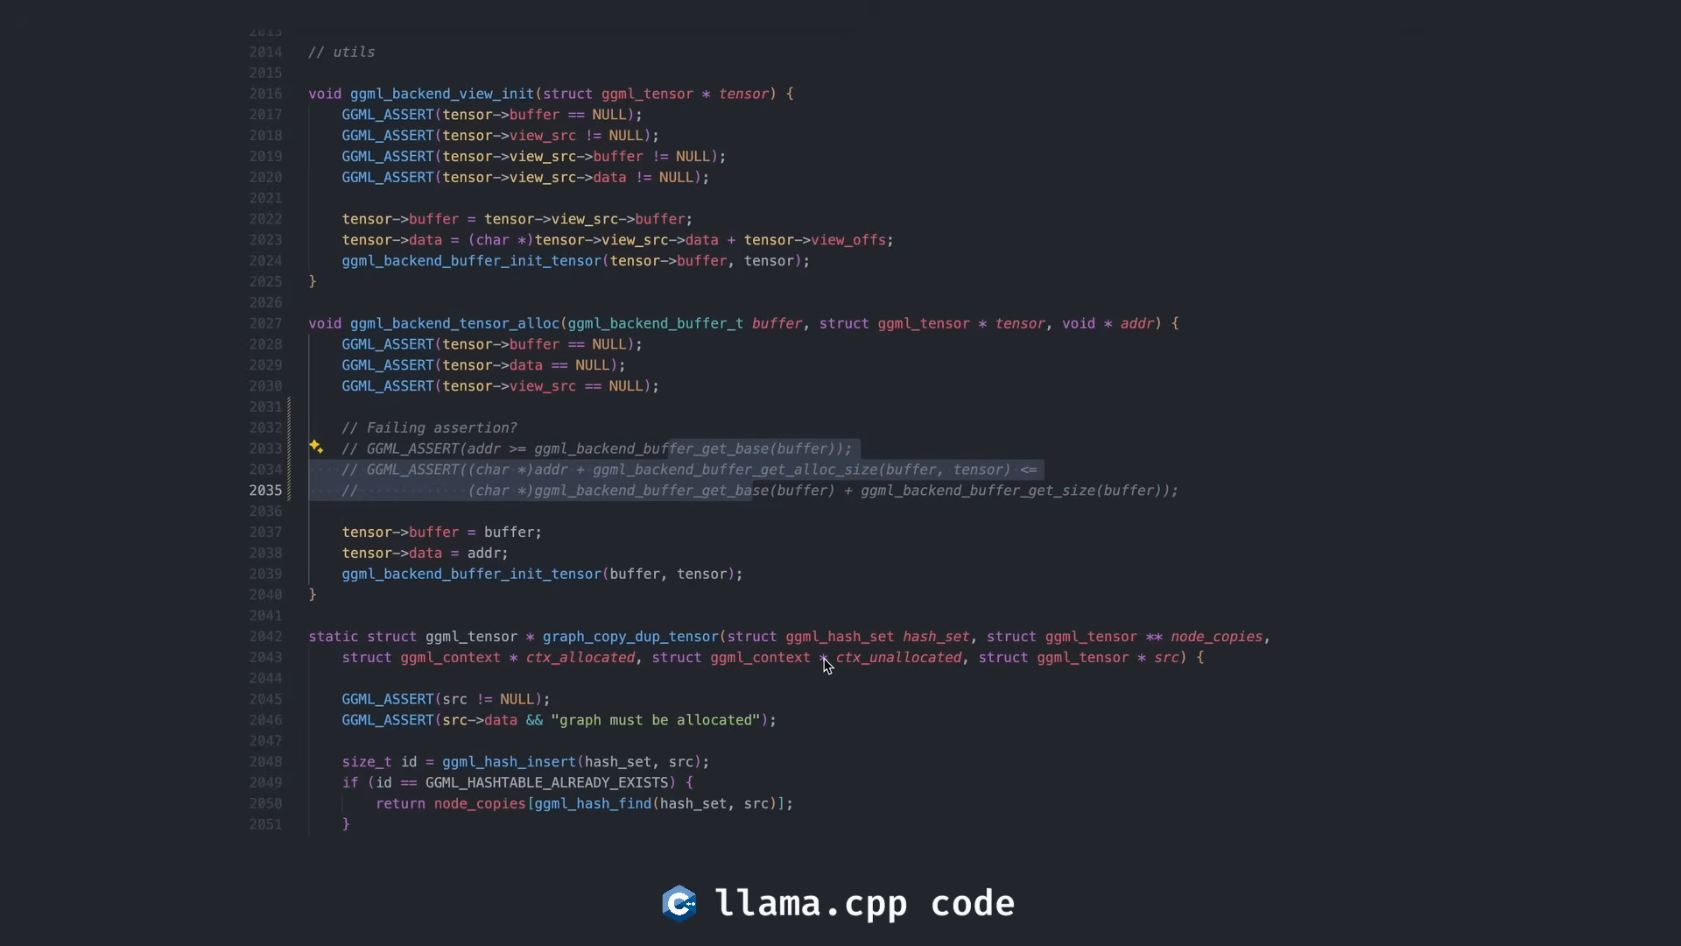
{"action": "left_click", "coordinate": [830, 922]}
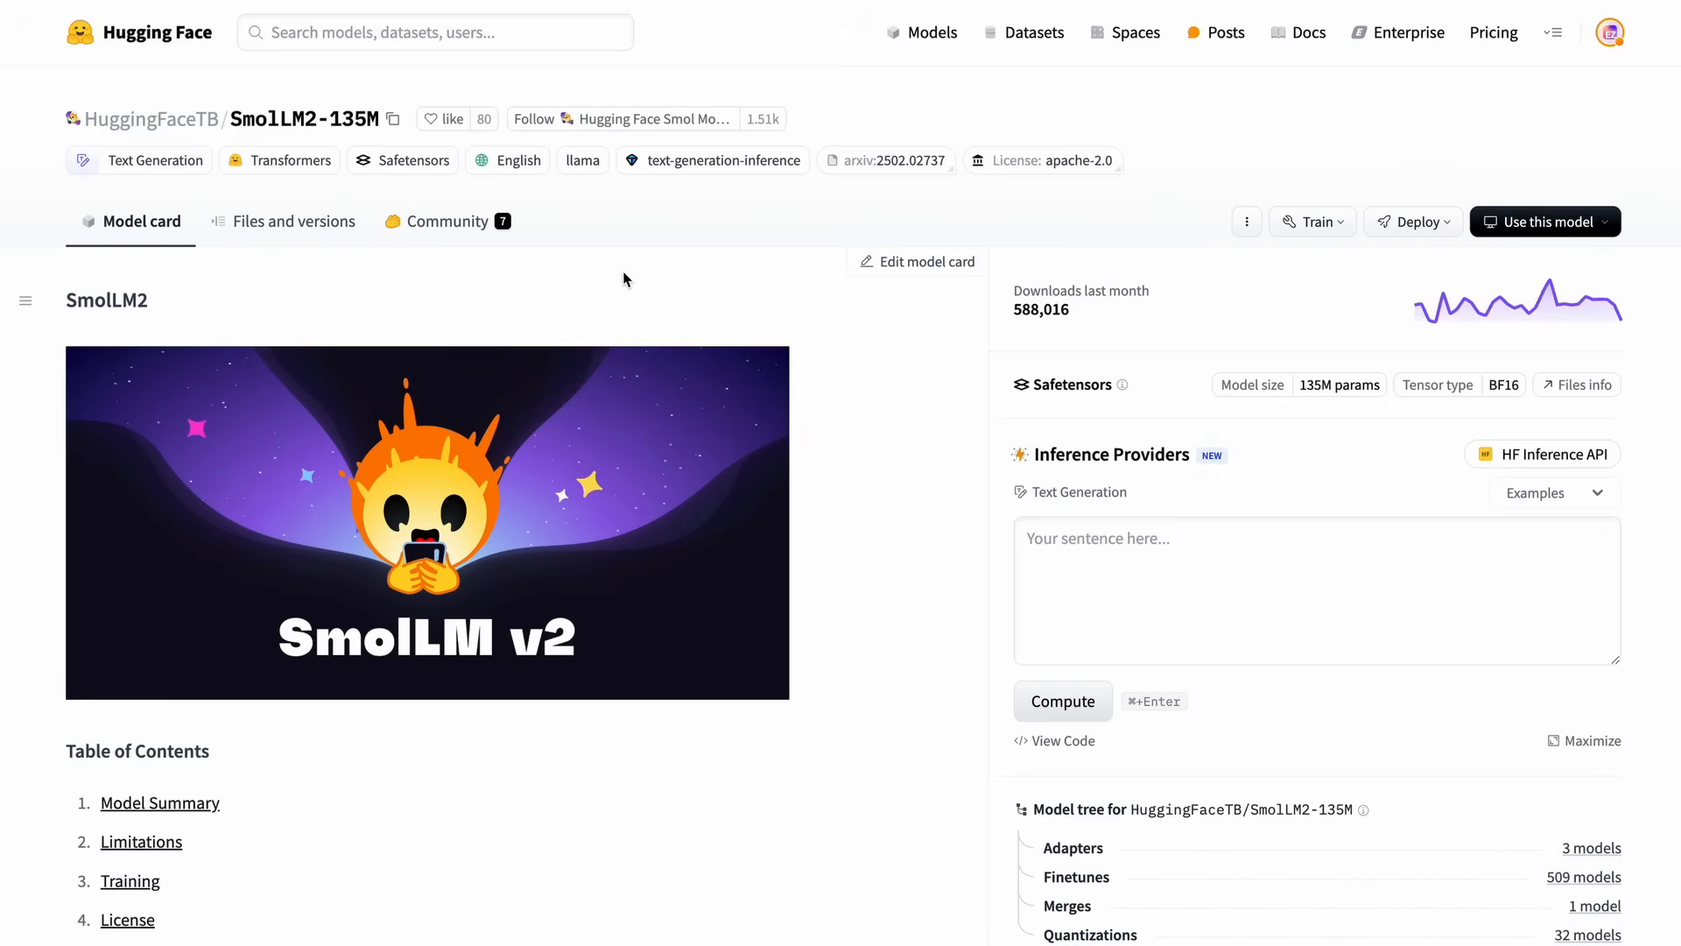
{"action": "mouse_move", "coordinate": [152, 118]}
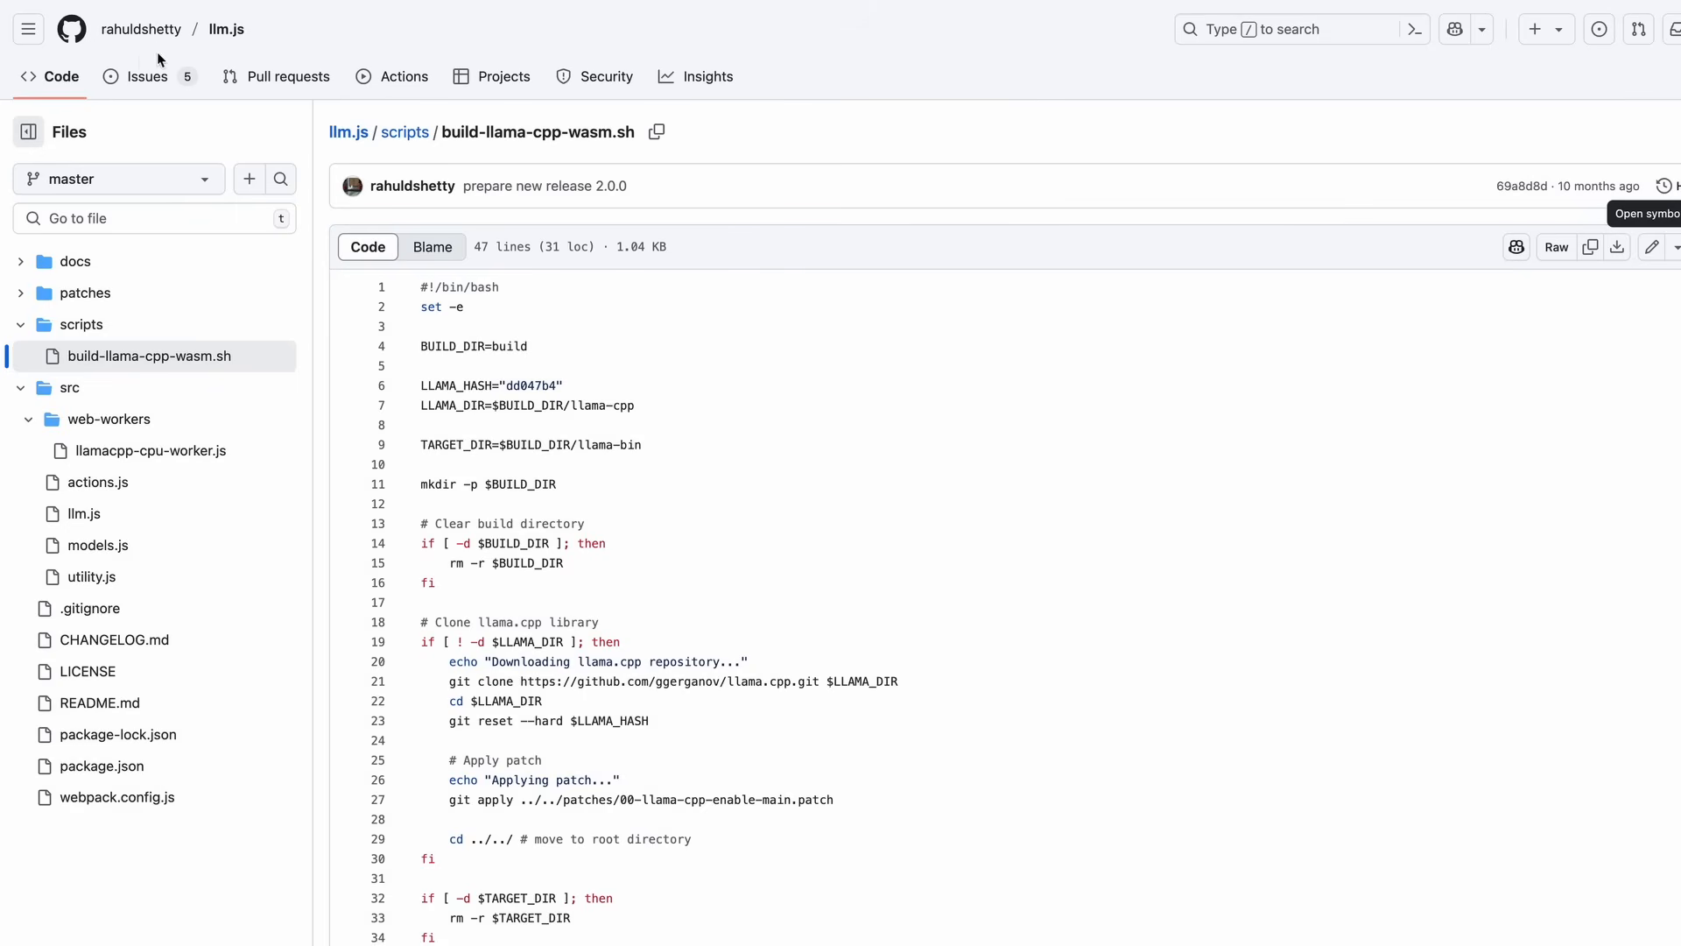
Select the pinned LLAMA_HASH commit, then search llama.cpp releases for b3226
{"action": "double_click", "coordinate": [544, 385]}
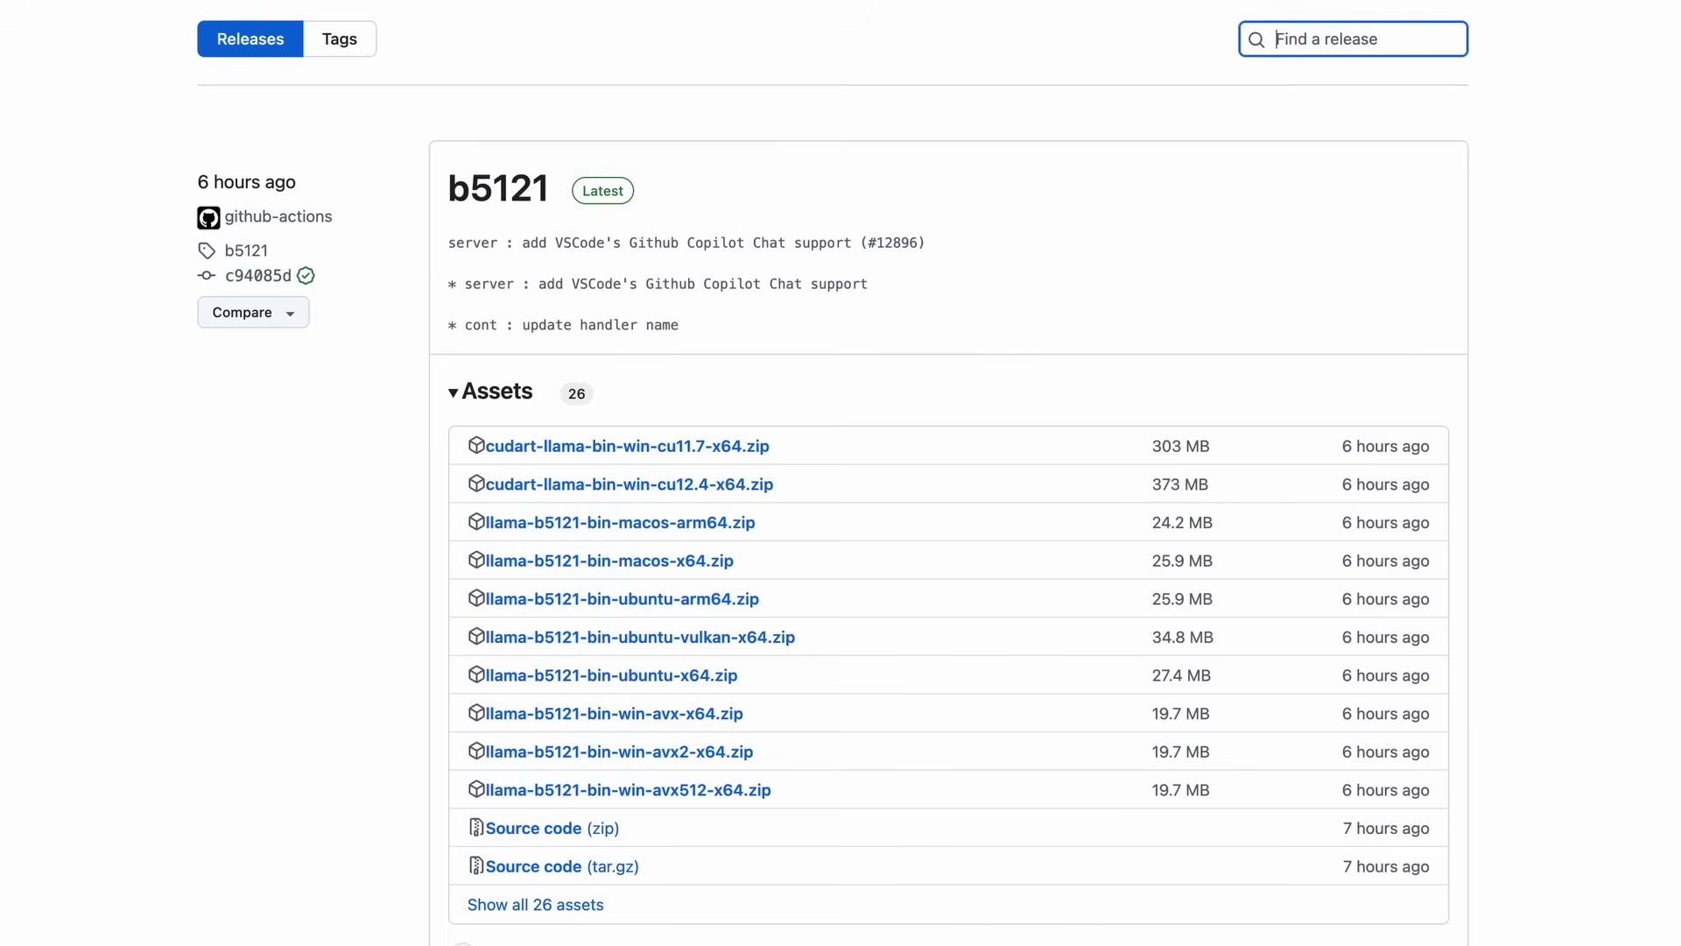
{"action": "type", "text": "b3226"}
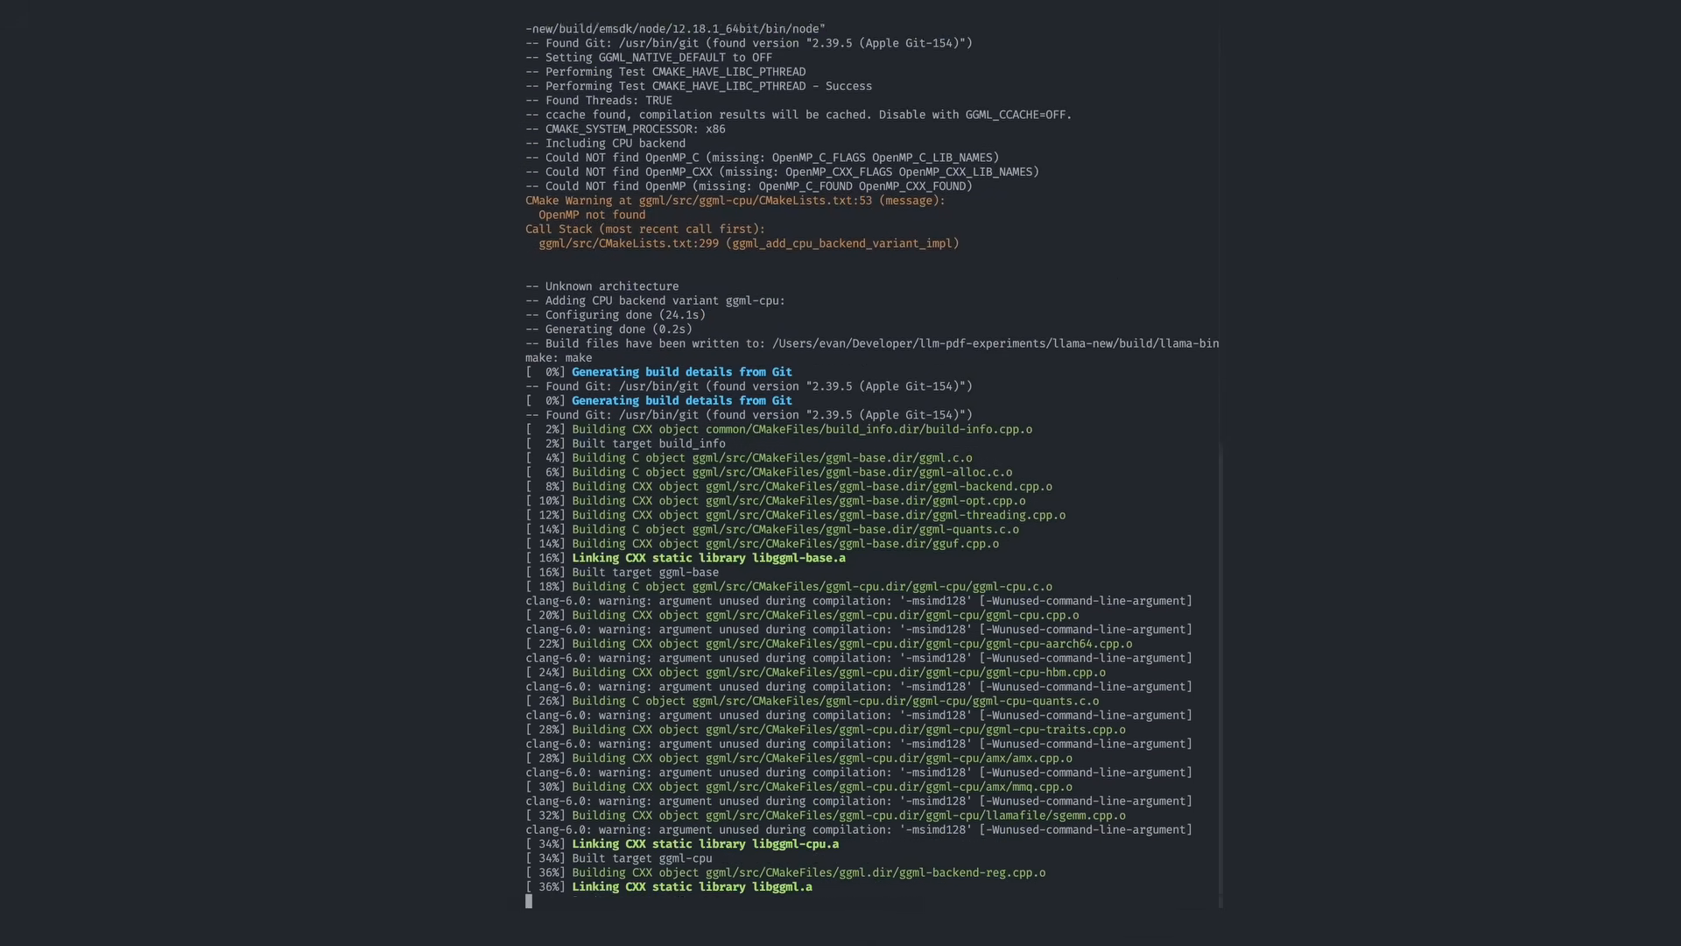
Scroll through the llama.cpp compilation output as the build passes 79%
{"action": "scroll", "scroll_direction": "down", "scroll_amount": 3}
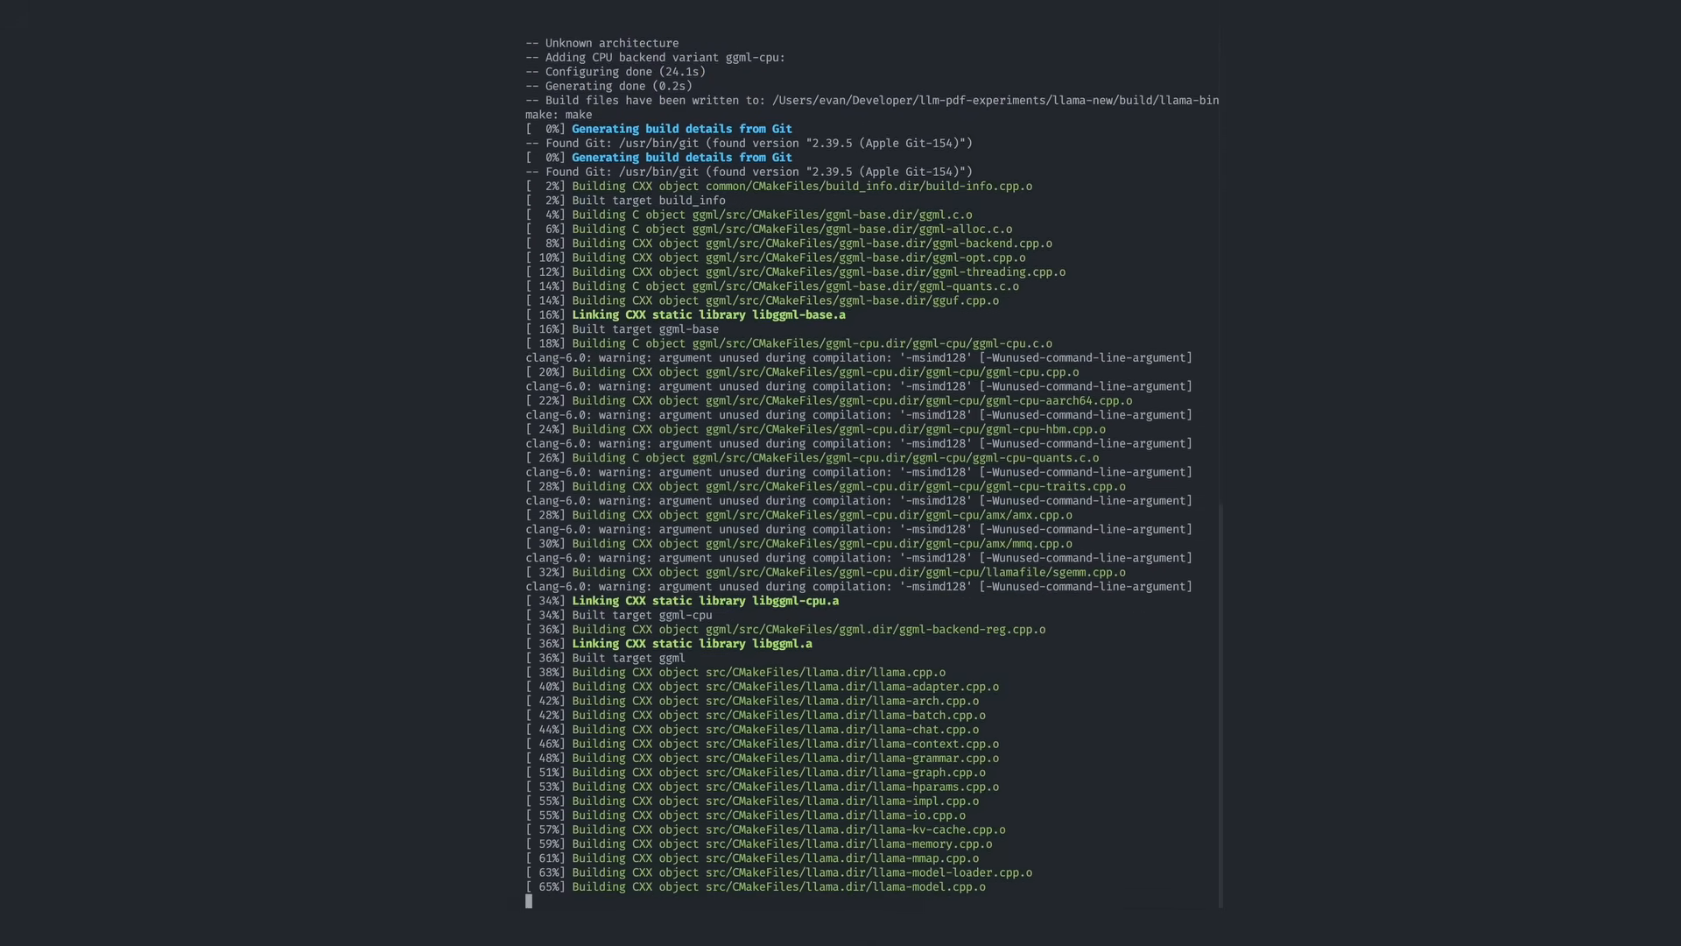
{"action": "scroll", "scroll_direction": "down", "scroll_amount": 3}
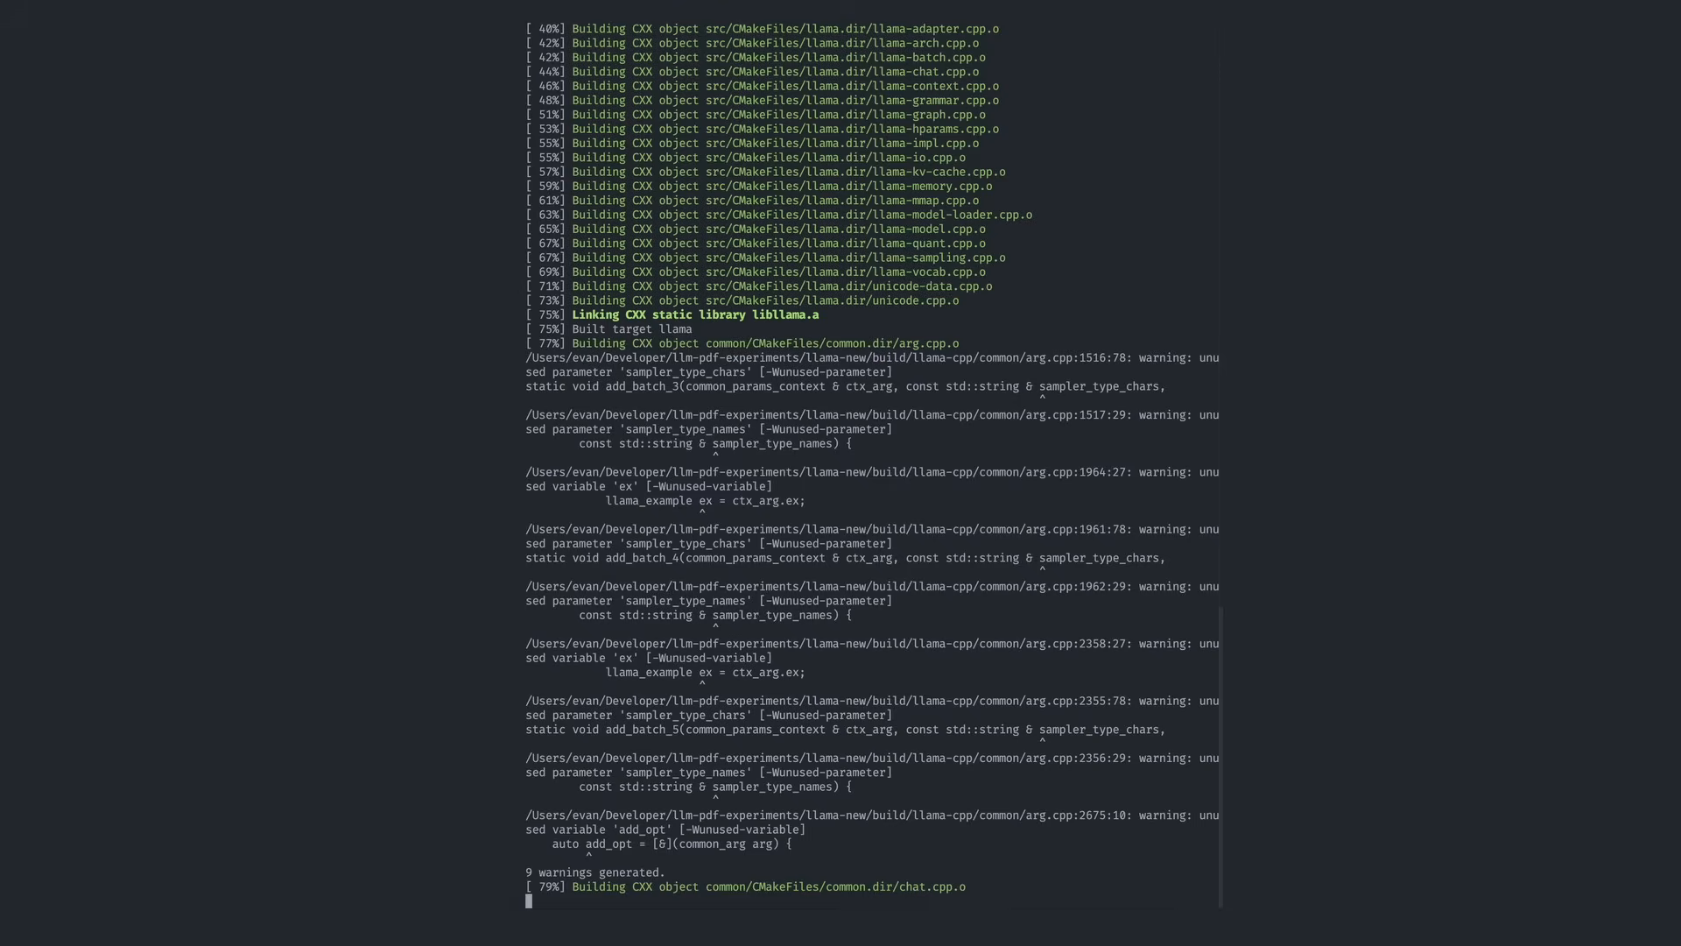
{"action": "scroll", "scroll_direction": "down", "scroll_amount": 3}
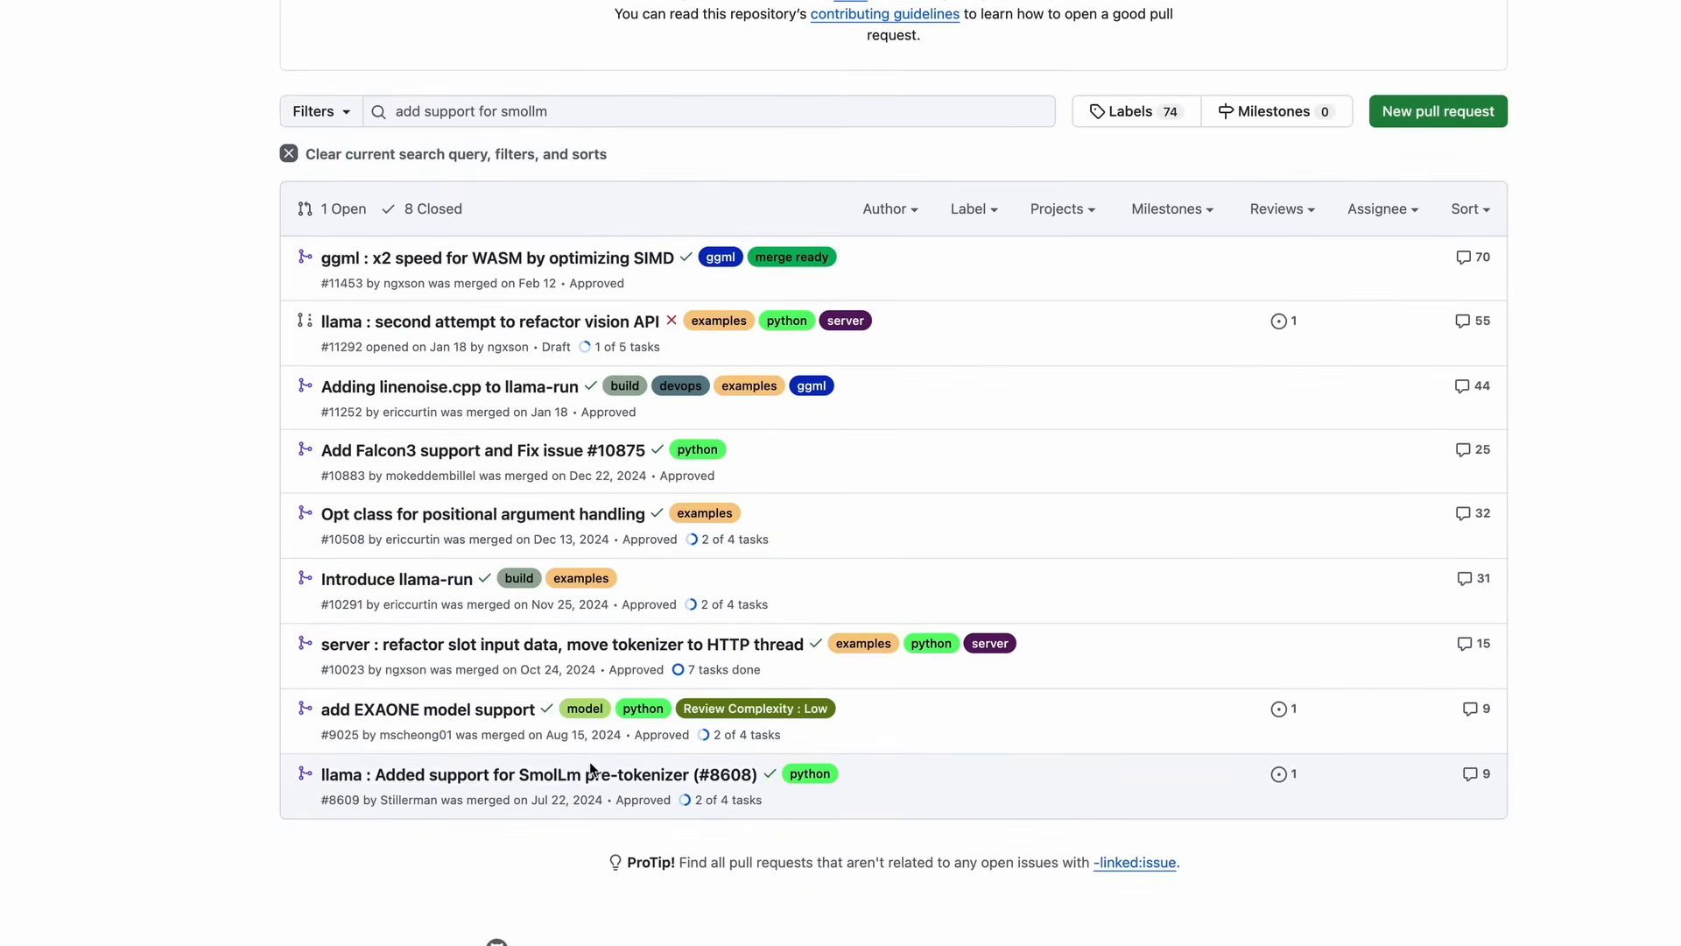
Open the 'Added support for SmolLm pre-tokenizer' pull request's Files changed view
{"action": "left_click", "coordinate": [522, 773]}
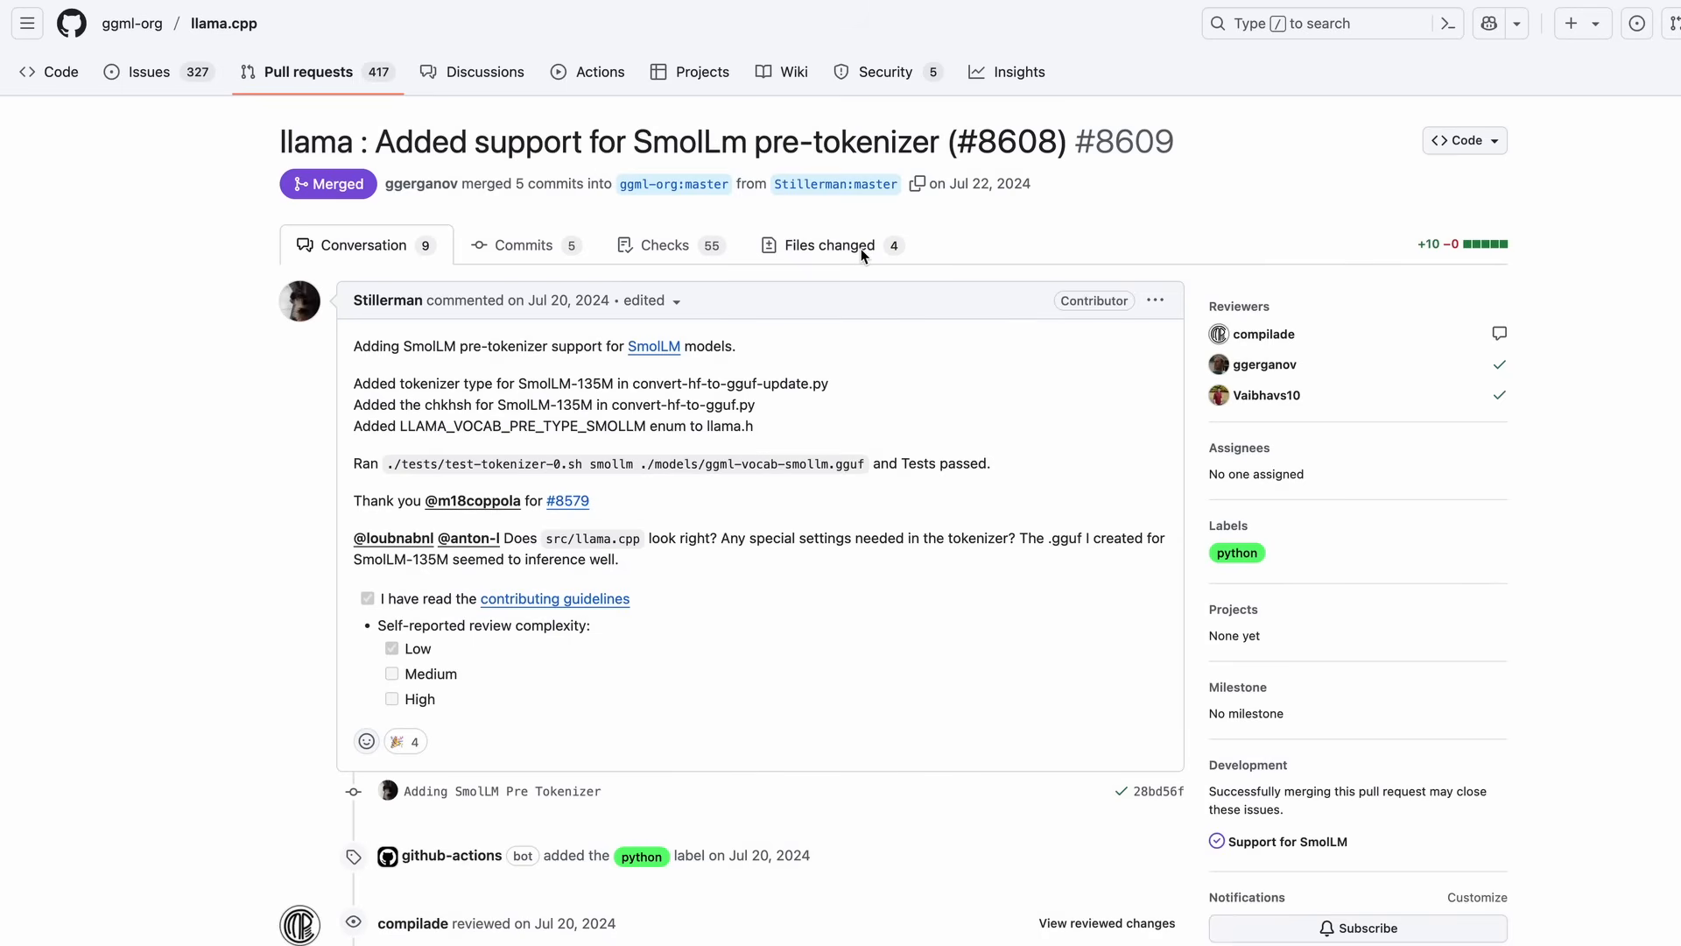
{"action": "left_click", "coordinate": [831, 245]}
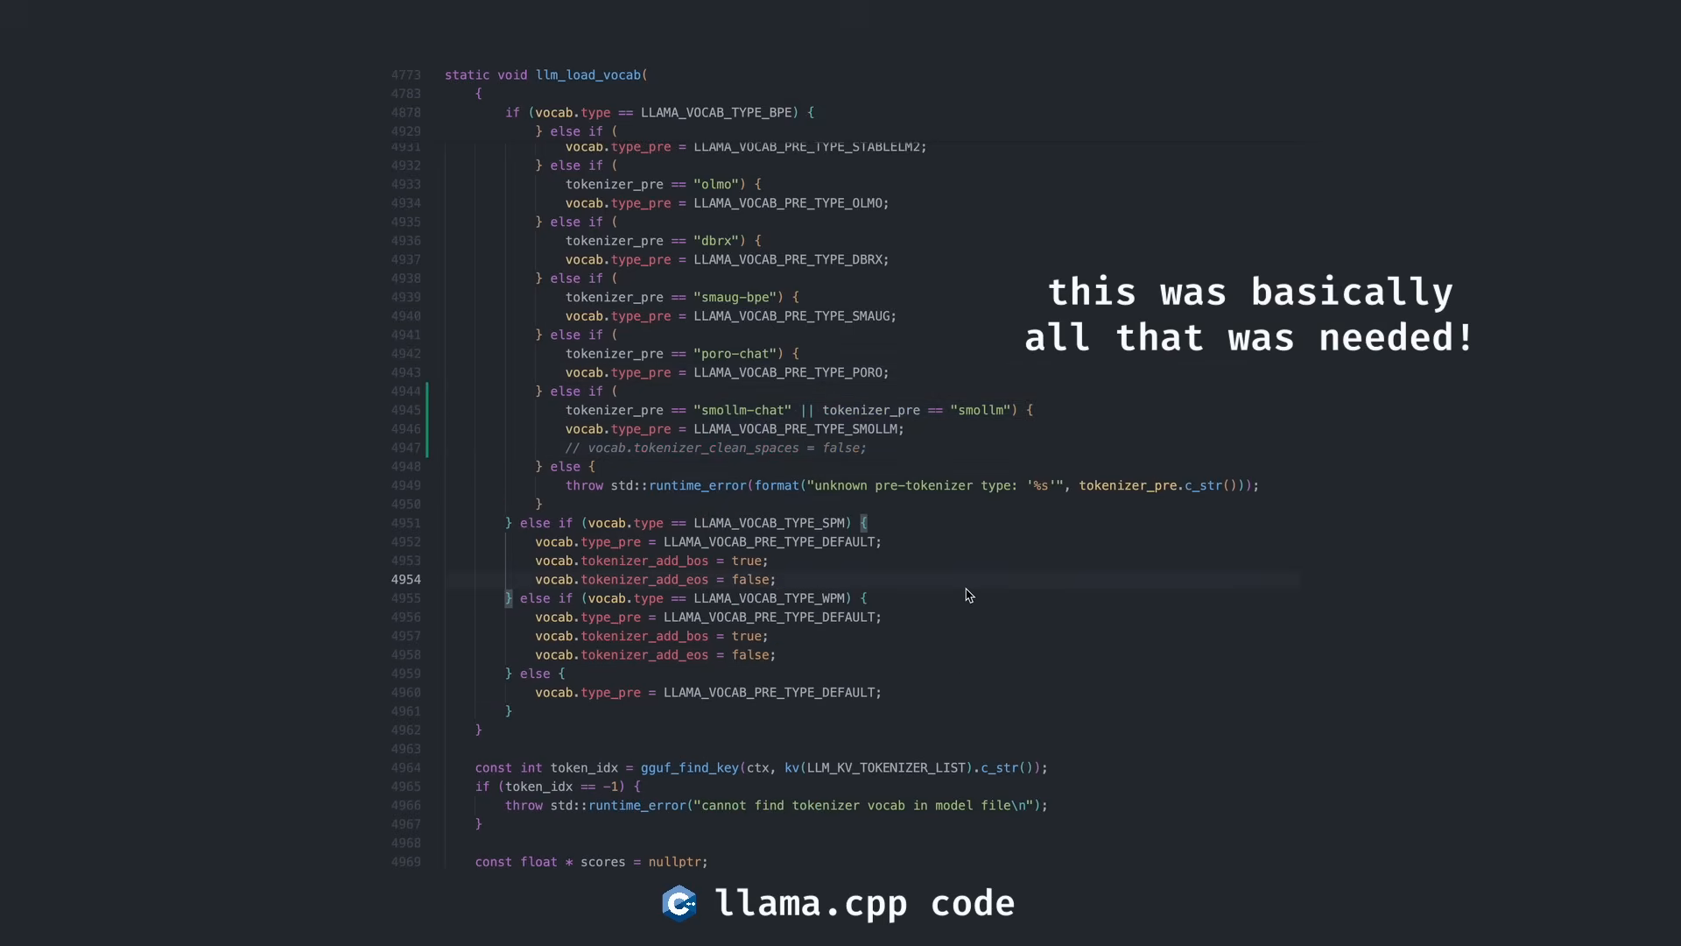
Run SmolLM2 135M twice from the PDF console, producing 'Hello 37' output
{"action": "left_click", "coordinate": [830, 918]}
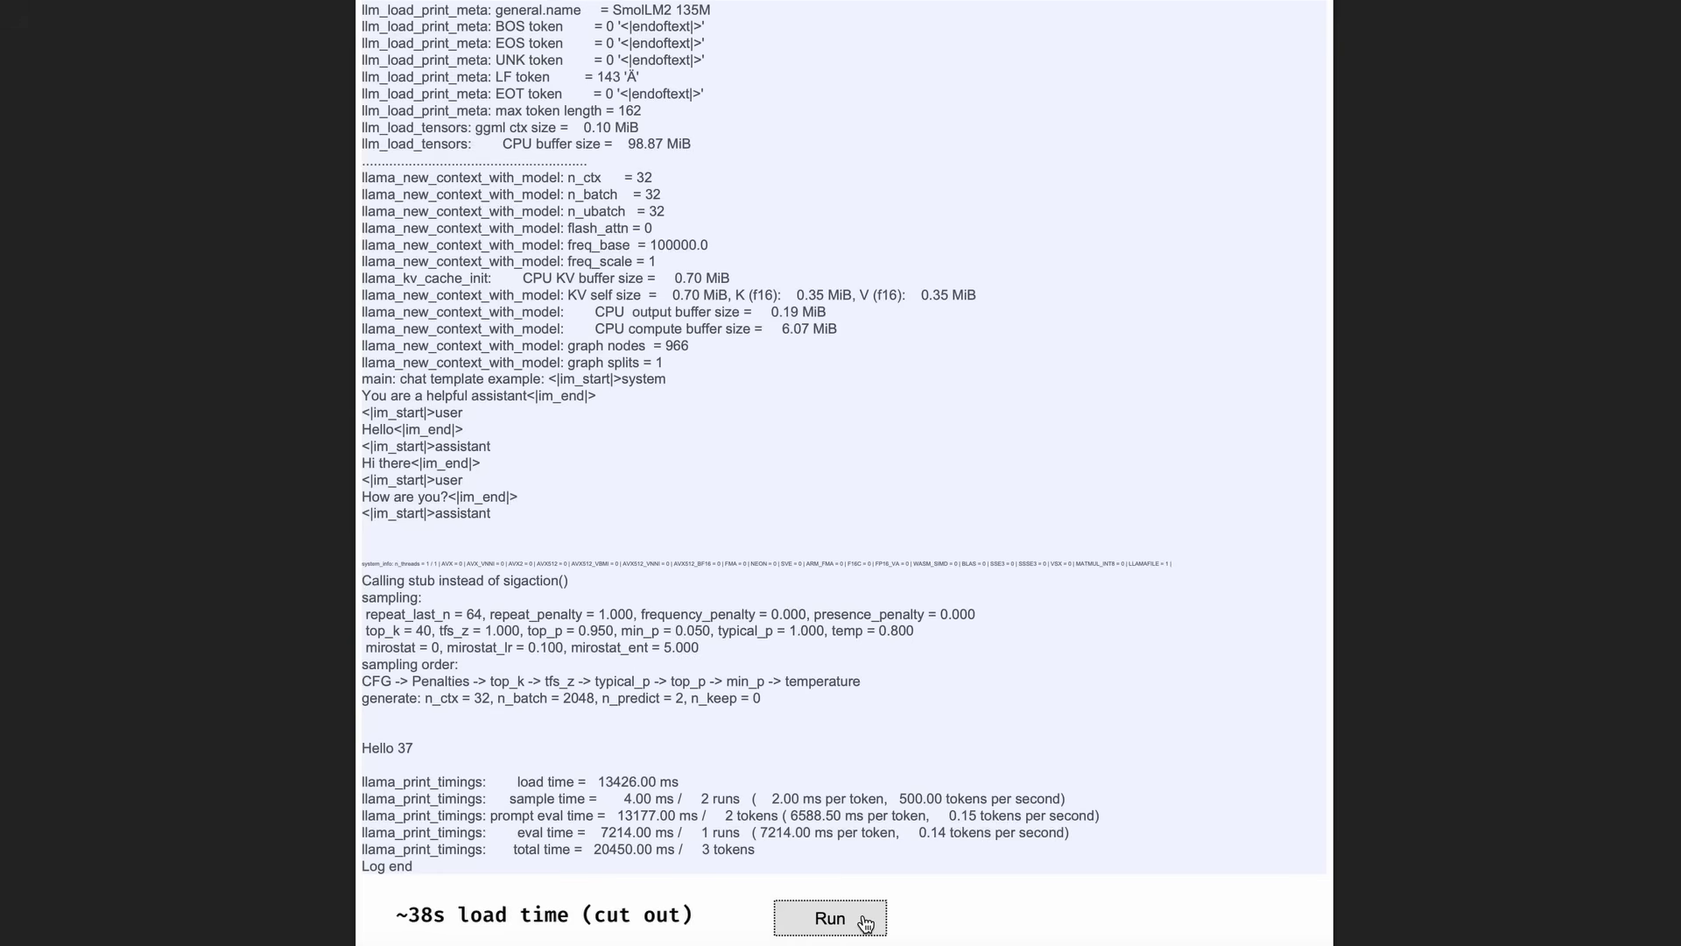
{"action": "left_click", "coordinate": [830, 917]}
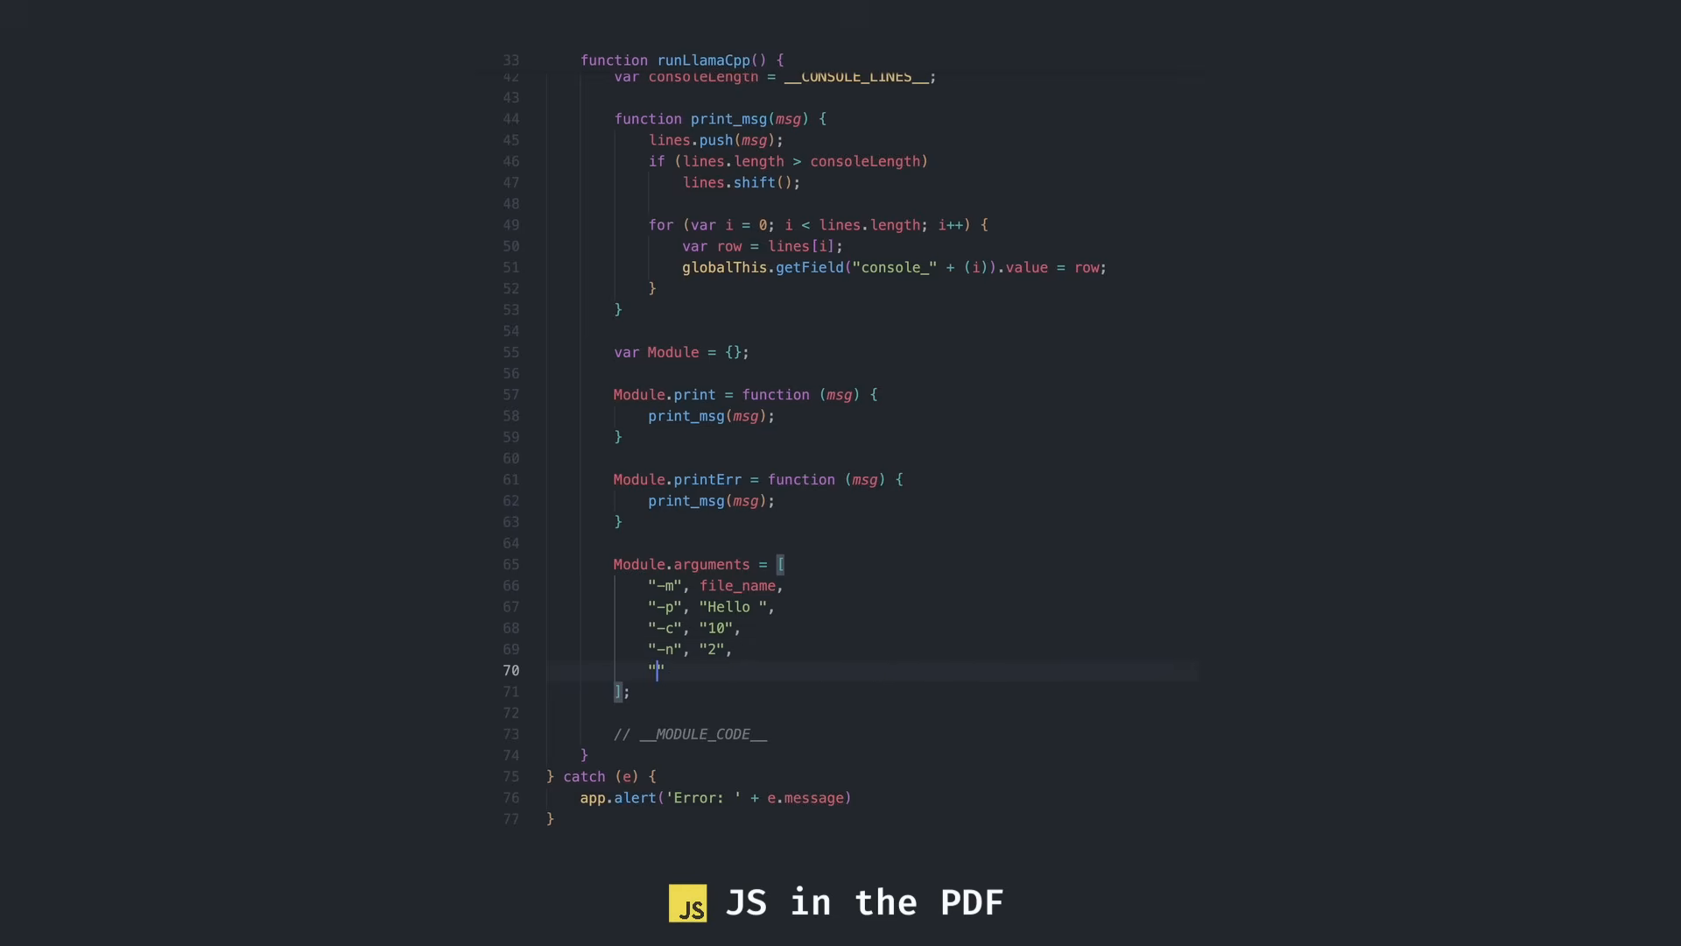
Add "--flash-attn" and "--no-kv-offload" to the llama.cpp Module.arguments
{"action": "type", "text": "--flash-attn\","}
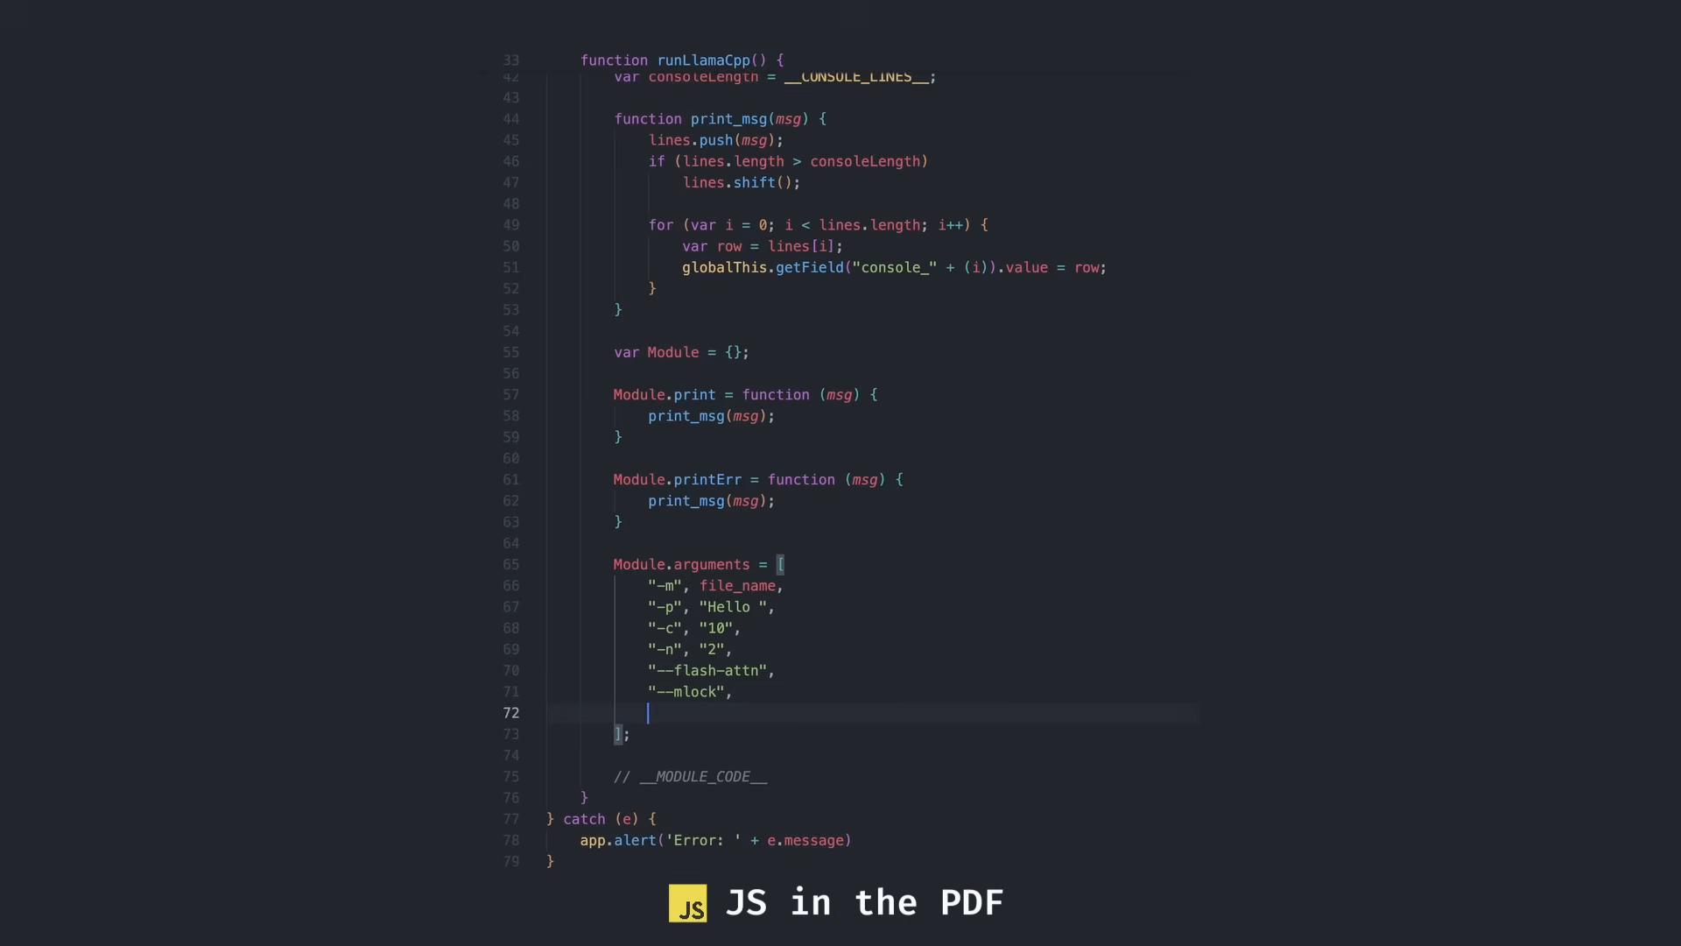
{"action": "type", "text": "\"--no-kv-offload\""}
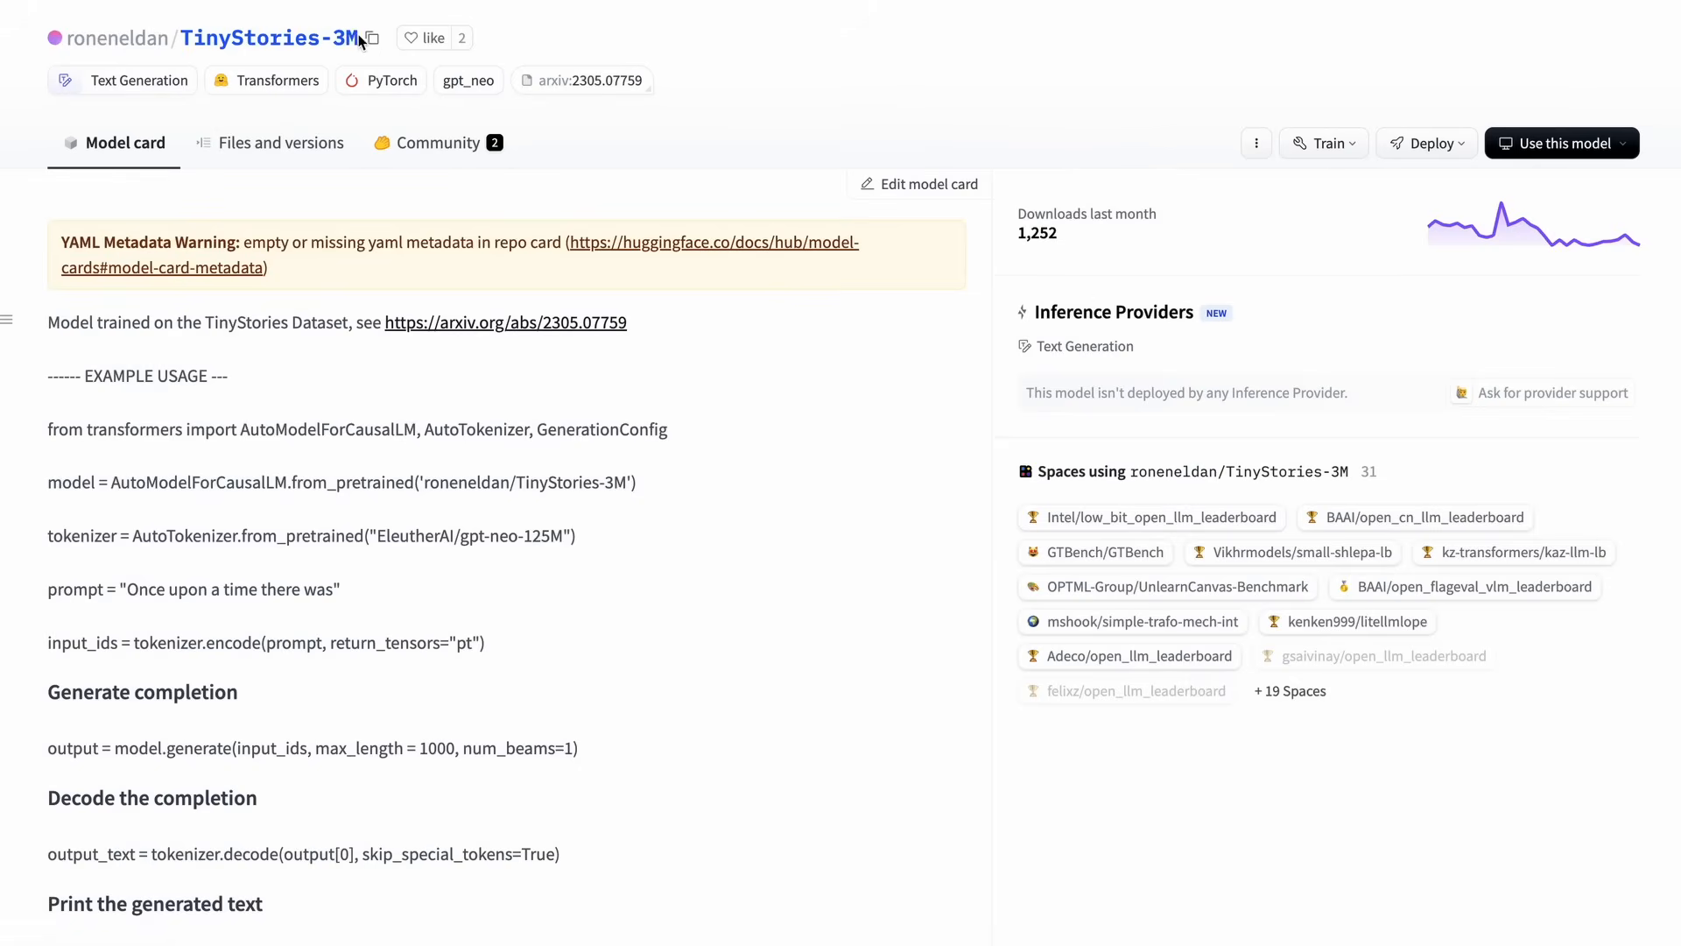
Select the TinyStories-3M model name, then scroll the EleutherAI pythia repository
{"action": "double_click", "coordinate": [269, 37]}
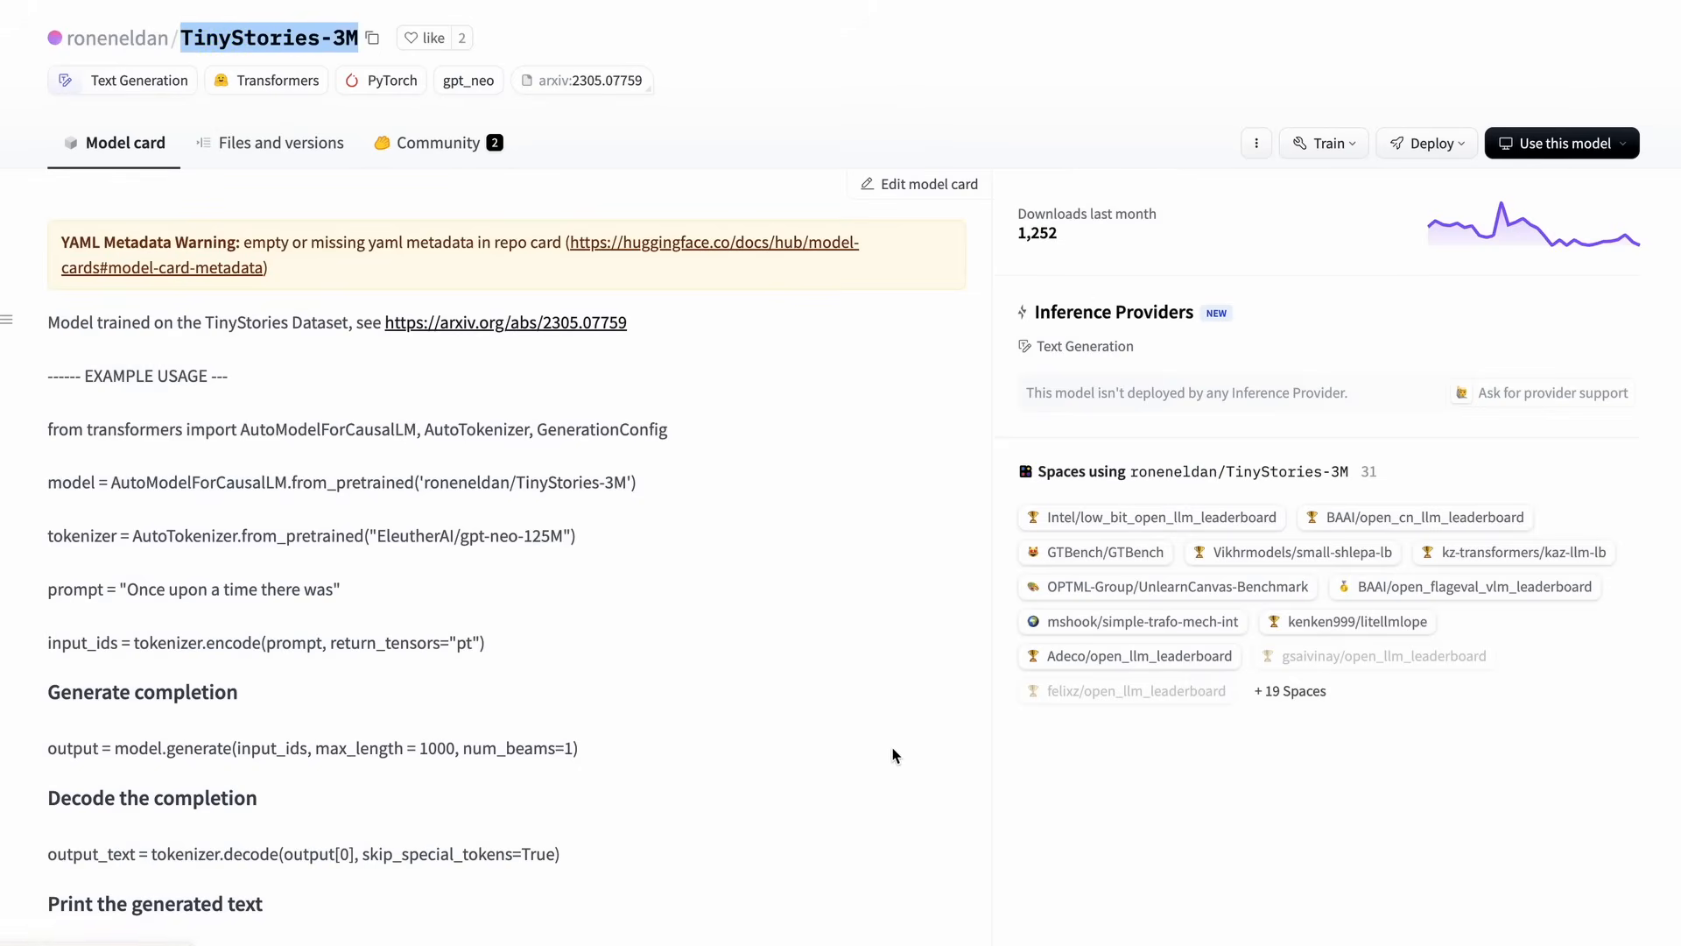
{"action": "mouse_move", "coordinate": [880, 763]}
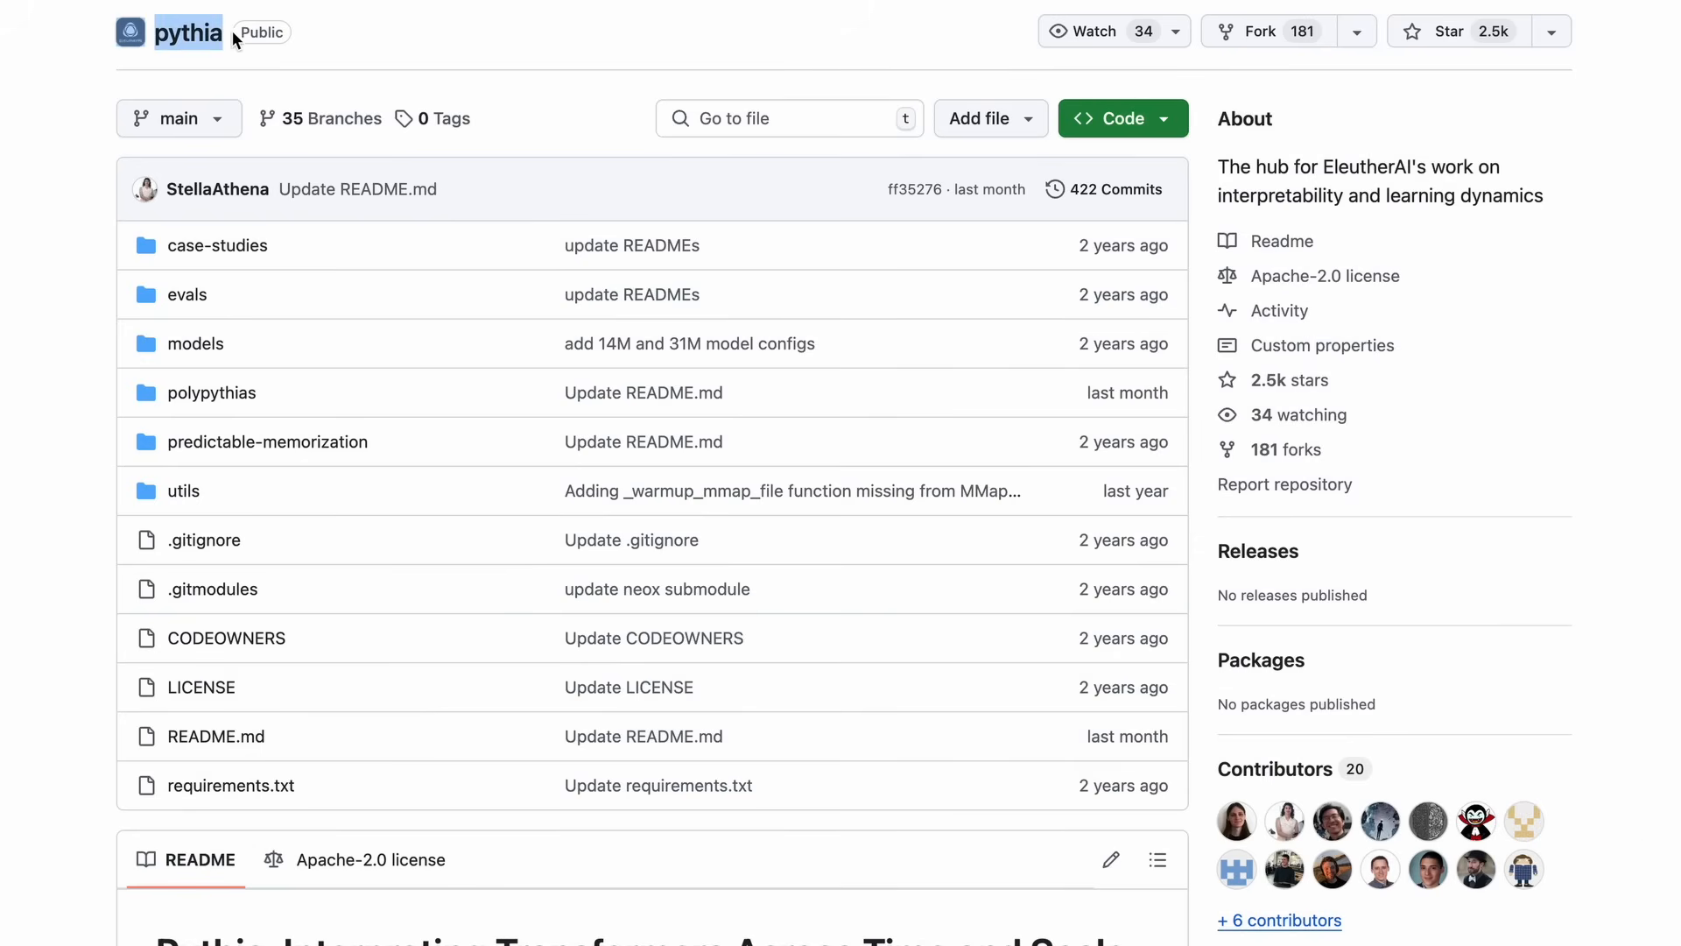
{"action": "scroll", "scroll_direction": "down", "scroll_amount": 3}
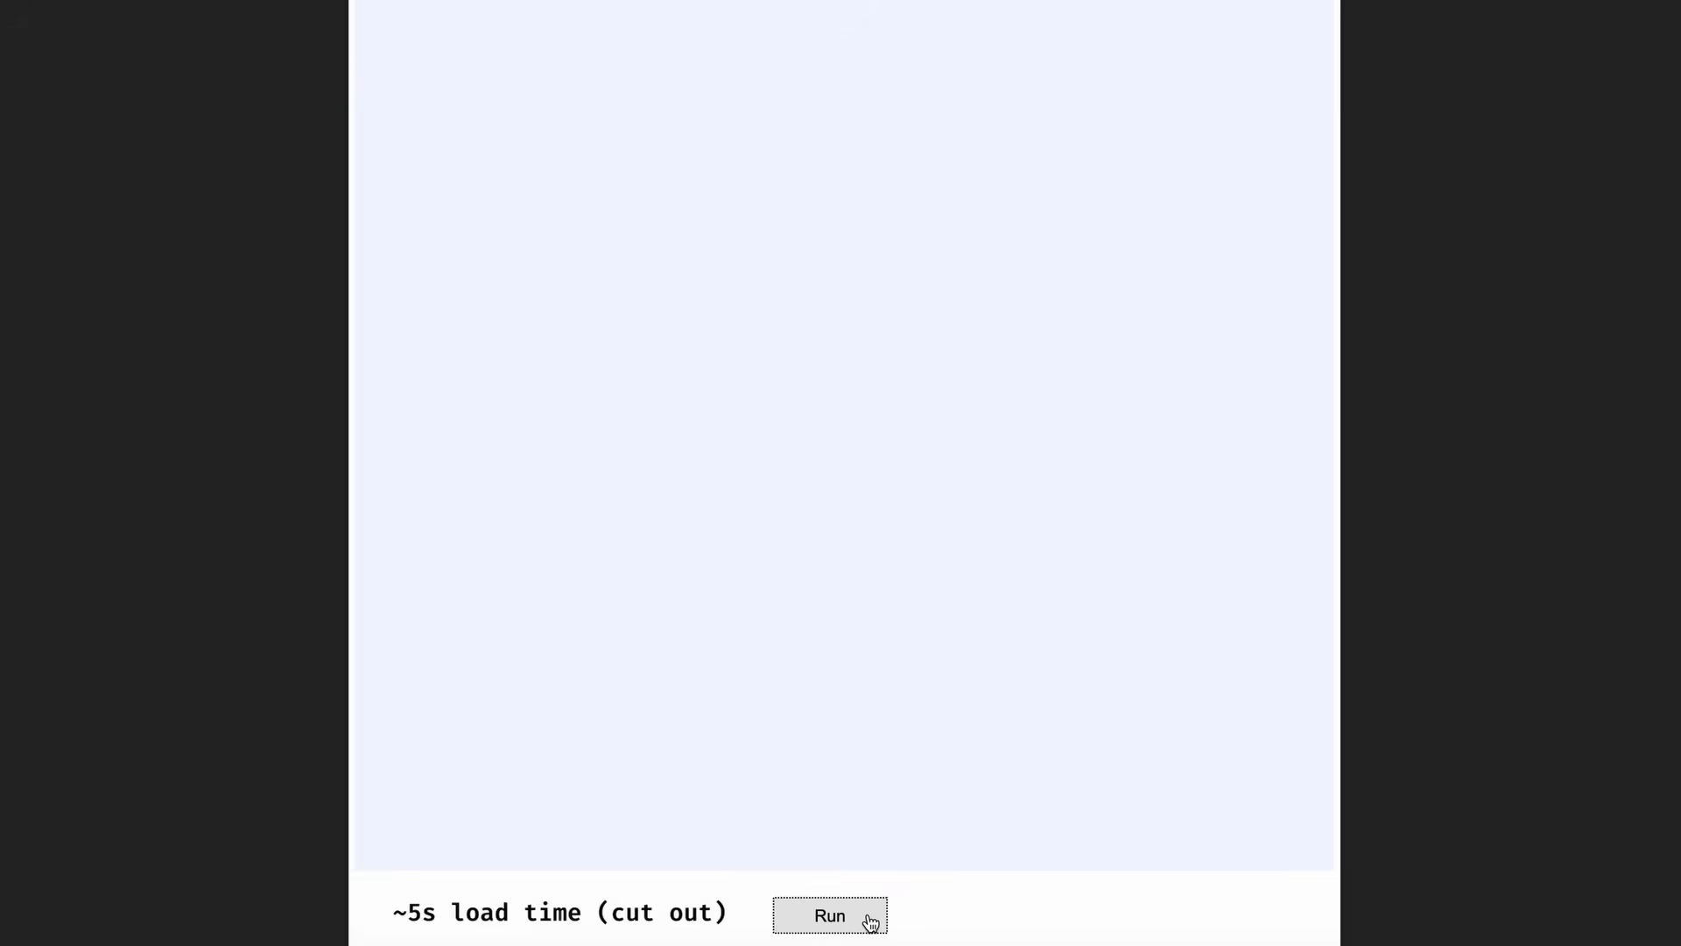
Run the TinyStories model twice in the PDF console to get a short story sentence
{"action": "left_click", "coordinate": [829, 914]}
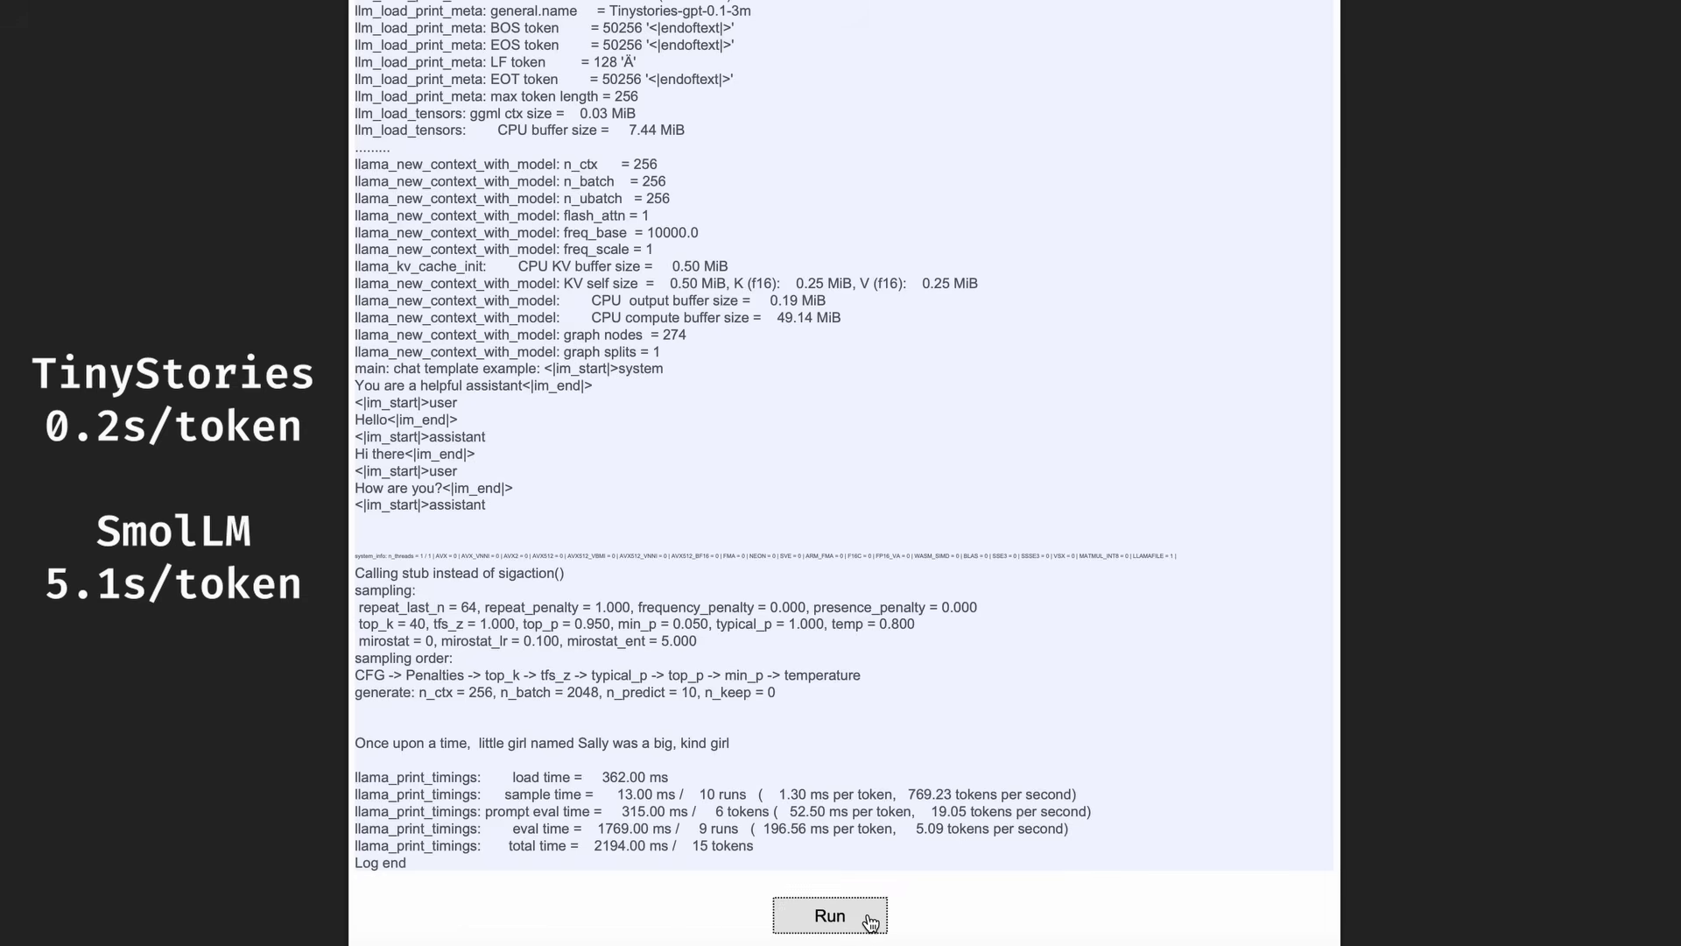
{"action": "left_click", "coordinate": [830, 916]}
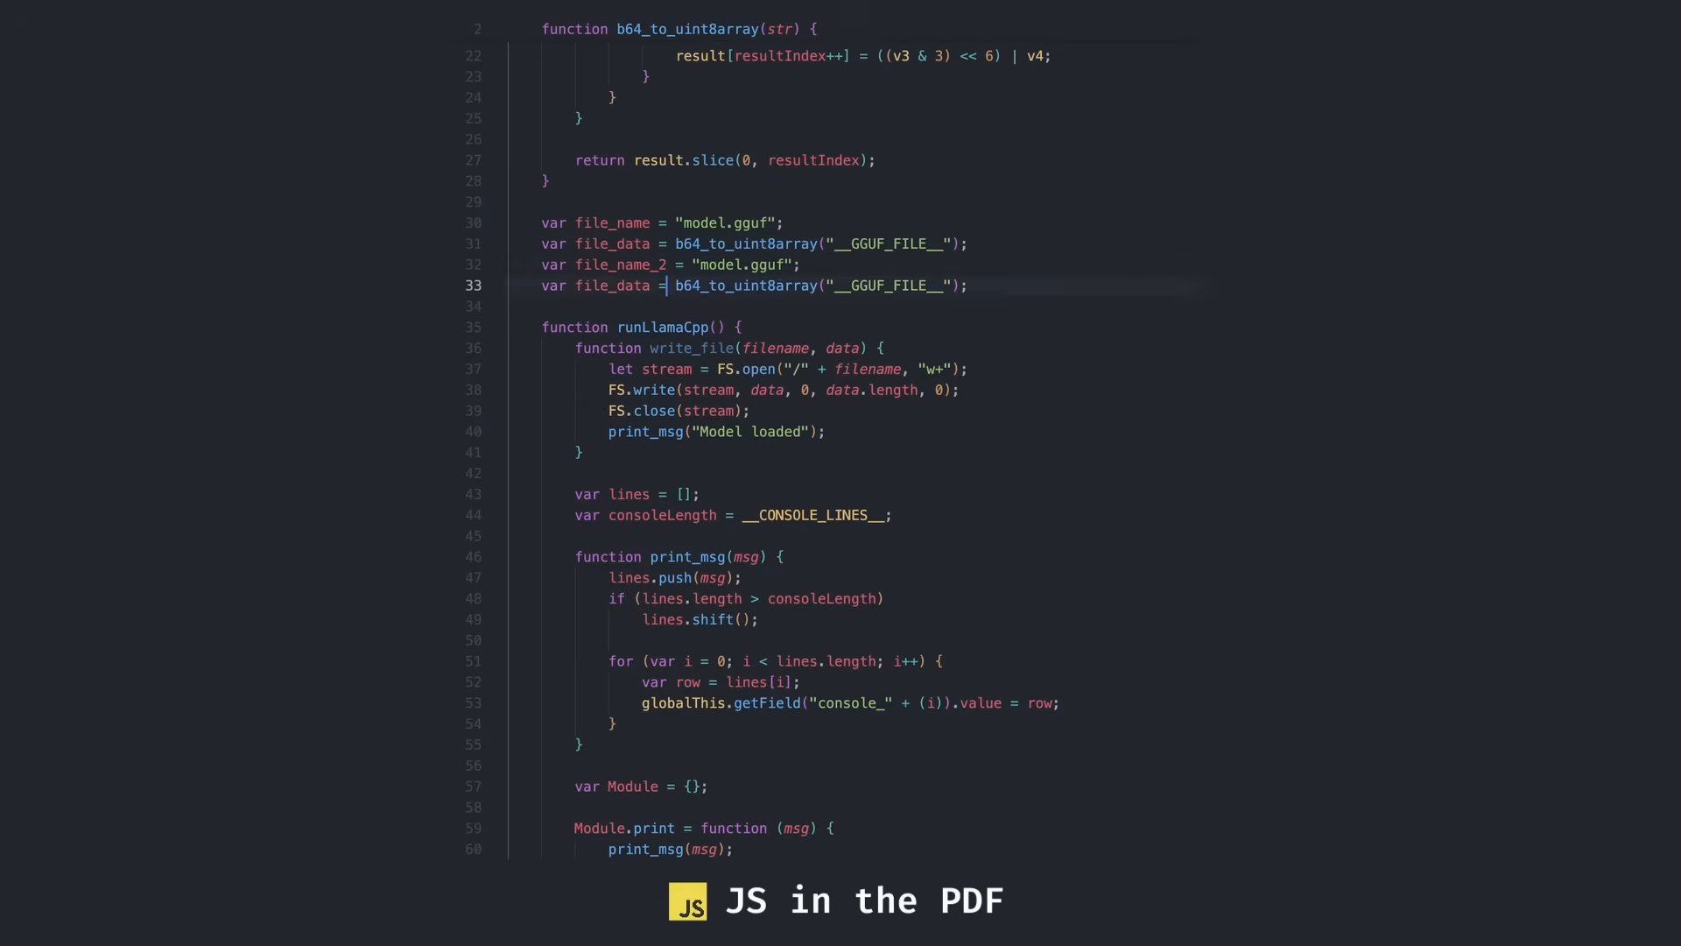
Scroll the JS template while adding file_name_2 with its own b64_to_uint8array data
{"action": "scroll", "scroll_direction": "down", "scroll_amount": 3}
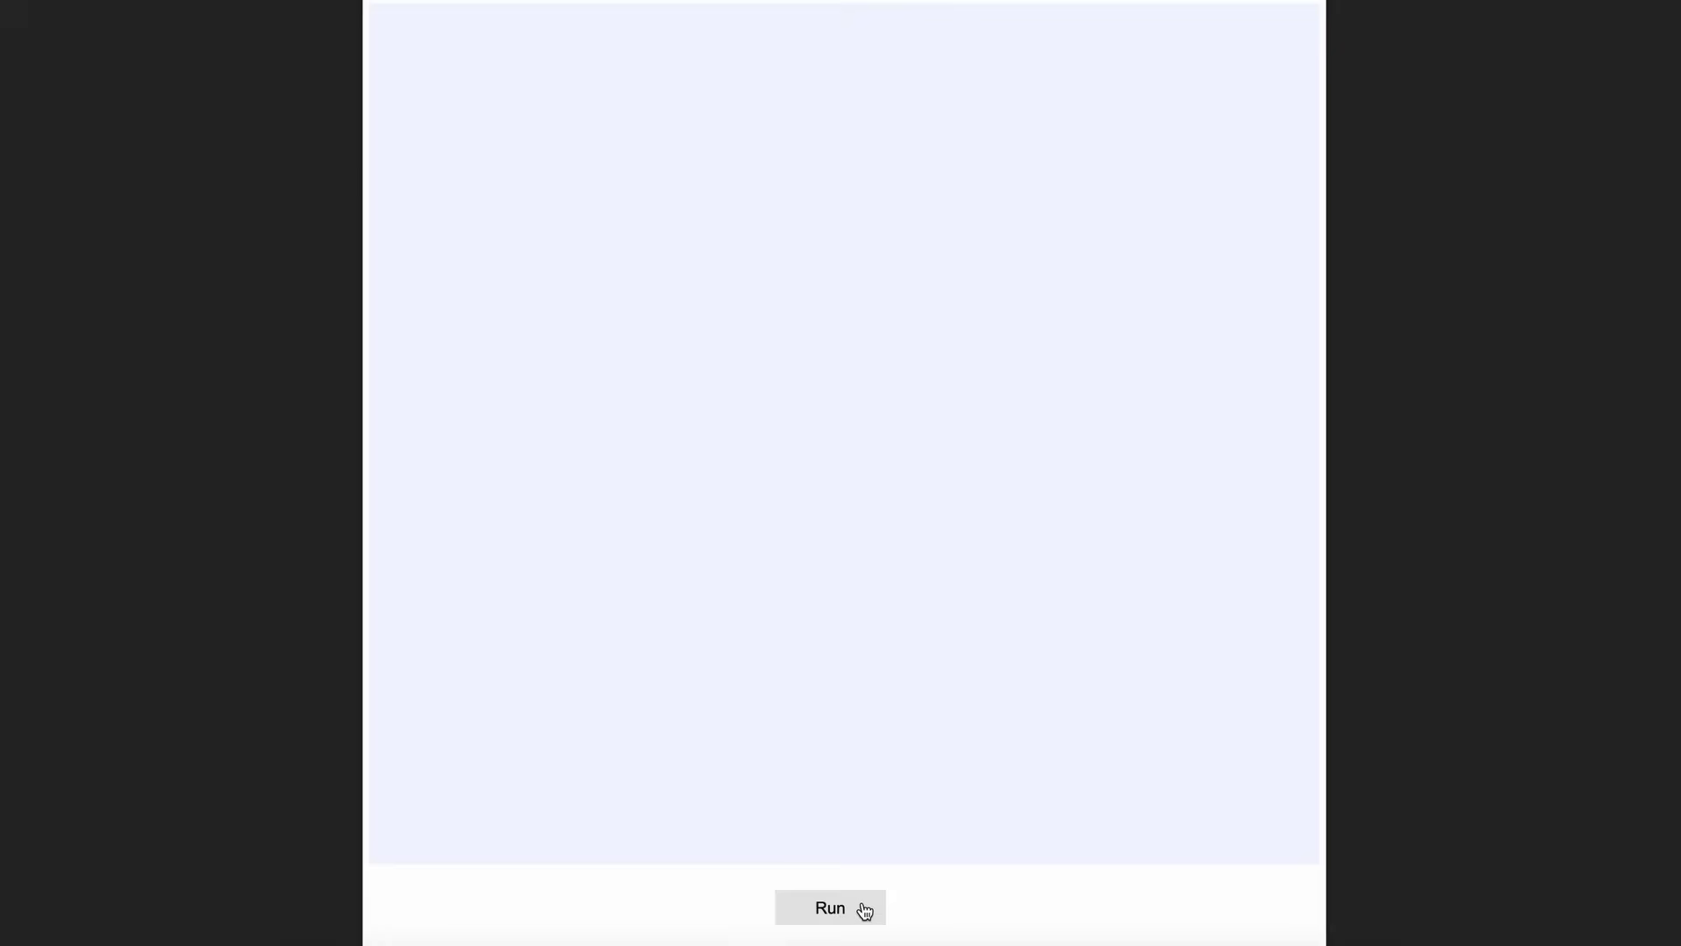
Start the llama.cpp model run in the rebuilt PDF console
{"action": "left_click", "coordinate": [829, 907]}
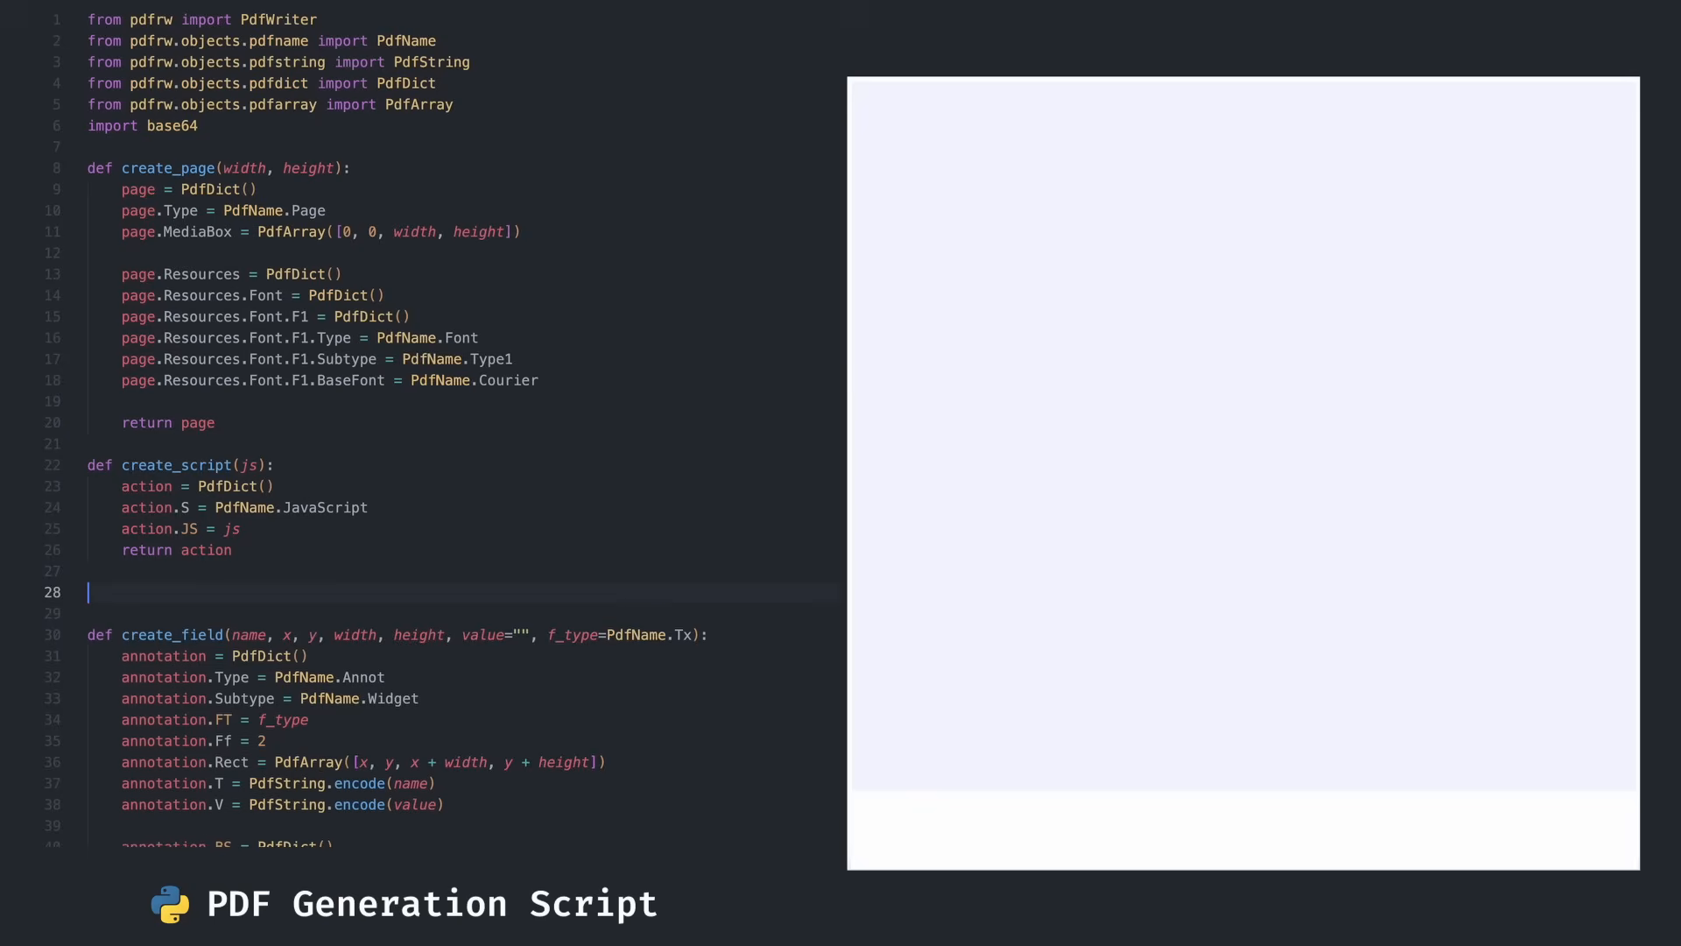
Scroll through the script's create_page, create_script, create_field, create_action_buttons and process_template functions
{"action": "scroll", "scroll_direction": "down", "scroll_amount": 3}
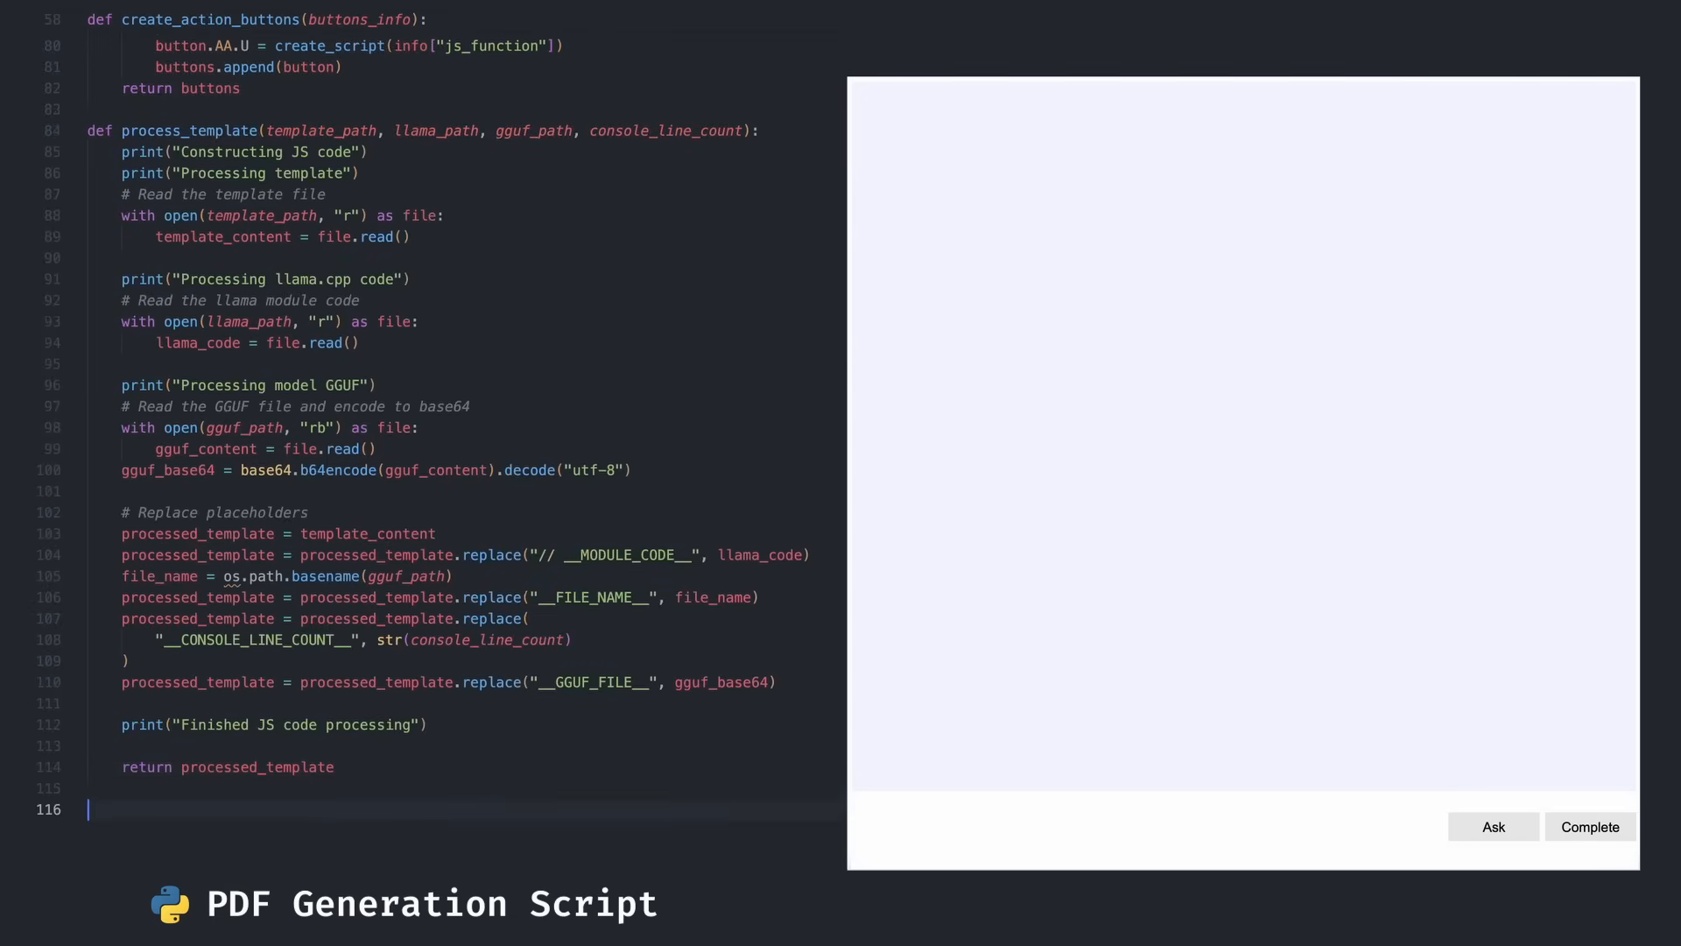
{"action": "scroll", "scroll_direction": "down", "scroll_amount": 3}
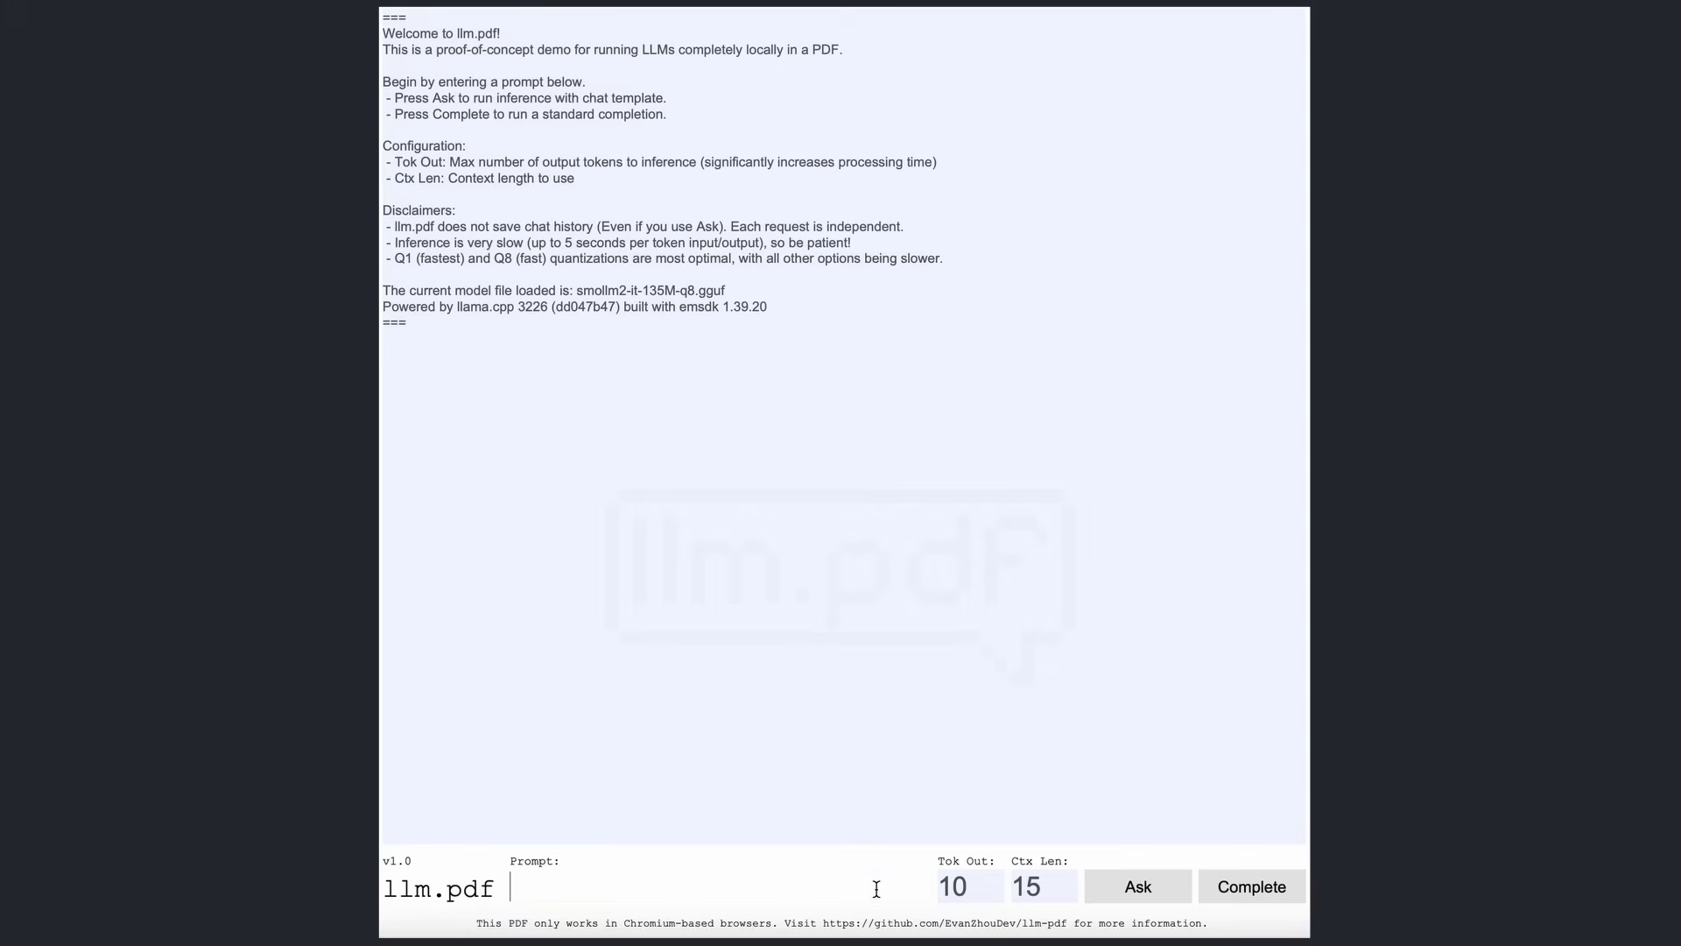
Enter 'hello' in the llm.pdf prompt field and run it with Ask
{"action": "type", "text": "hello!"}
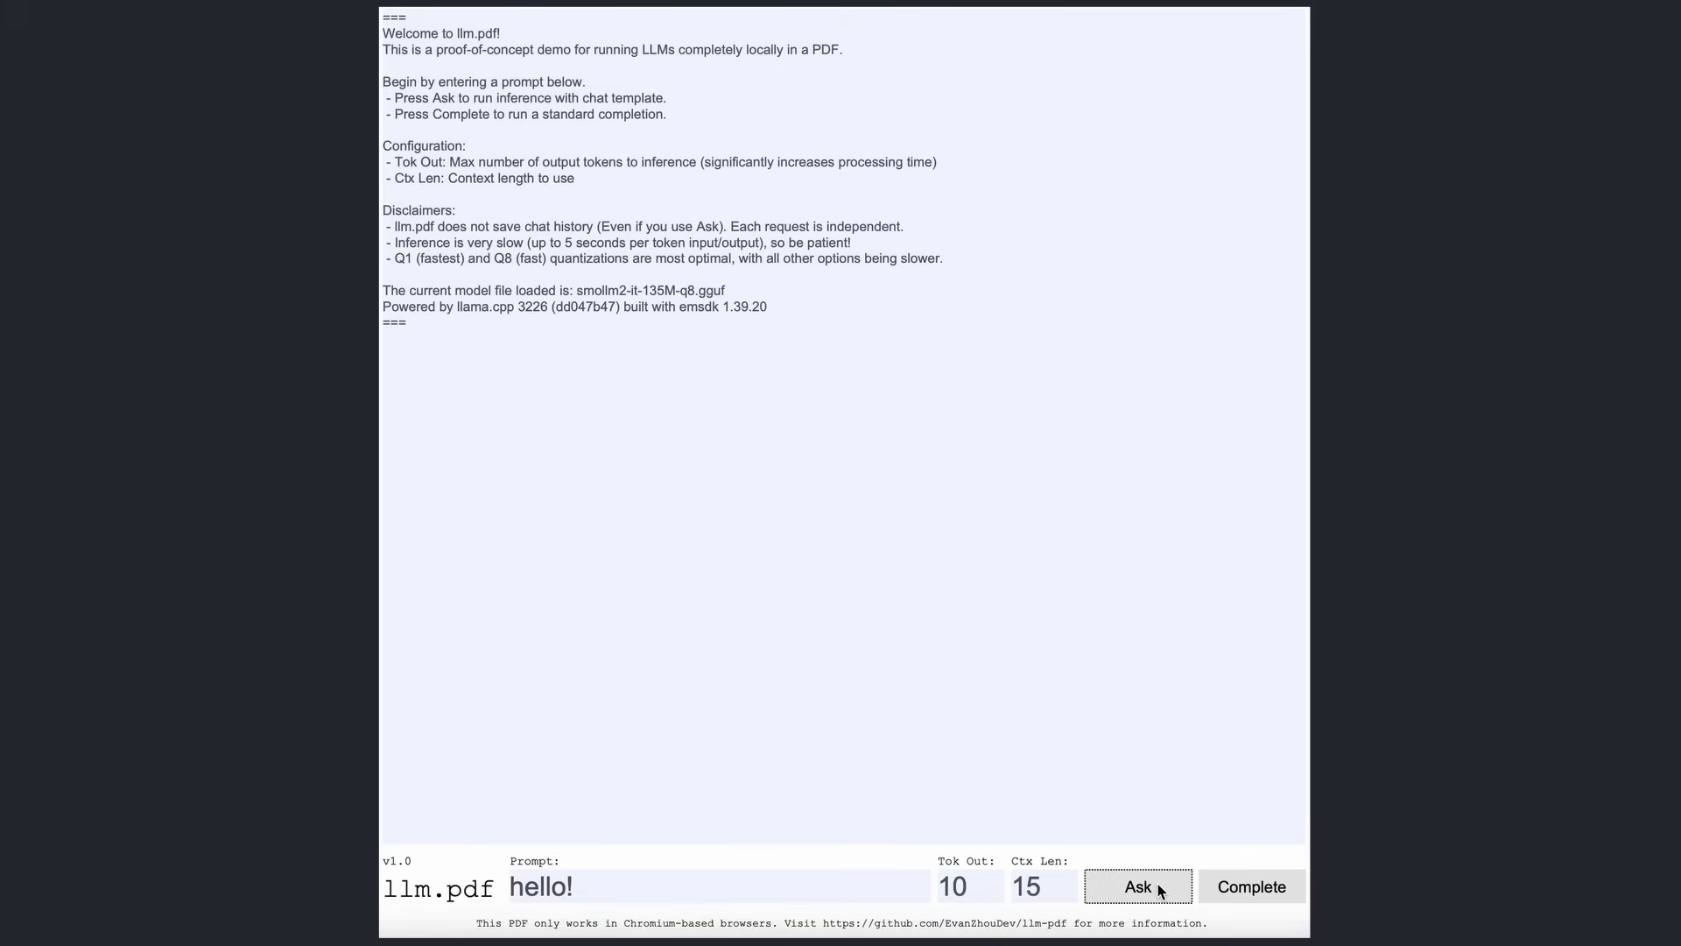
{"action": "left_click", "coordinate": [1135, 885]}
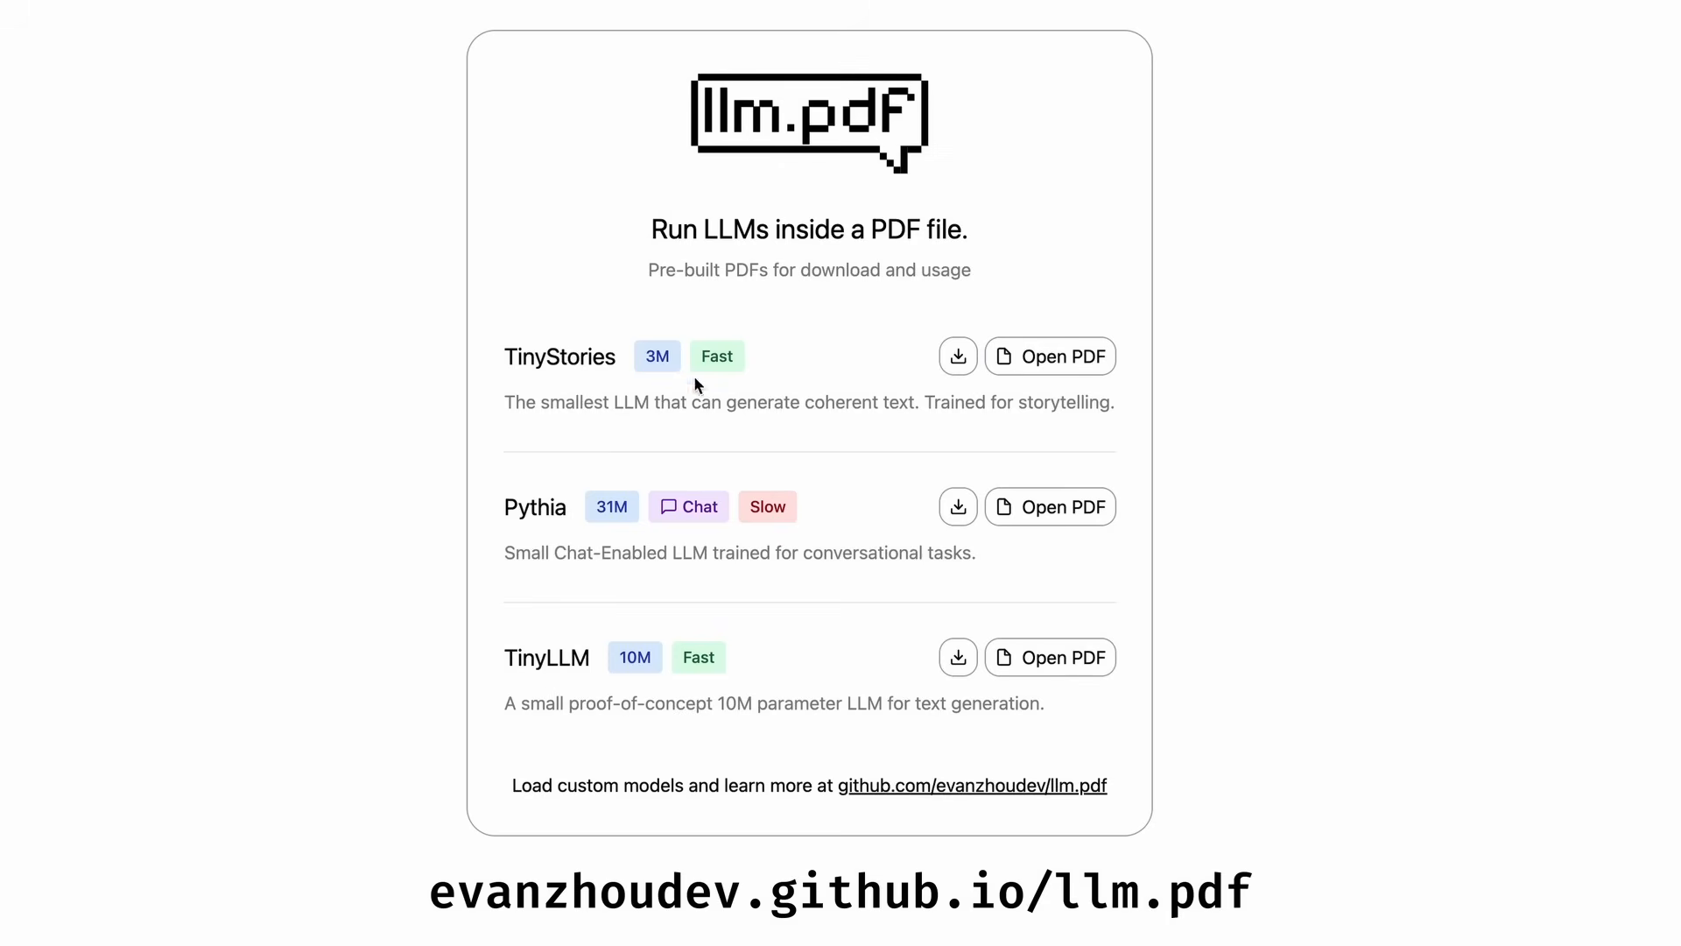
Highlight the TinyStories entry in the website's pre-built PDFs list
{"action": "double_click", "coordinate": [558, 357]}
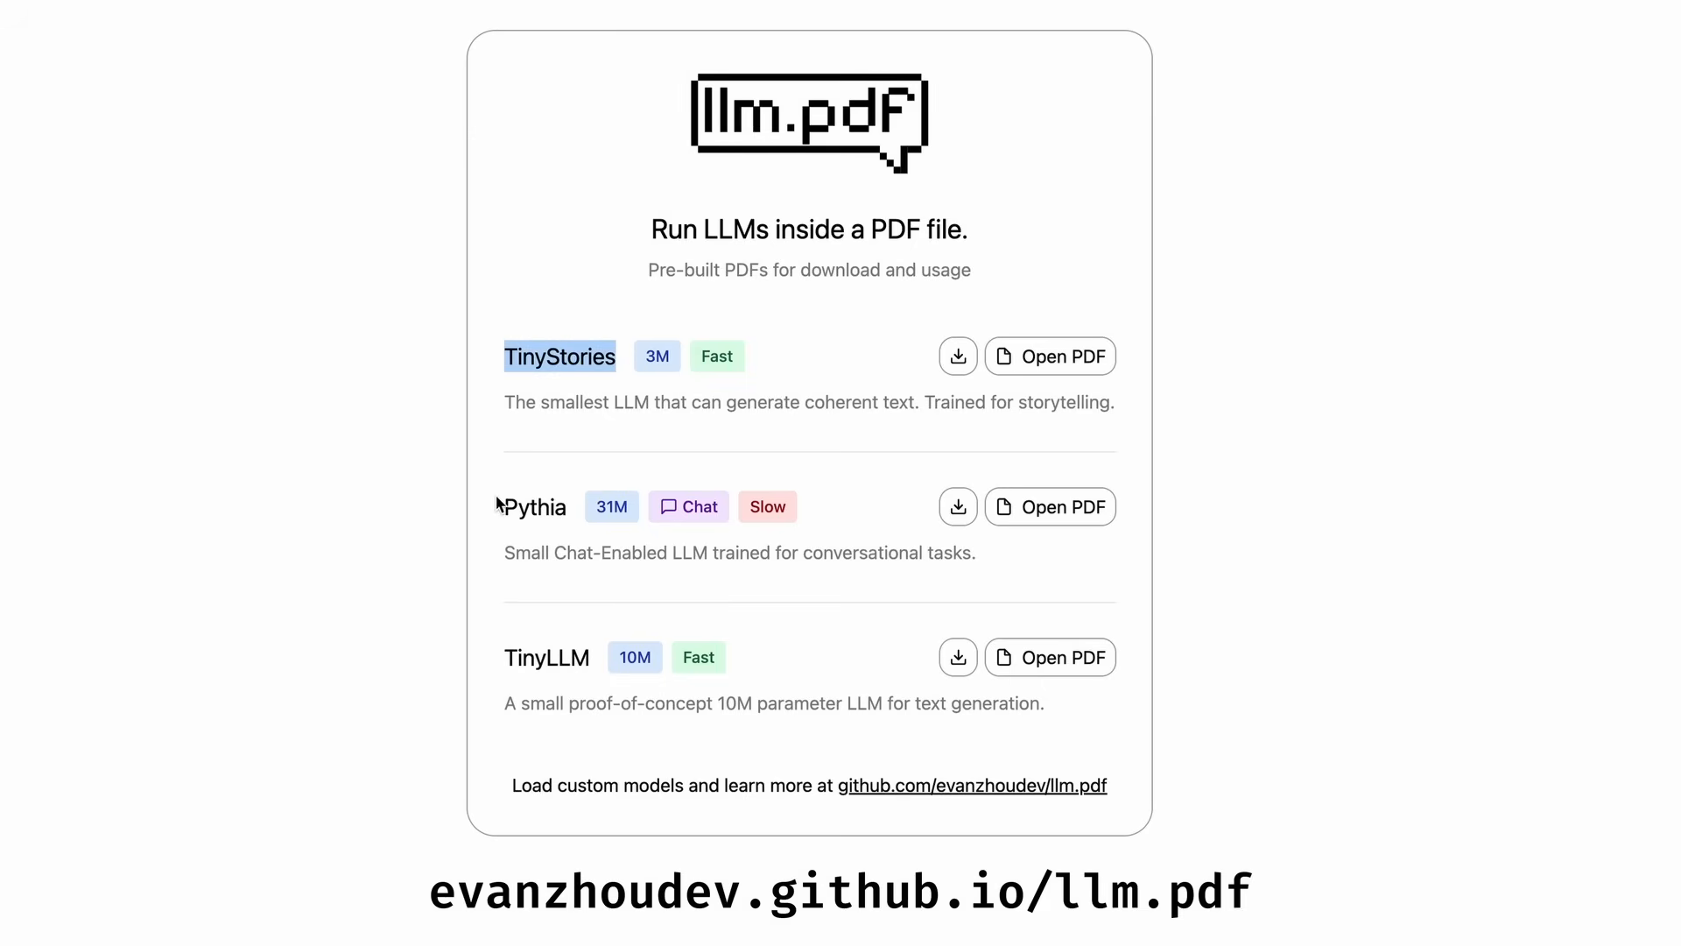